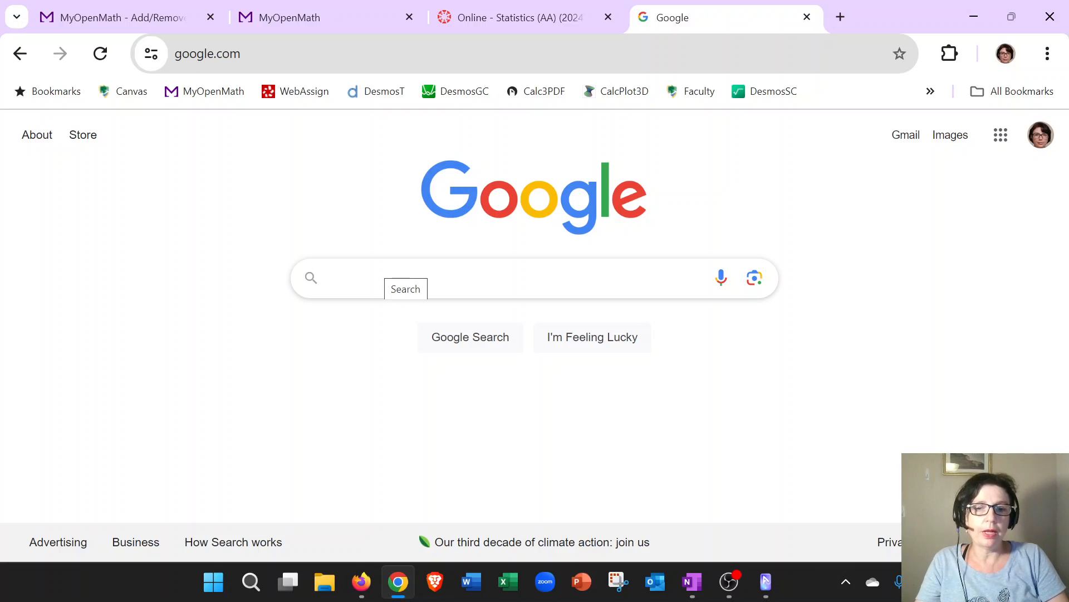
Search Google for 'zoom' and choose the 'zoom download' suggestion, scrolling the results.
{"action": "left_click", "coordinate": [478, 277]}
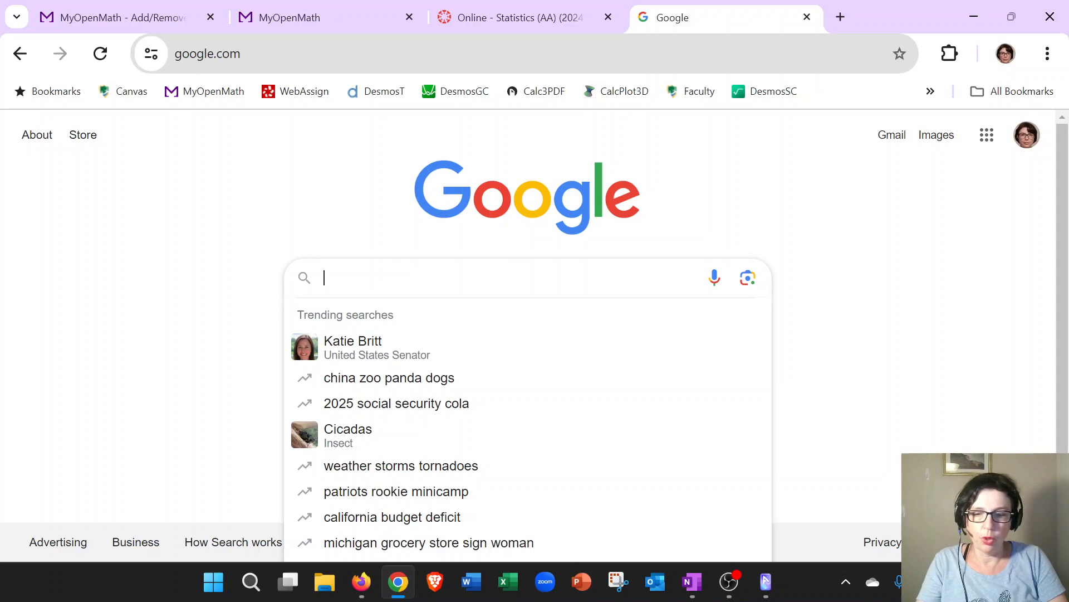
{"action": "type", "text": "zoom"}
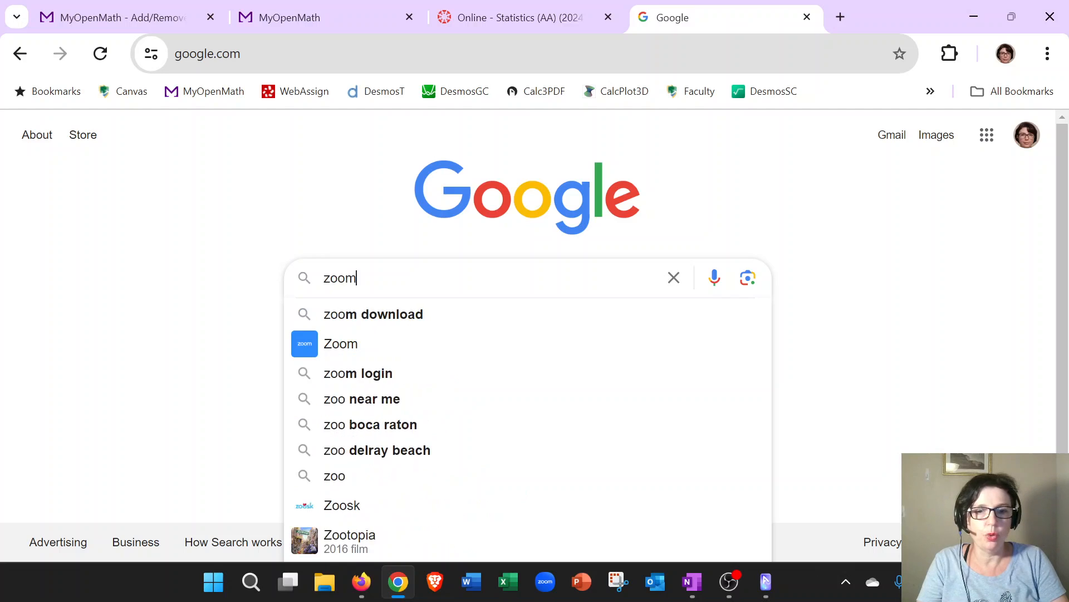
{"action": "left_click", "coordinate": [374, 314]}
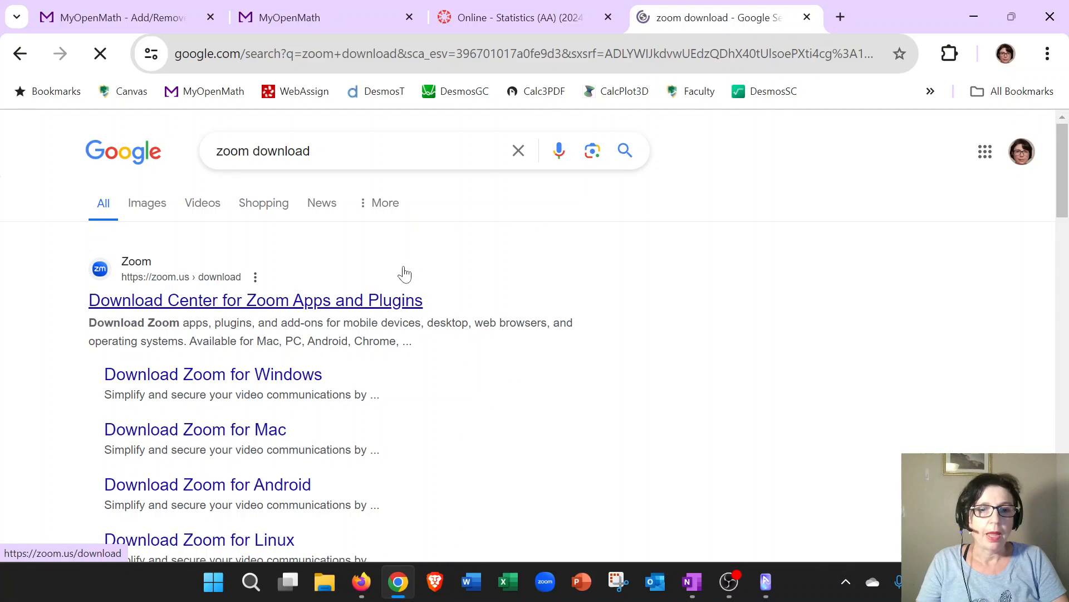
{"action": "scroll", "scroll_direction": "down", "scroll_amount": 3}
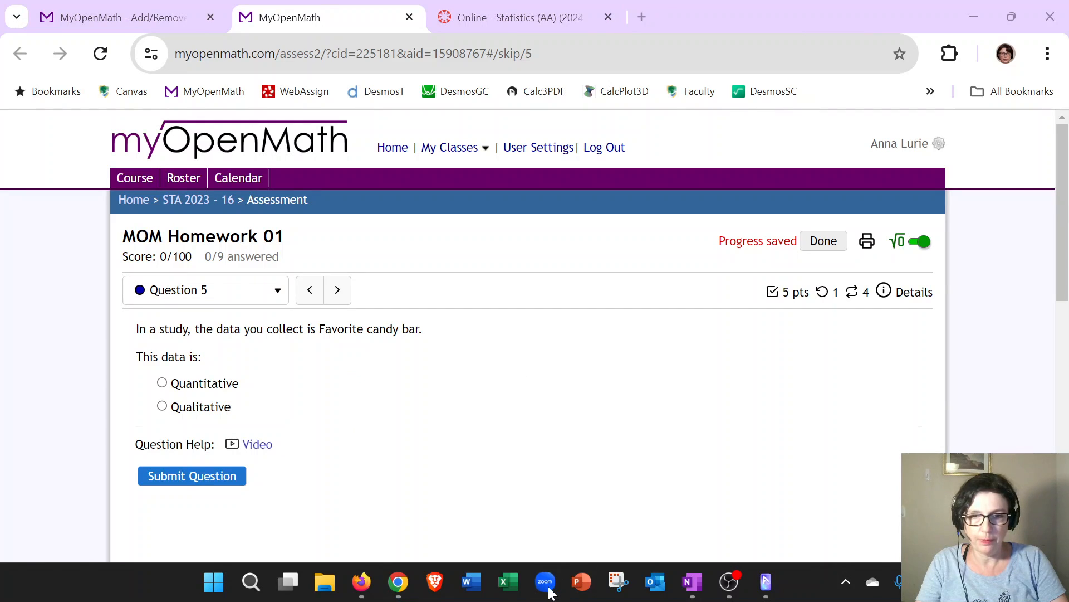
Launch the Zoom desktop app from the taskbar, then bring up the AnLink phone-mirroring window.
{"action": "left_click", "coordinate": [545, 582]}
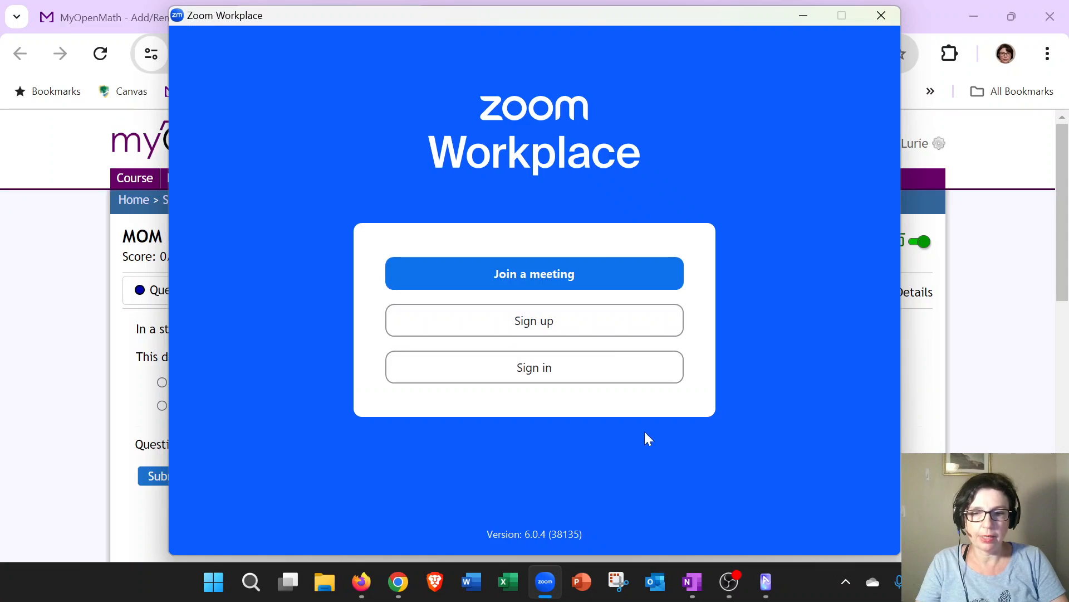
{"action": "mouse_move", "coordinate": [766, 582]}
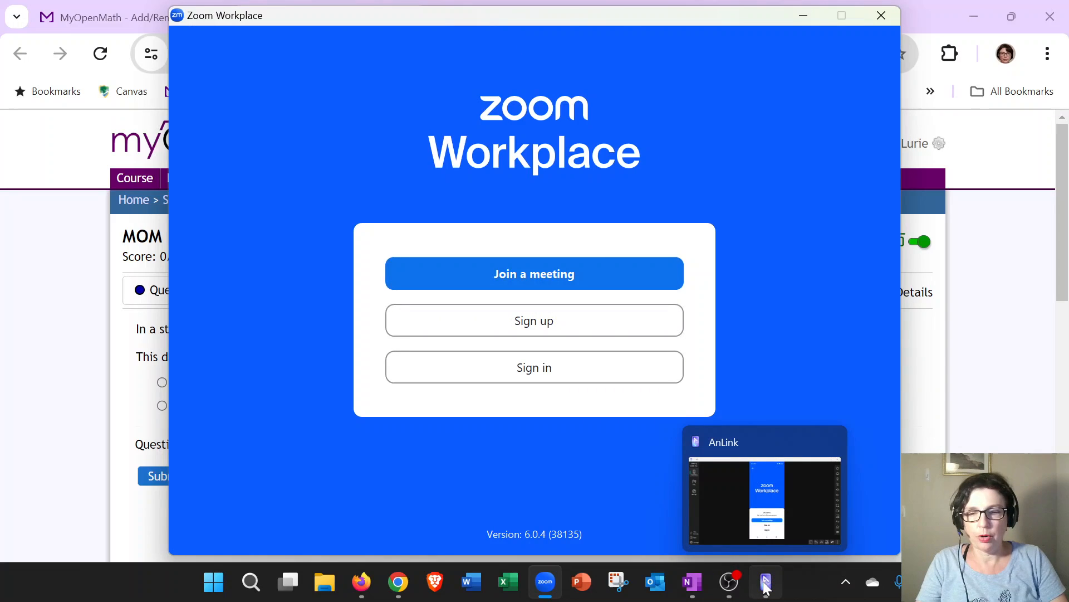
{"action": "left_click", "coordinate": [766, 582]}
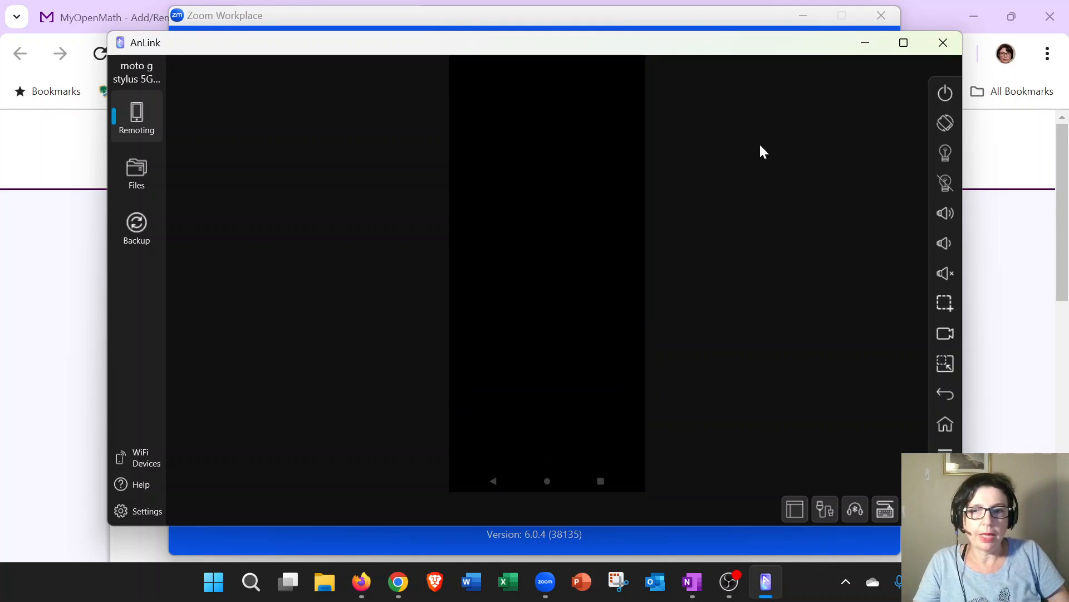
{"action": "mouse_move", "coordinate": [864, 42]}
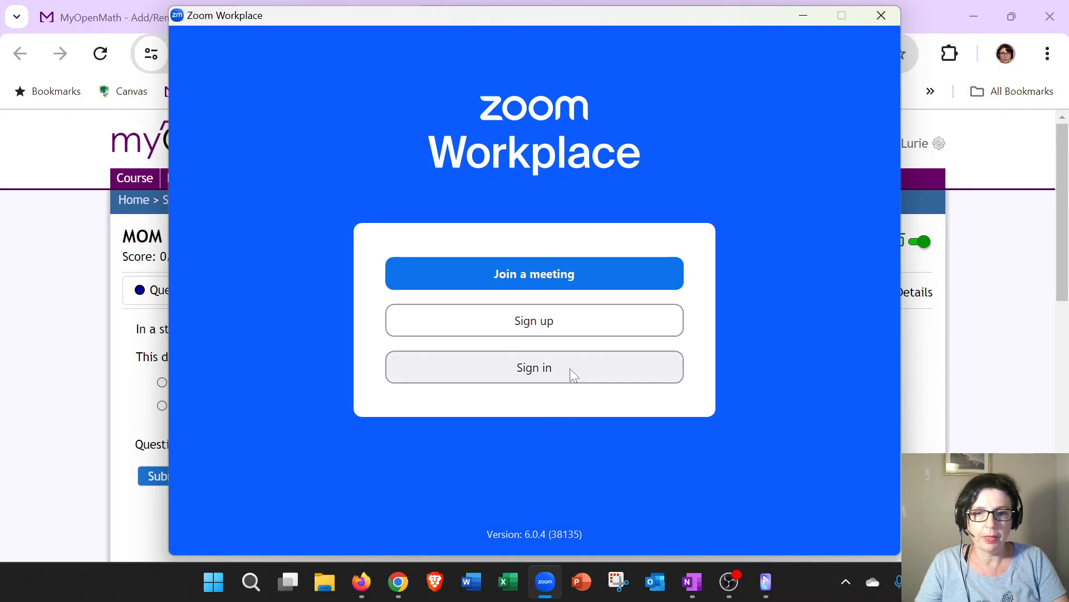
Open the Zoom sign-in form, then peek at the hidden system tray icons.
{"action": "left_click", "coordinate": [534, 367]}
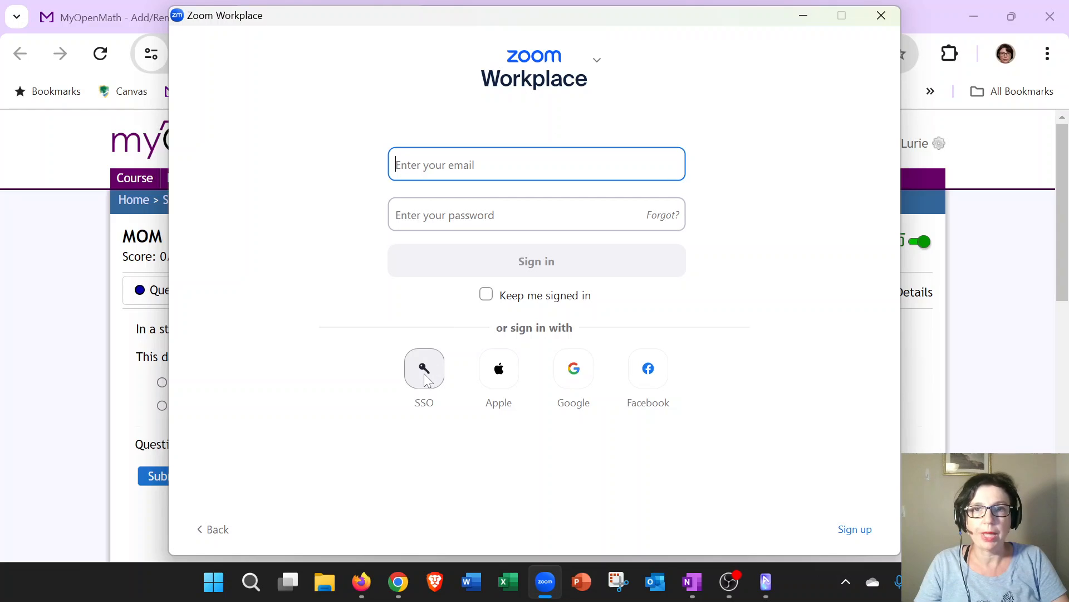
{"action": "mouse_move", "coordinate": [685, 561]}
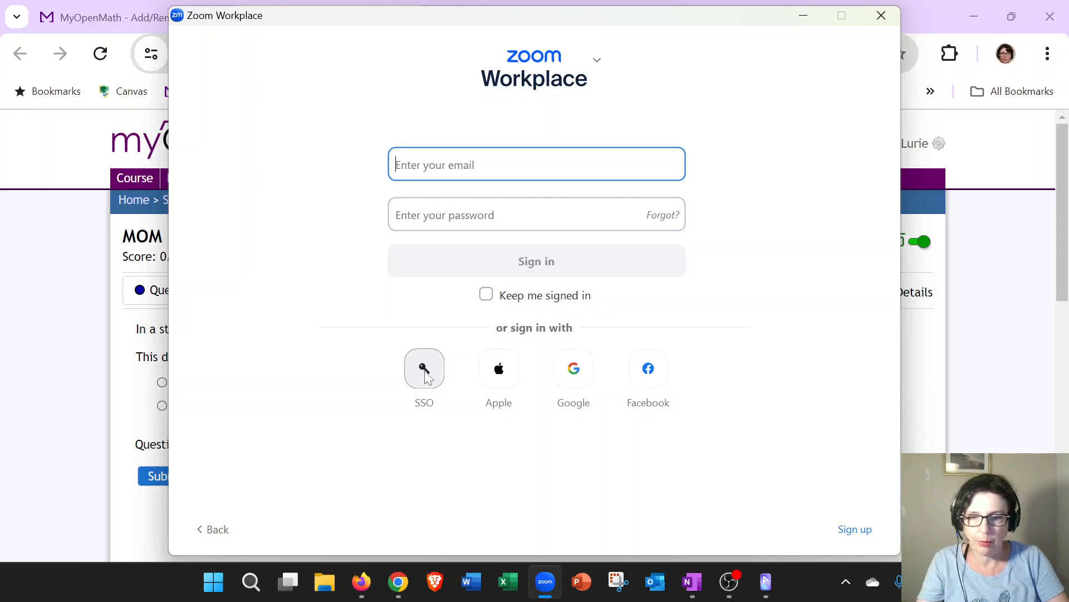
{"action": "mouse_move", "coordinate": [434, 416]}
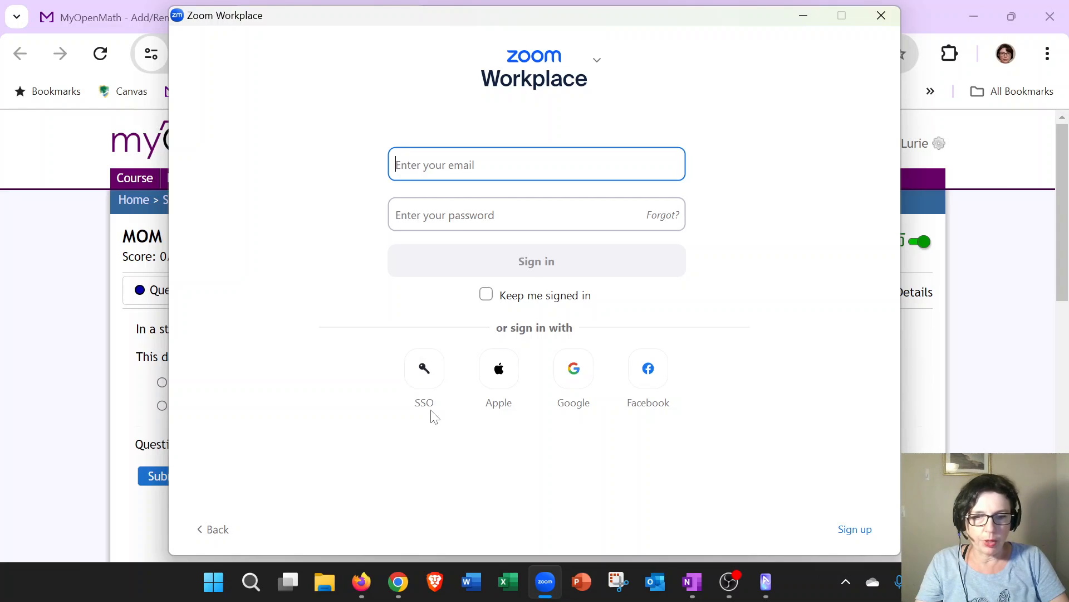
{"action": "left_click", "coordinate": [846, 583]}
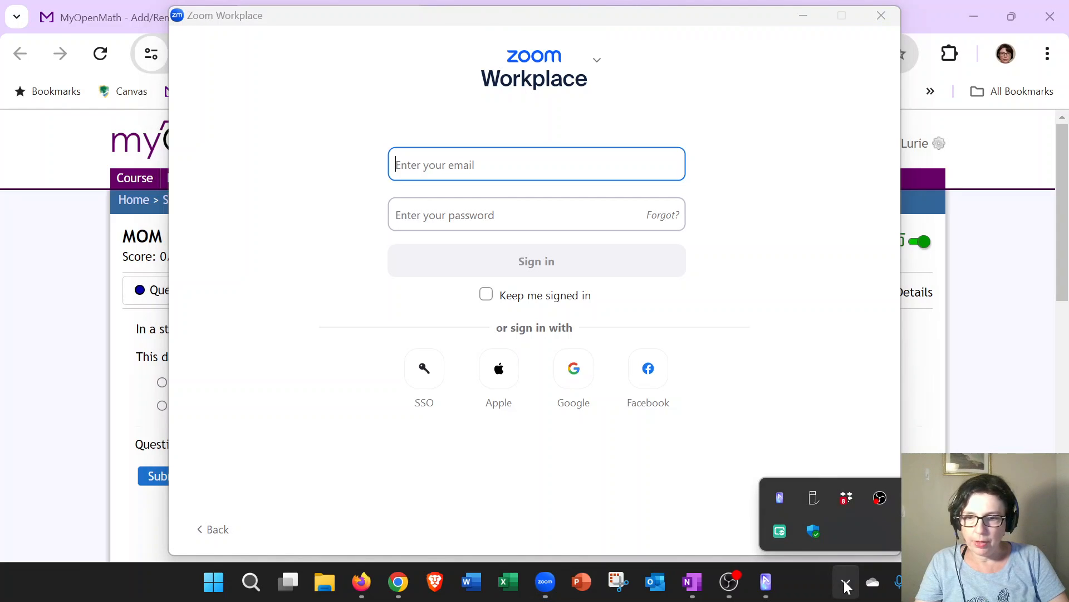
{"action": "mouse_move", "coordinate": [438, 447]}
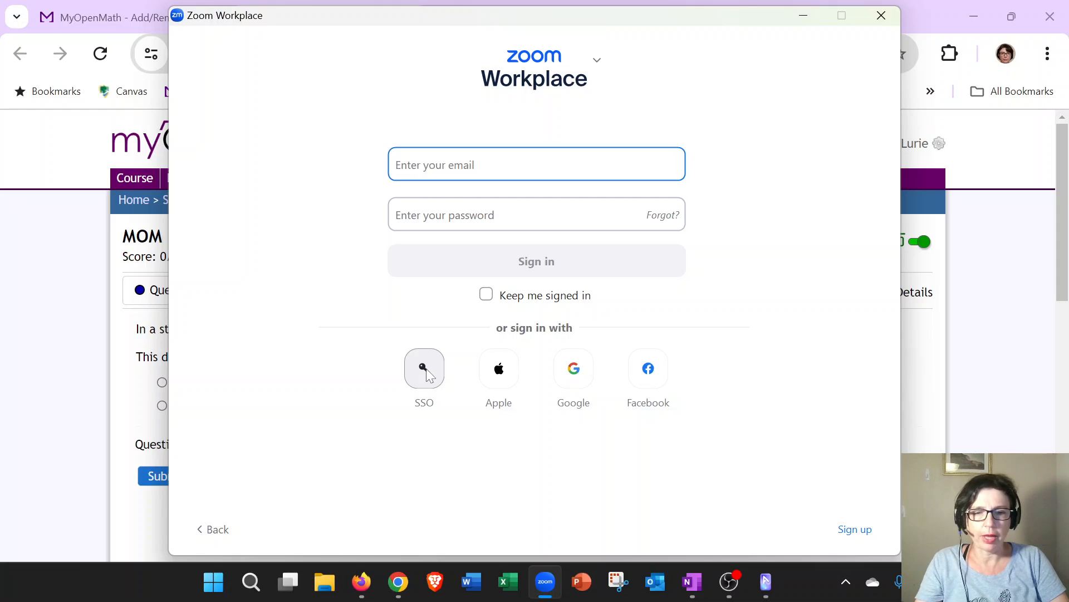
{"action": "mouse_move", "coordinate": [424, 374]}
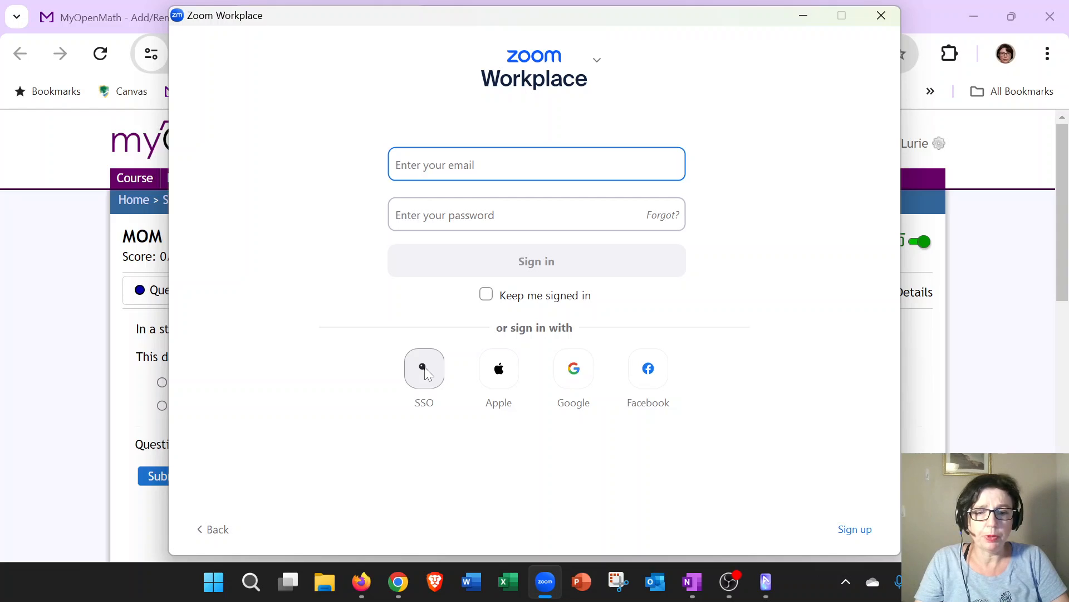
Sign in via SSO with the palmbeachstate company domain until the Home screen loads.
{"action": "left_click", "coordinate": [424, 369]}
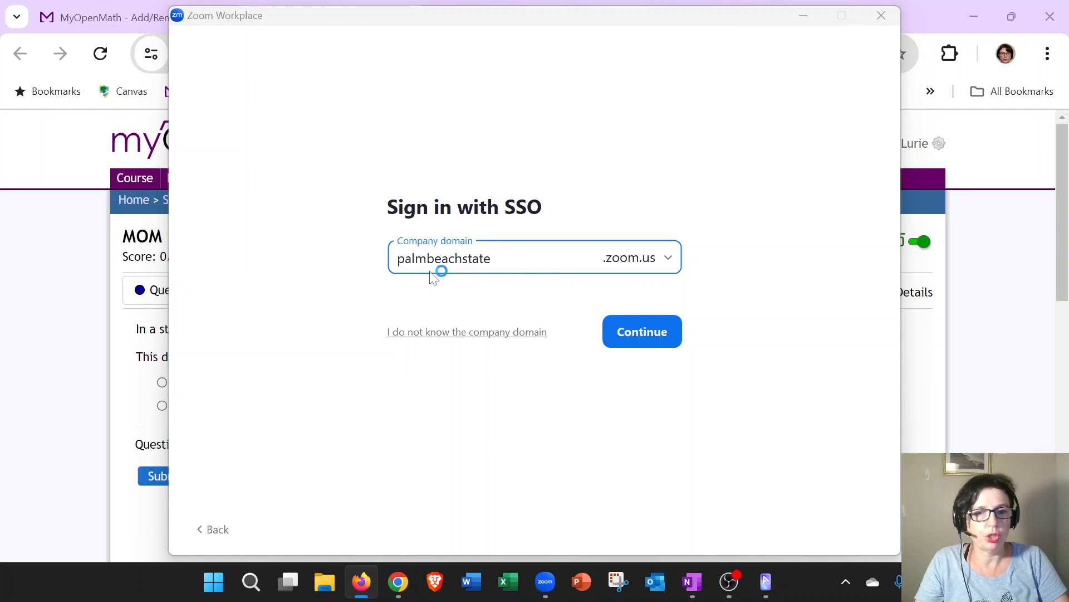
{"action": "left_click", "coordinate": [642, 331]}
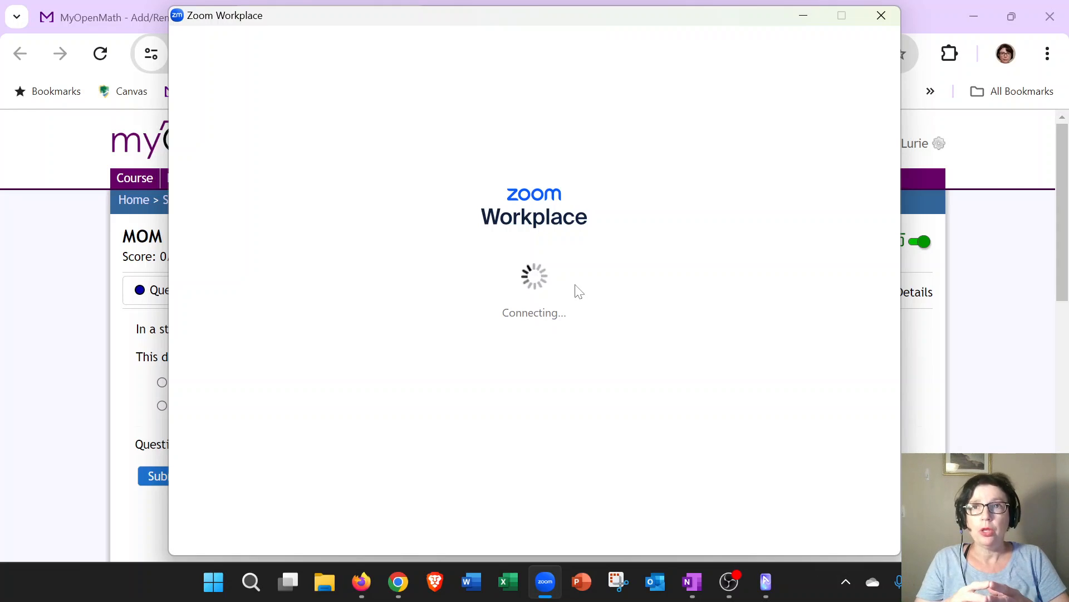
{"action": "left_click", "coordinate": [880, 15]}
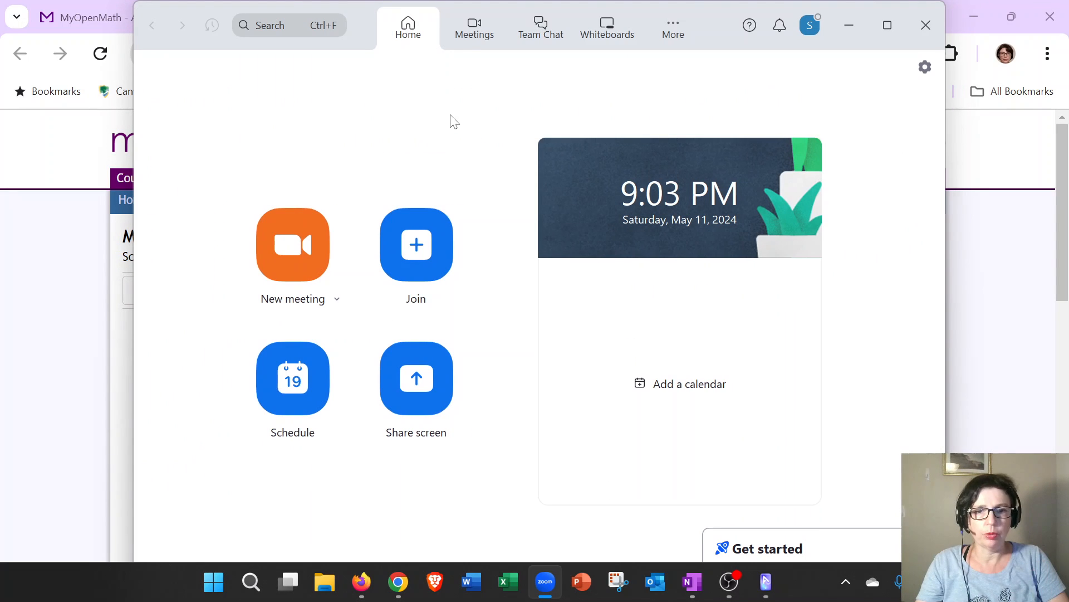
{"action": "mouse_move", "coordinate": [415, 256]}
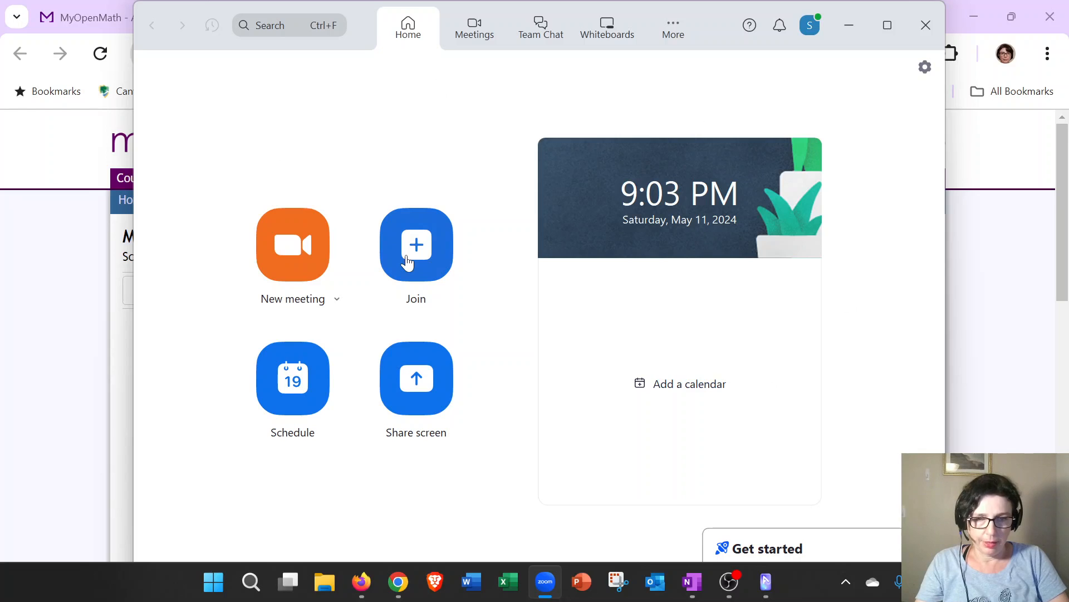
{"action": "mouse_move", "coordinate": [447, 245]}
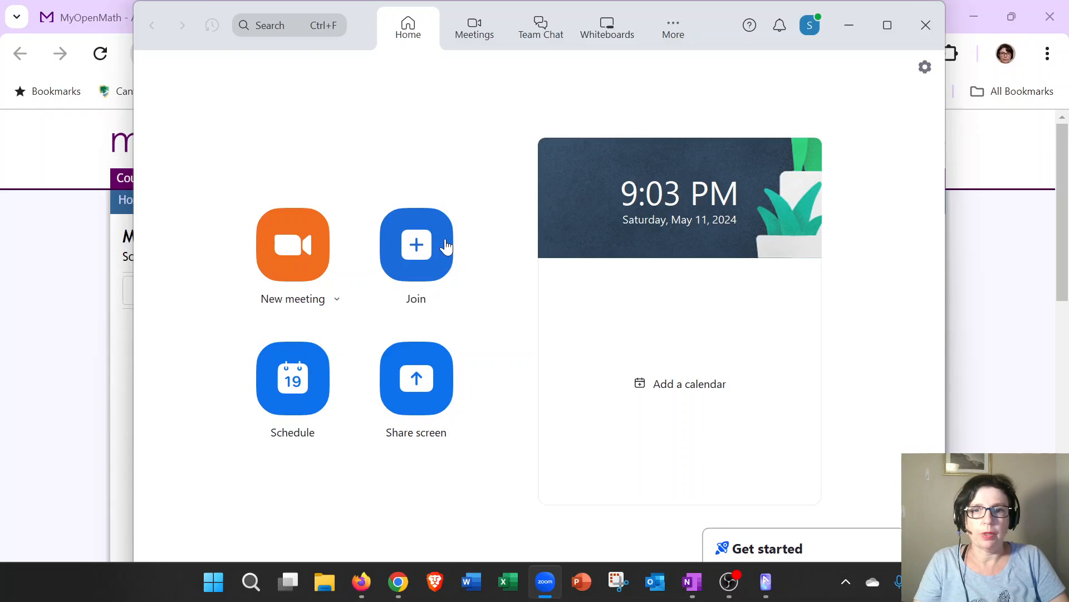
{"action": "mouse_move", "coordinate": [469, 211]}
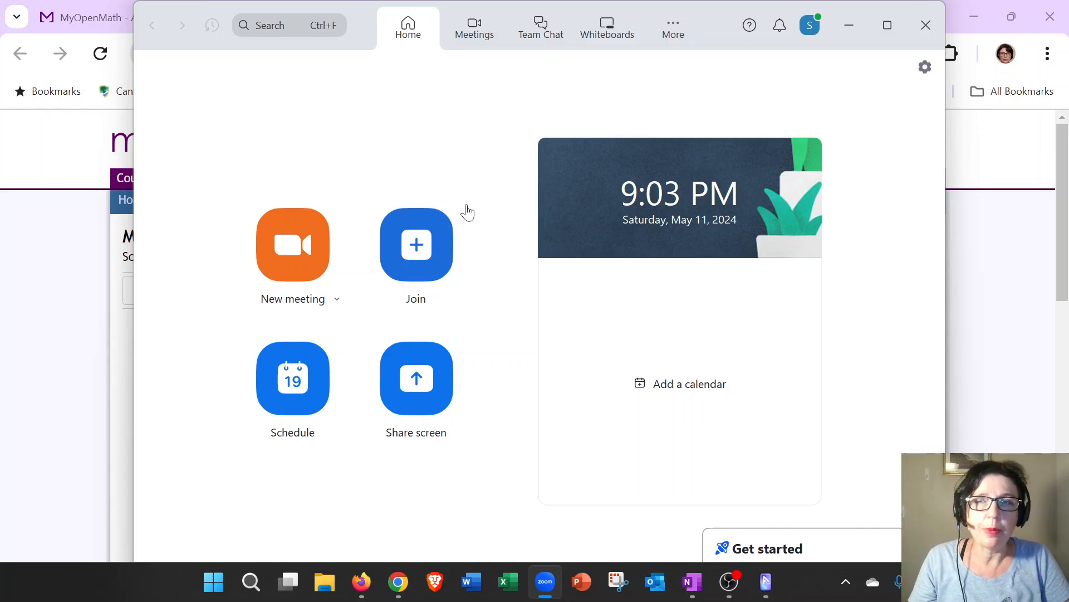
{"action": "mouse_move", "coordinate": [508, 113]}
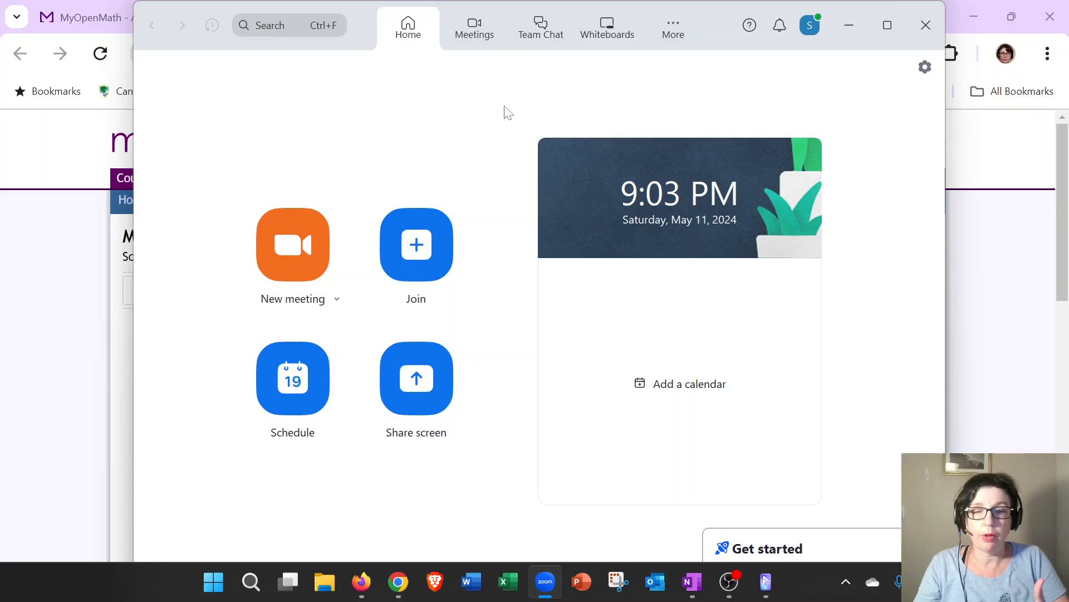
{"action": "mouse_move", "coordinate": [540, 27]}
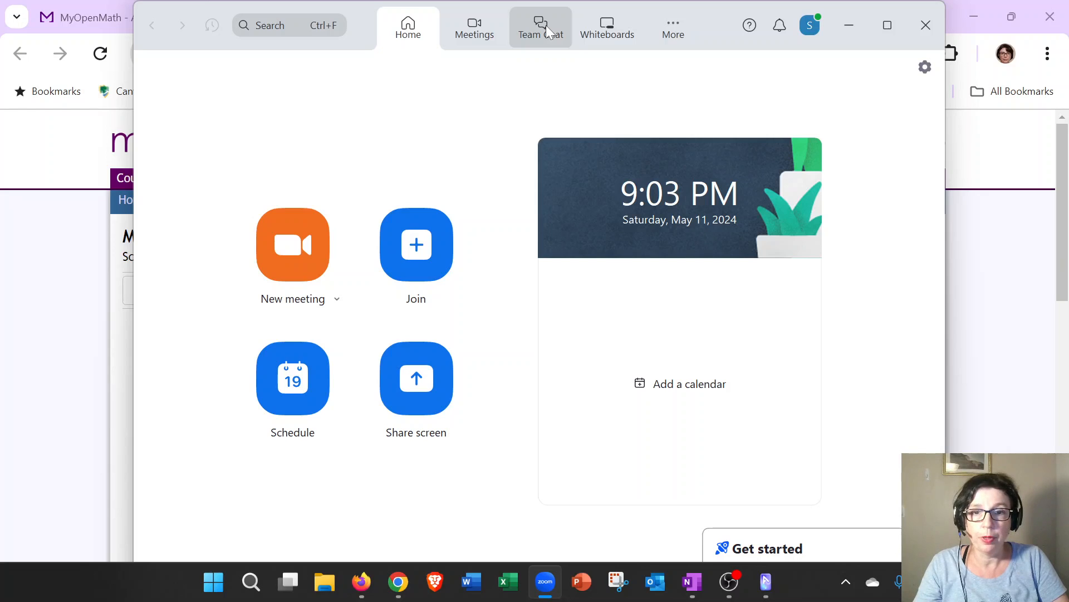
Switch to Team Chat, showing a blank new conversation.
{"action": "left_click", "coordinate": [540, 26]}
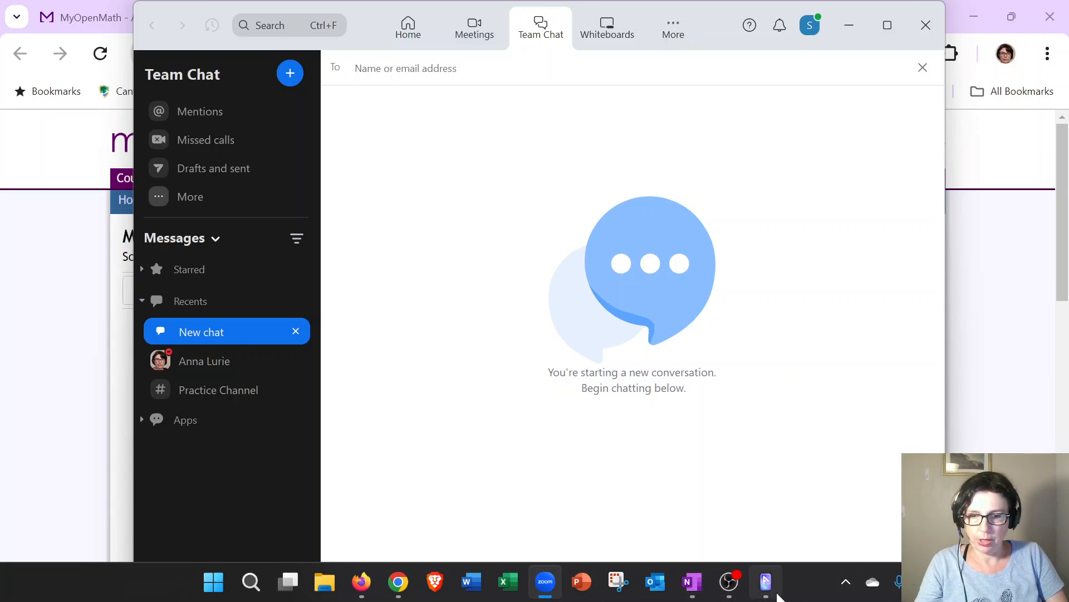
View Team Chat in the mirrored phone's Zoom app, then minimize AnLink back to the desktop.
{"action": "left_click", "coordinate": [766, 581]}
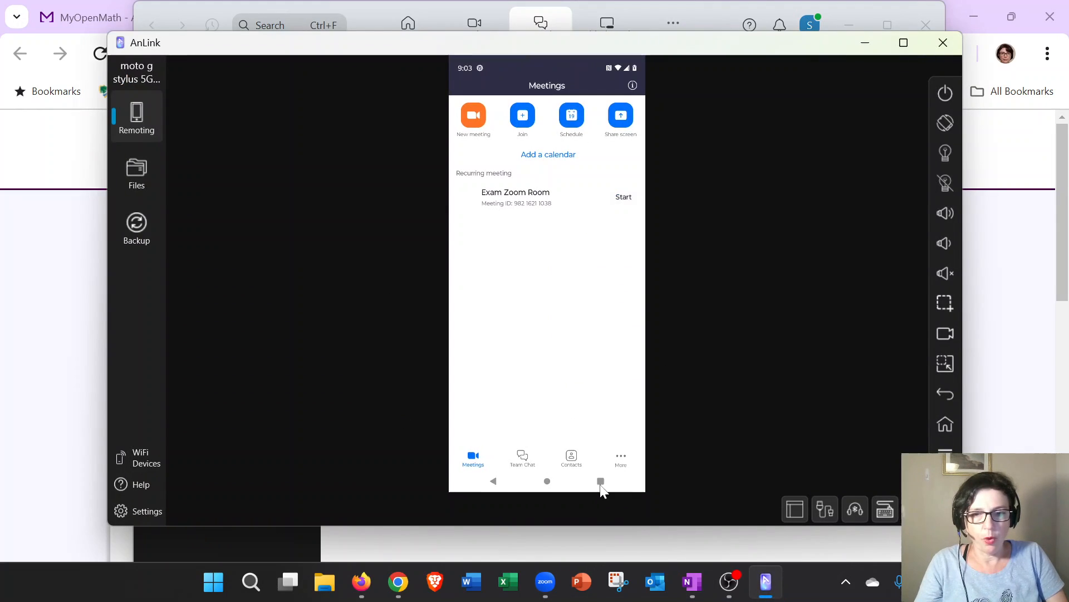
{"action": "mouse_move", "coordinate": [527, 465]}
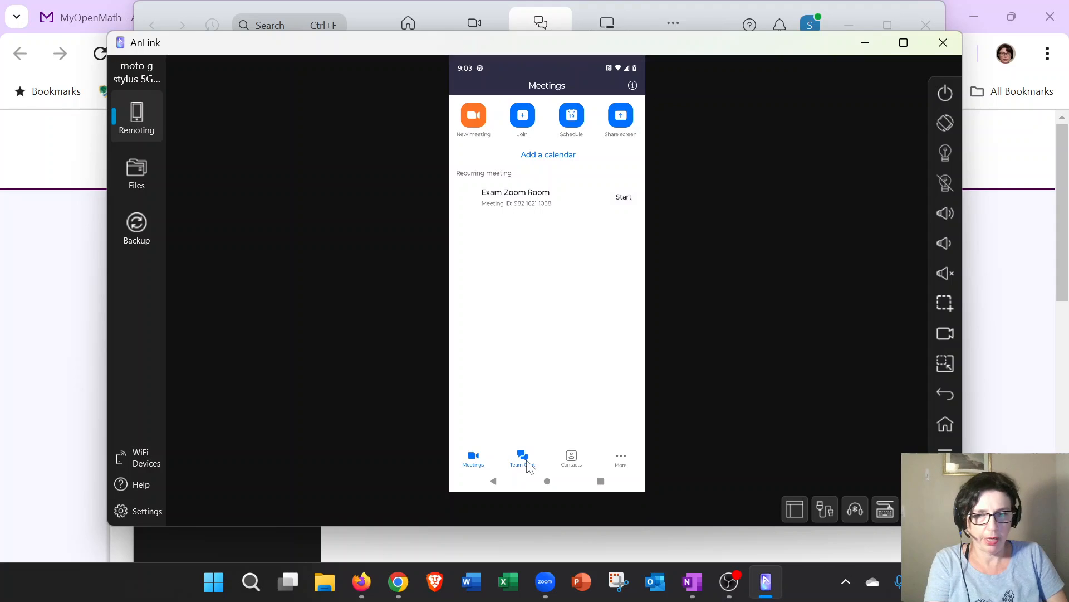
{"action": "left_click", "coordinate": [522, 457]}
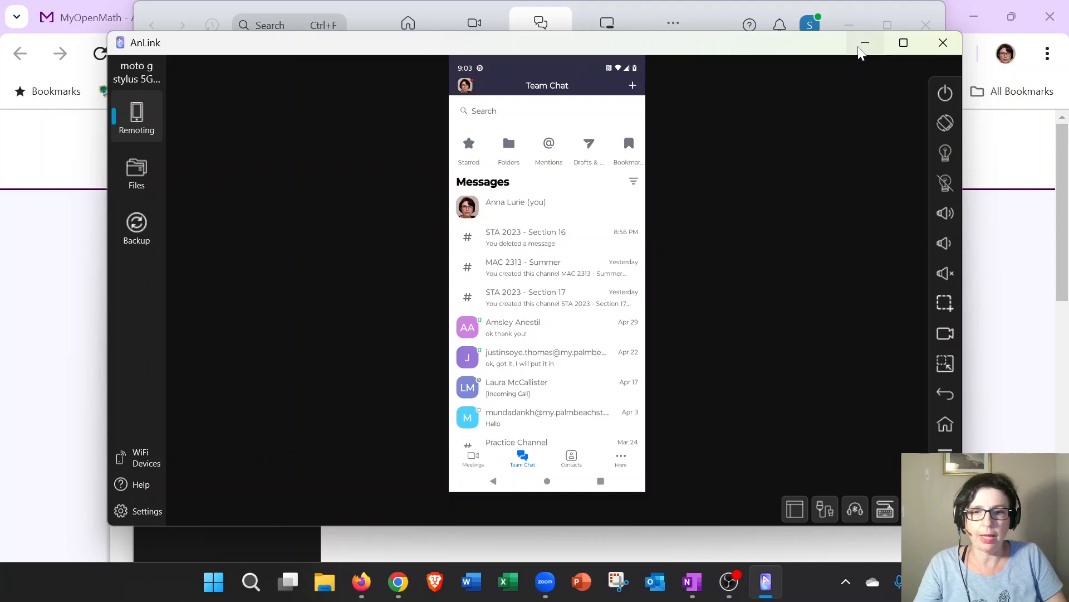
{"action": "mouse_move", "coordinate": [865, 42]}
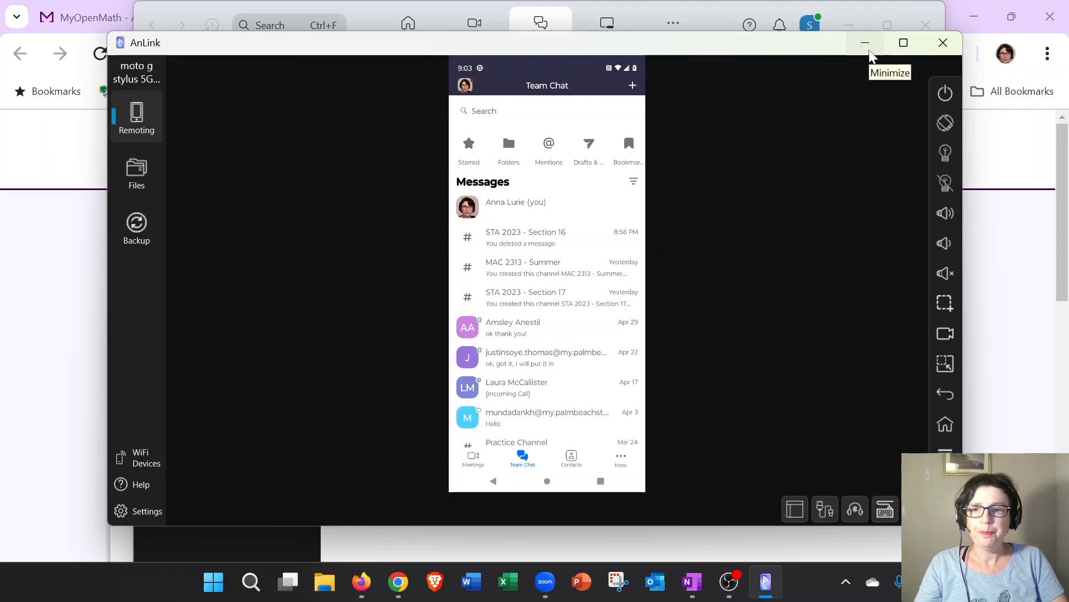
{"action": "left_click", "coordinate": [865, 42]}
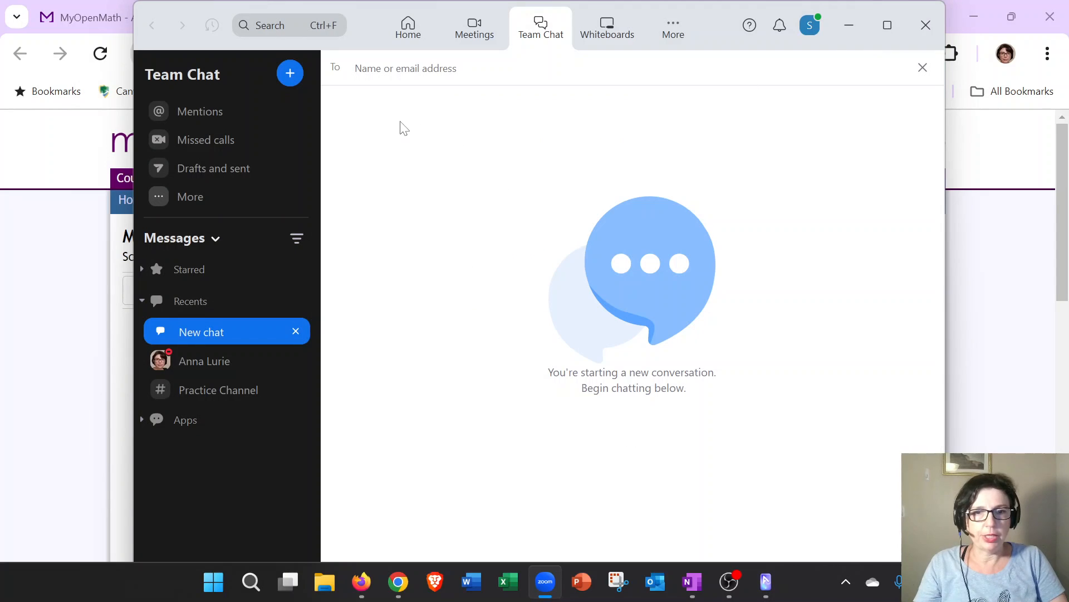
{"action": "mouse_move", "coordinate": [408, 126]}
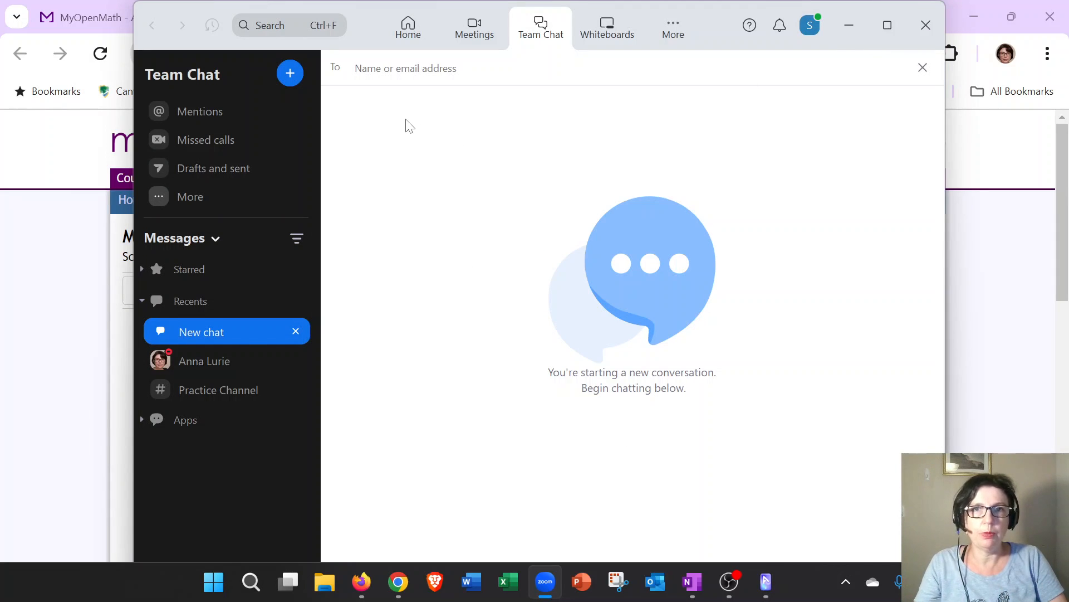
{"action": "mouse_move", "coordinate": [413, 126]}
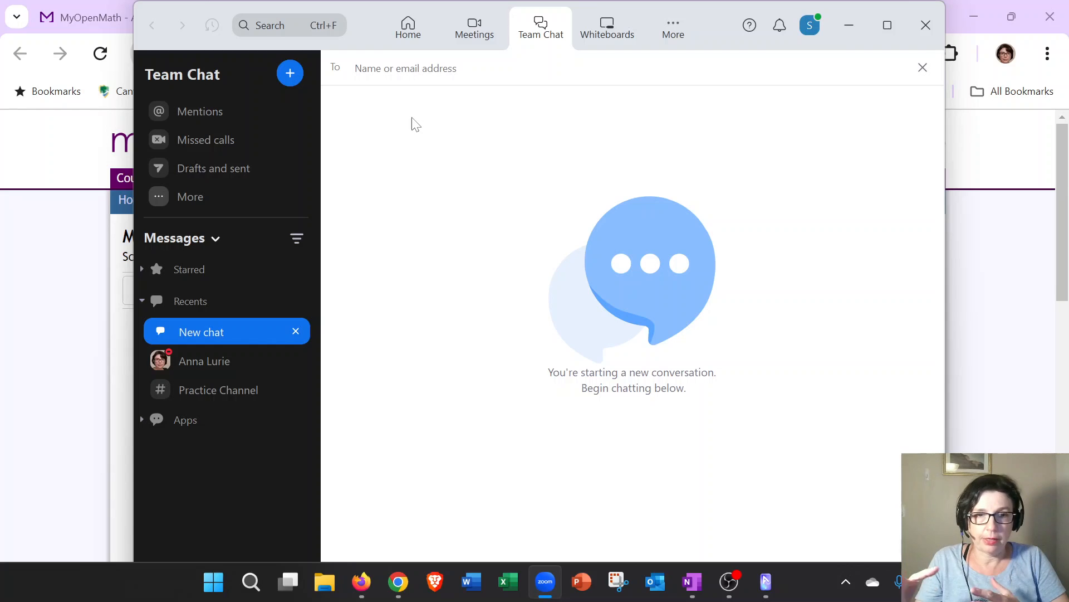
{"action": "mouse_move", "coordinate": [372, 115]}
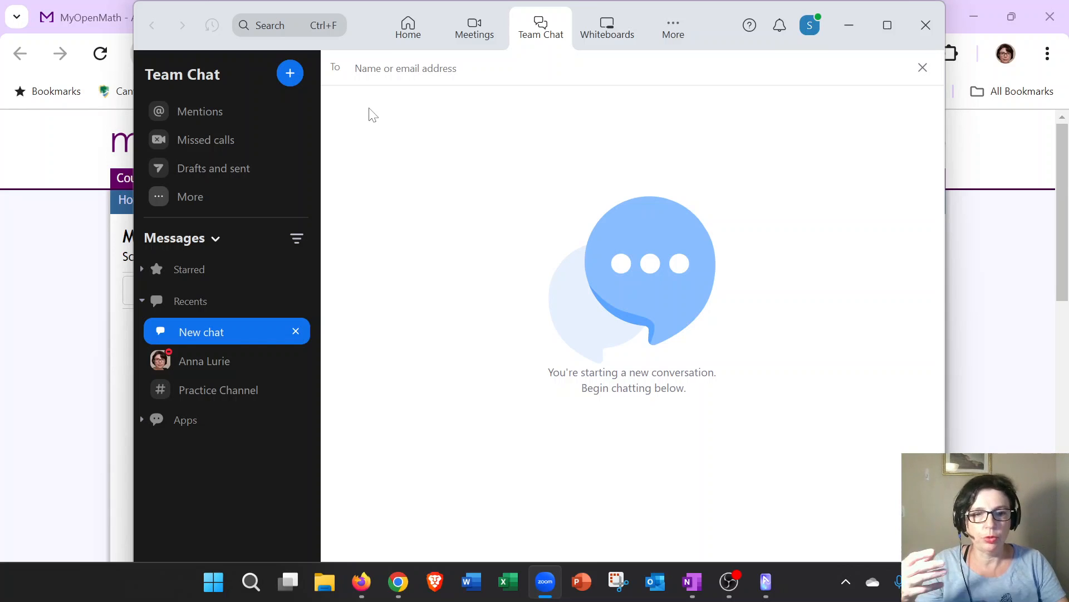
{"action": "mouse_move", "coordinate": [339, 84]}
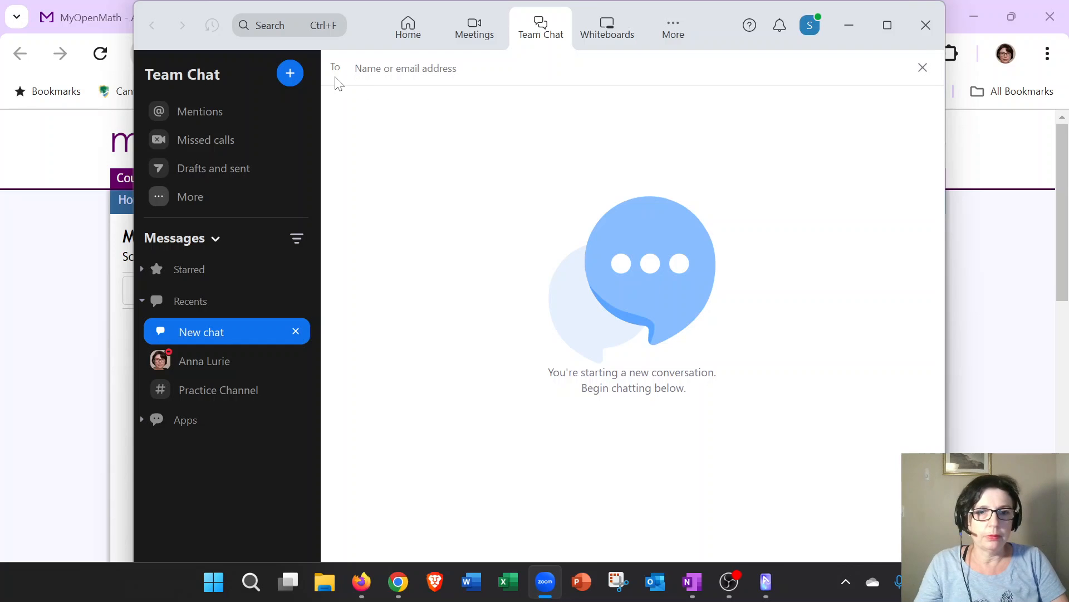
{"action": "left_click", "coordinate": [290, 74]}
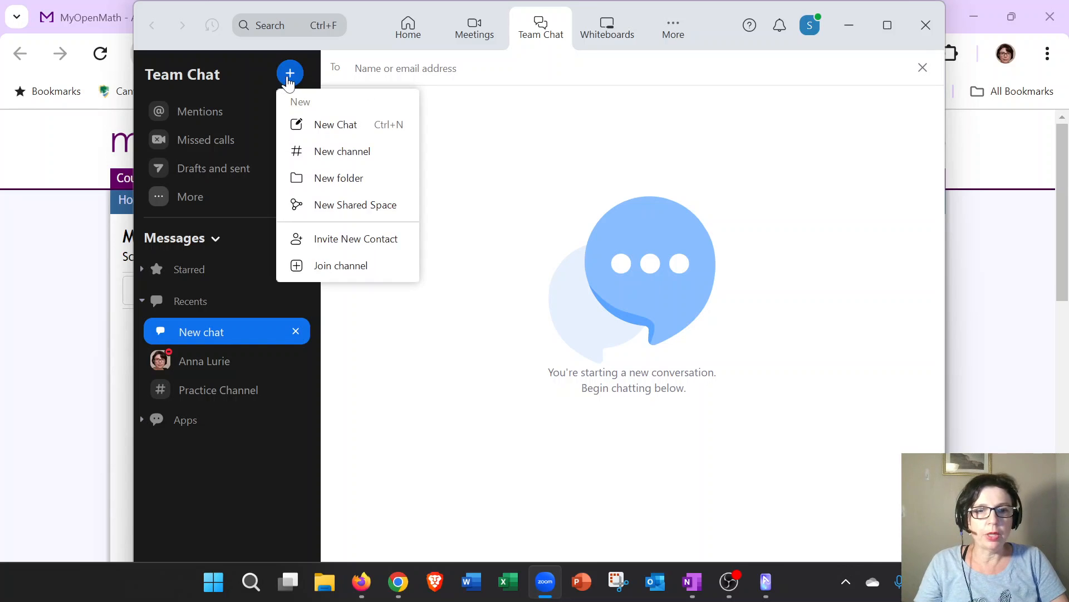
{"action": "mouse_move", "coordinate": [289, 86]}
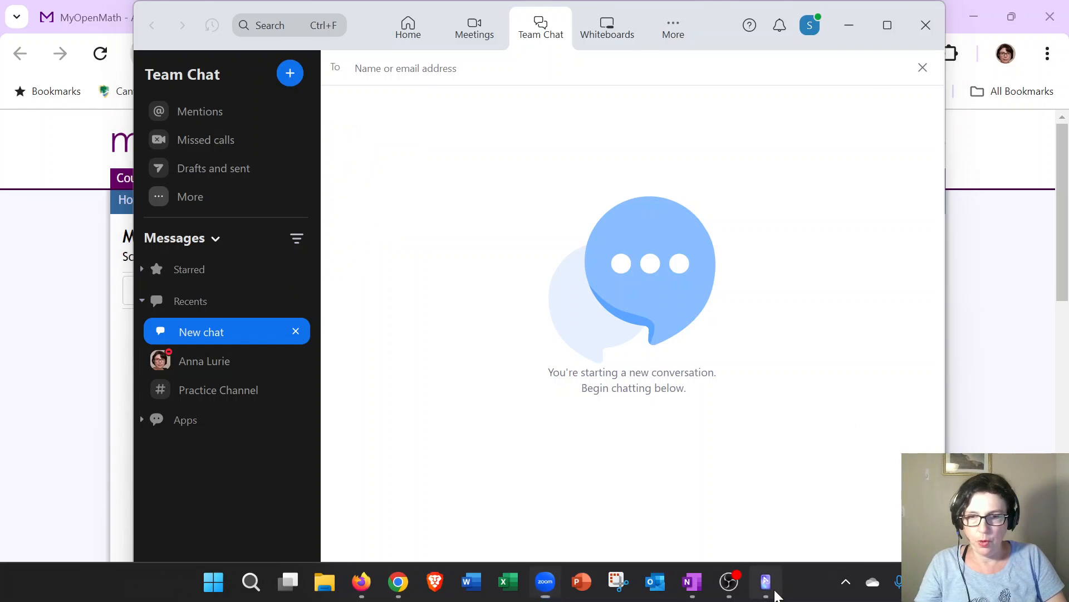
{"action": "left_click", "coordinate": [764, 581]}
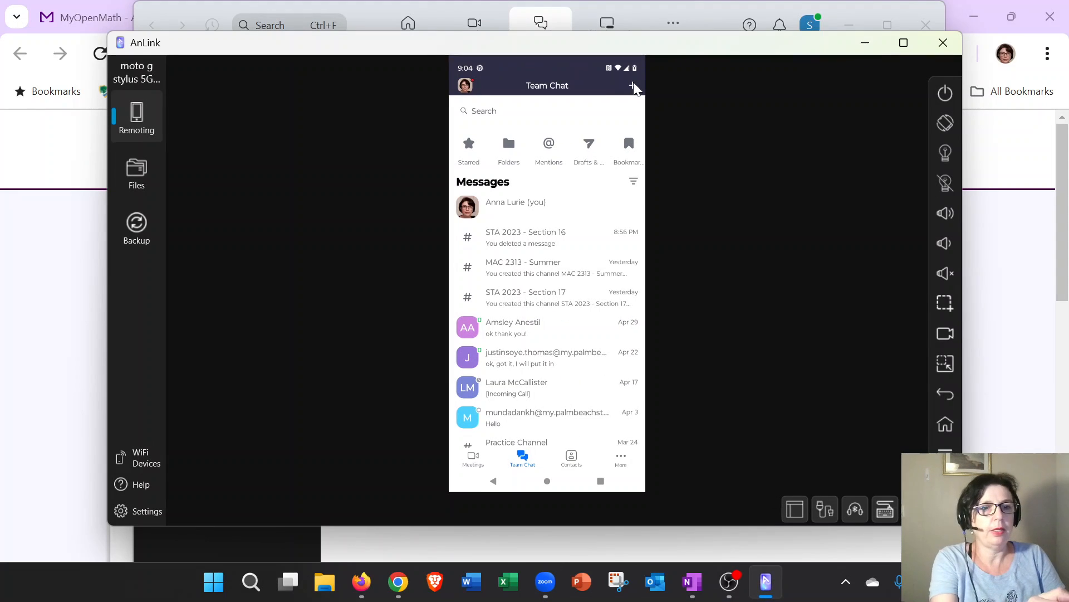
{"action": "left_click", "coordinate": [631, 86]}
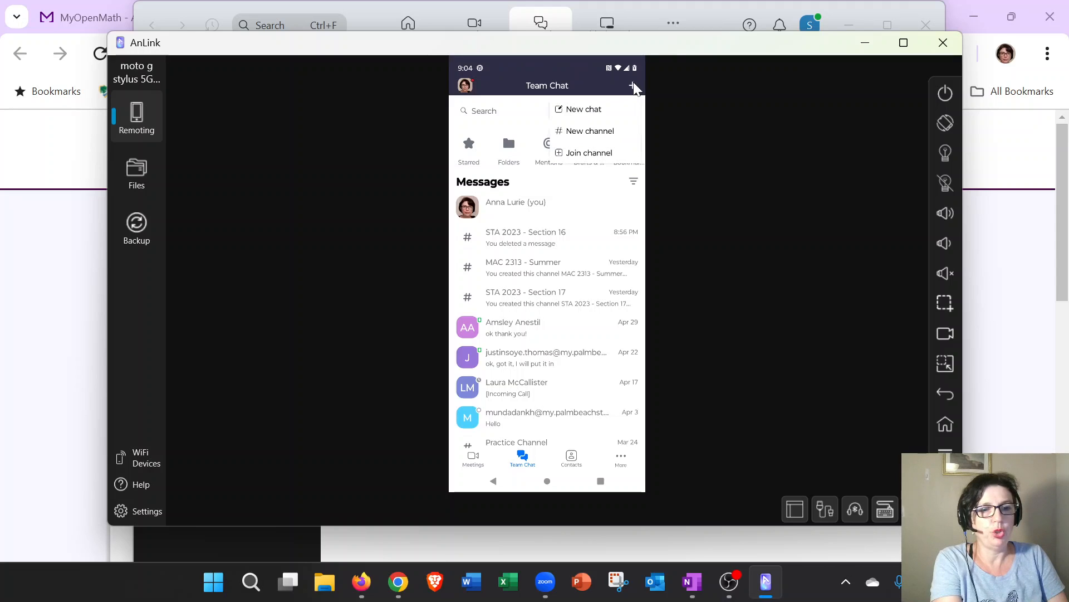
{"action": "mouse_move", "coordinate": [614, 170]}
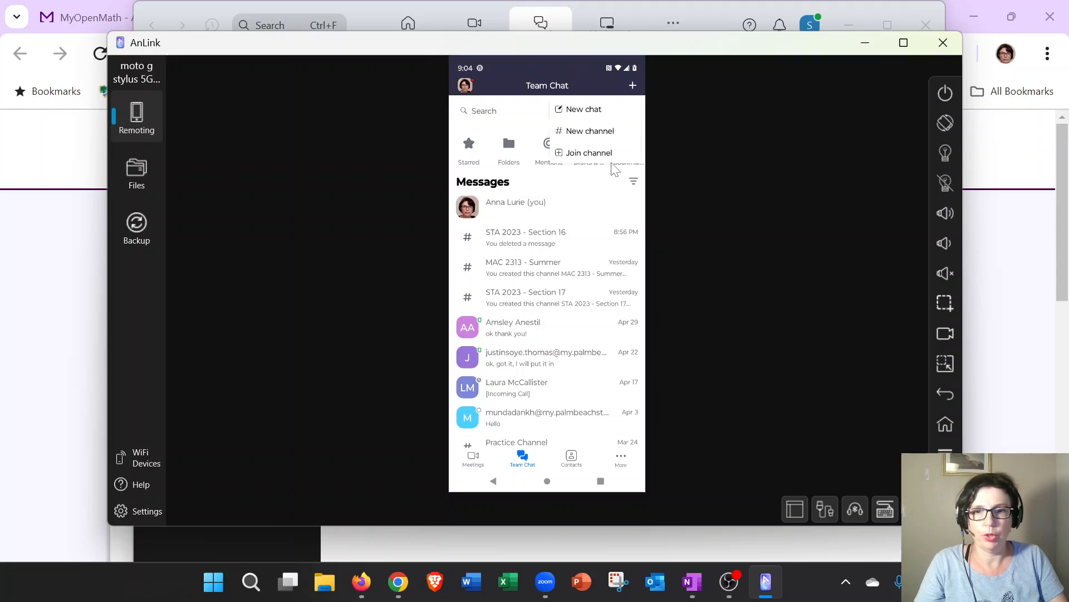
{"action": "left_click", "coordinate": [584, 109]}
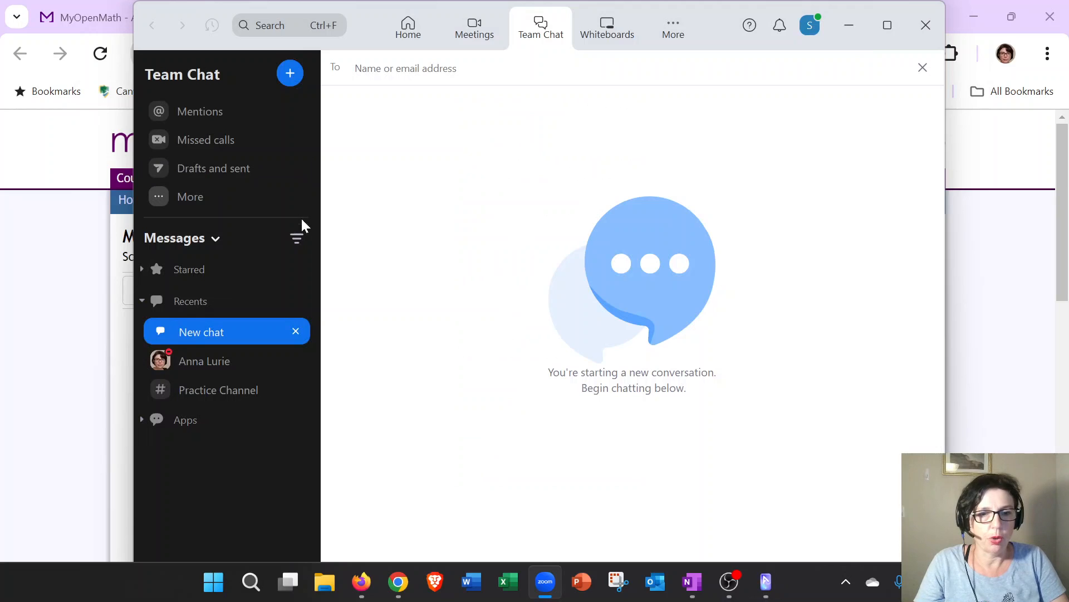
Start joining a channel and search for 'STA 2023'.
{"action": "left_click", "coordinate": [290, 73]}
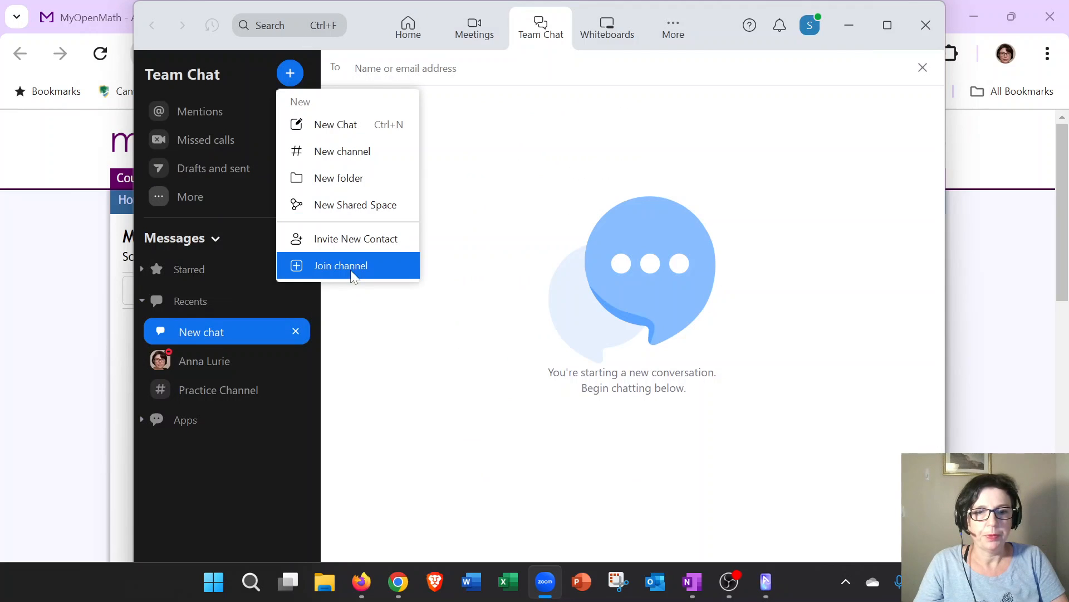
{"action": "left_click", "coordinate": [341, 265]}
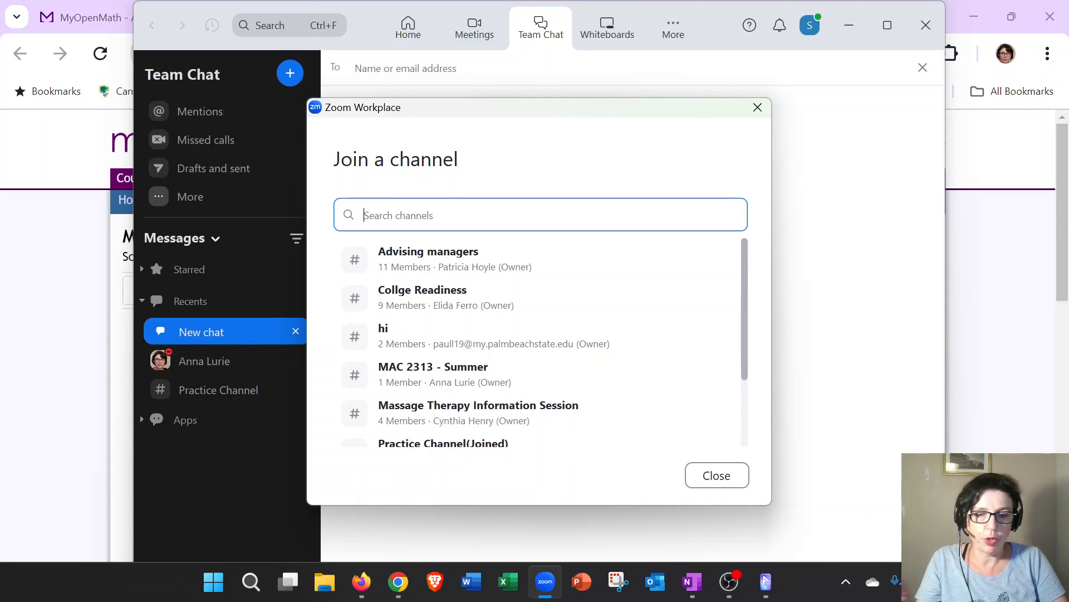
{"action": "type", "text": "STA"}
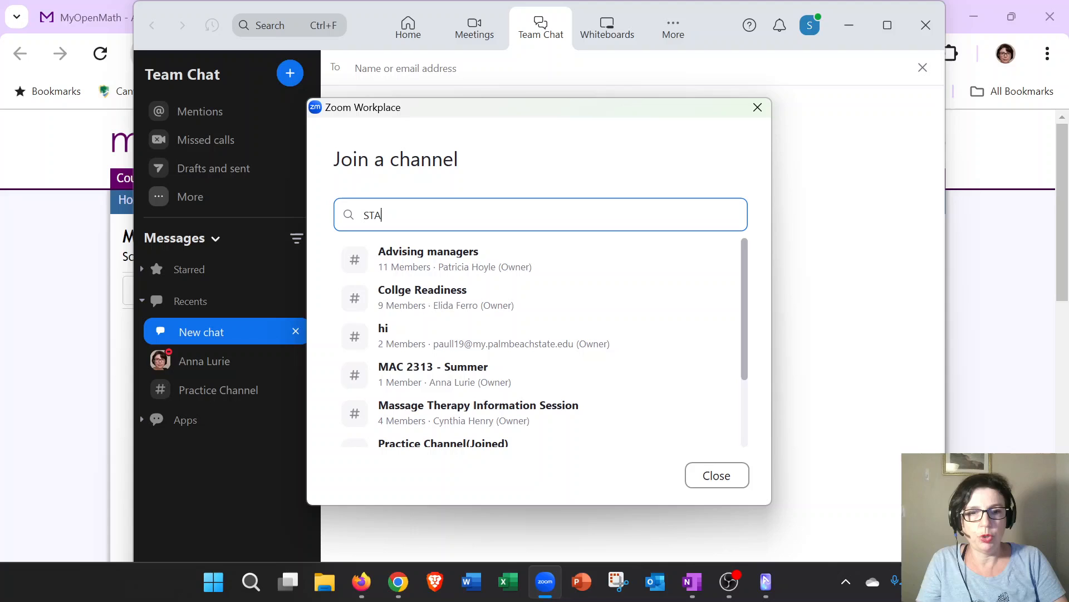
{"action": "type", "text": "2023"}
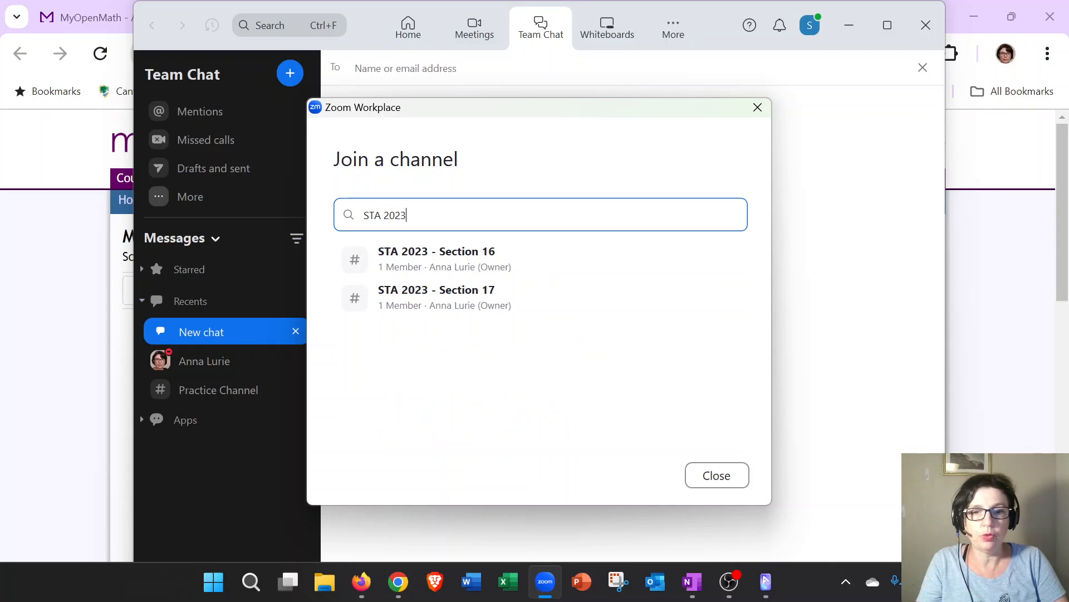
{"action": "mouse_move", "coordinate": [463, 136]}
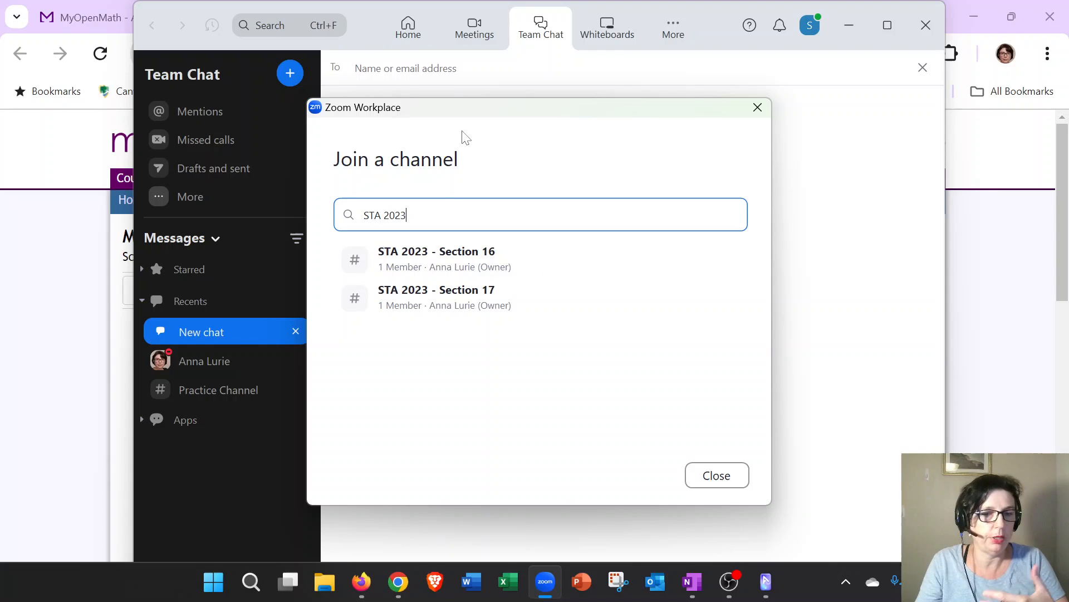
{"action": "mouse_move", "coordinate": [475, 181]}
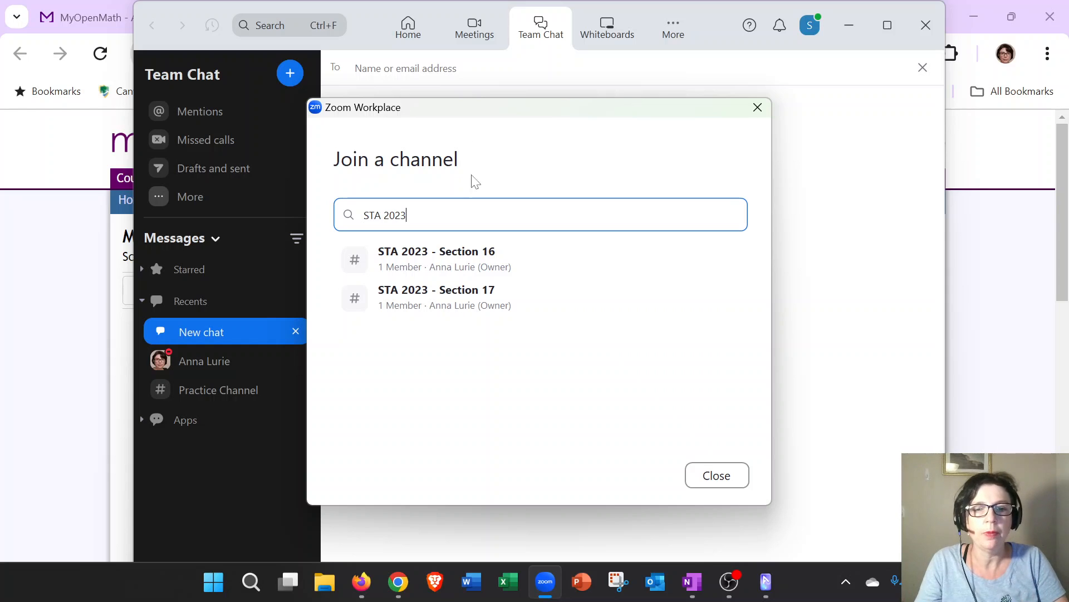
{"action": "mouse_move", "coordinate": [488, 259]}
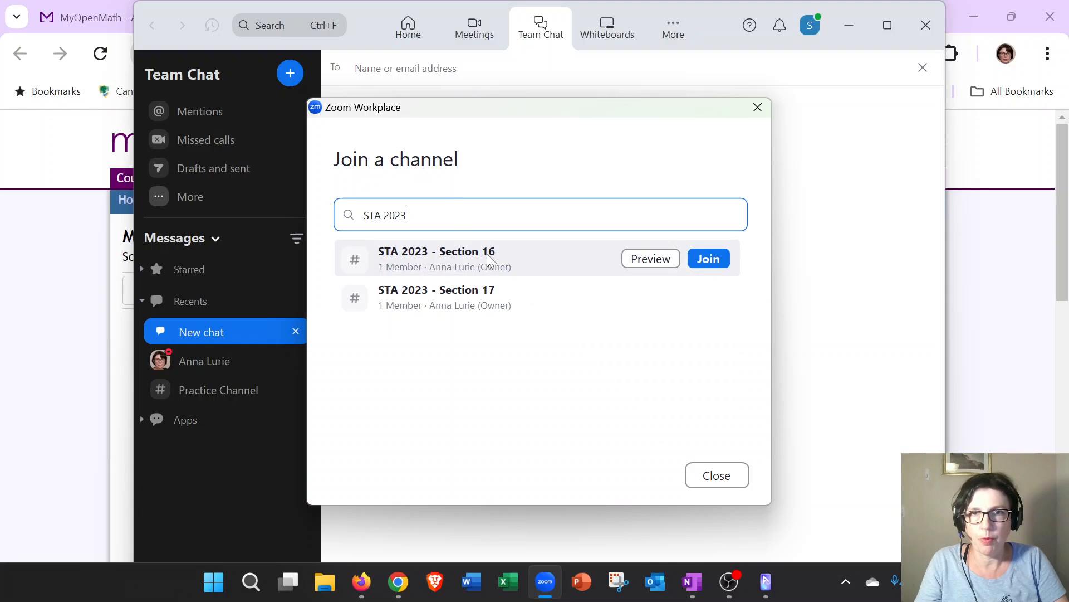
{"action": "mouse_move", "coordinate": [369, 289]}
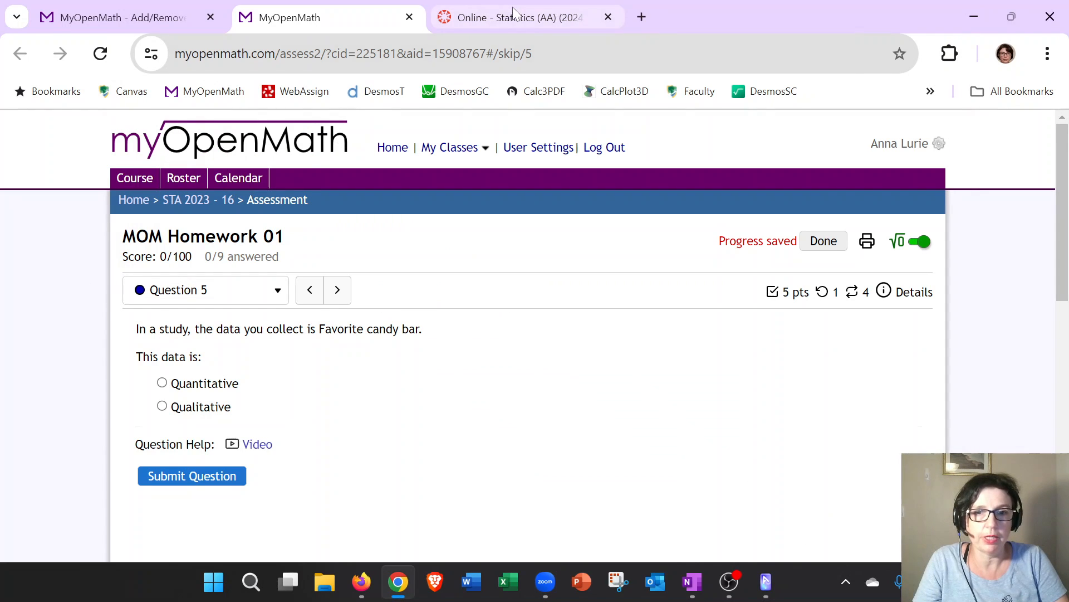
Check the section number 16 in the Canvas course title, then return to Zoom.
{"action": "left_click", "coordinate": [525, 17]}
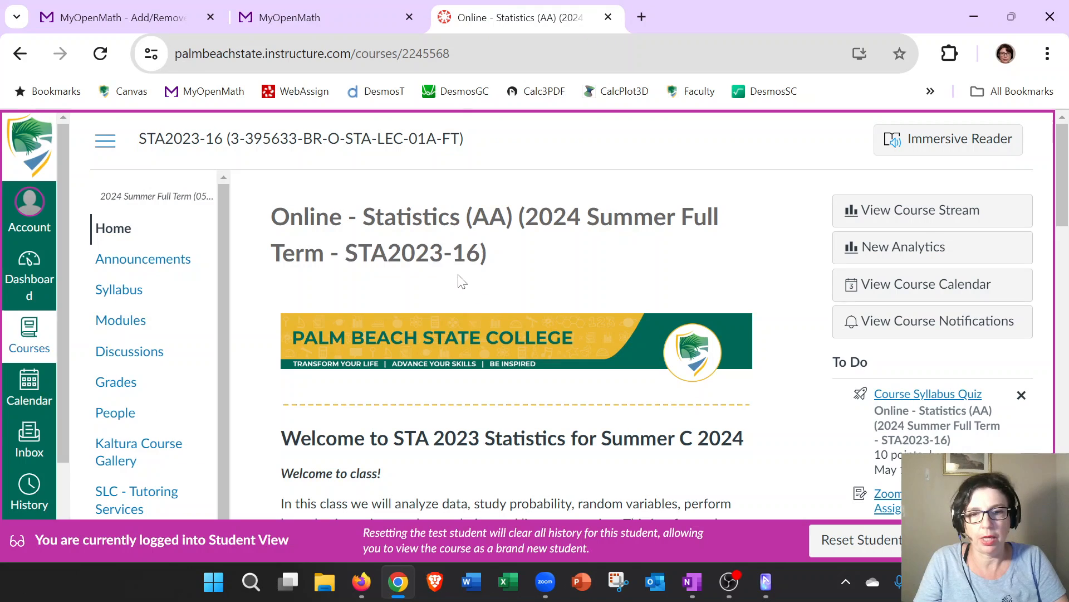
{"action": "double_click", "coordinate": [463, 252]}
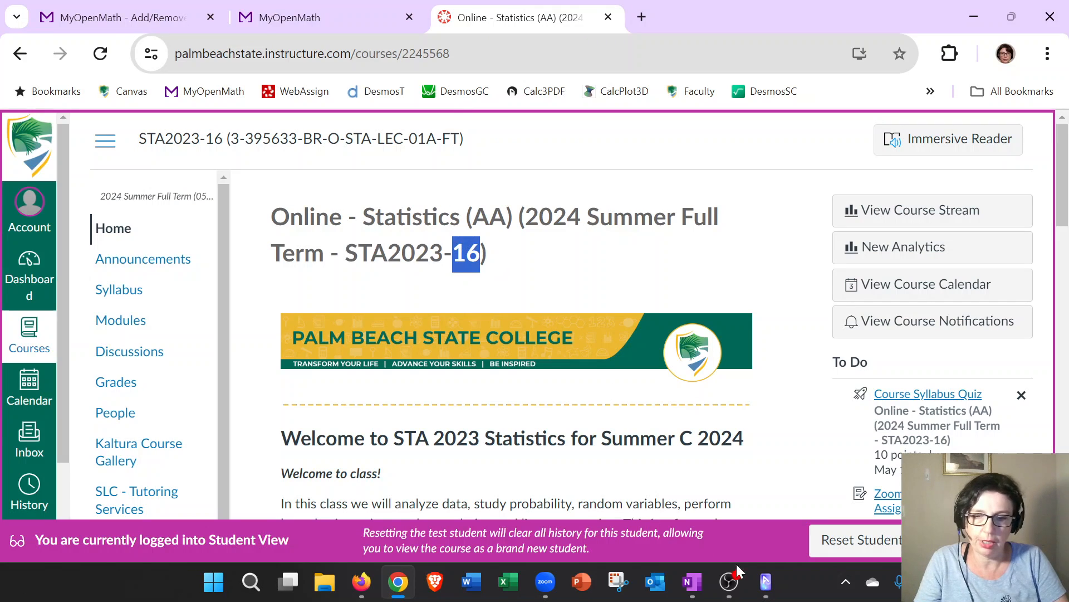
{"action": "left_click", "coordinate": [545, 581]}
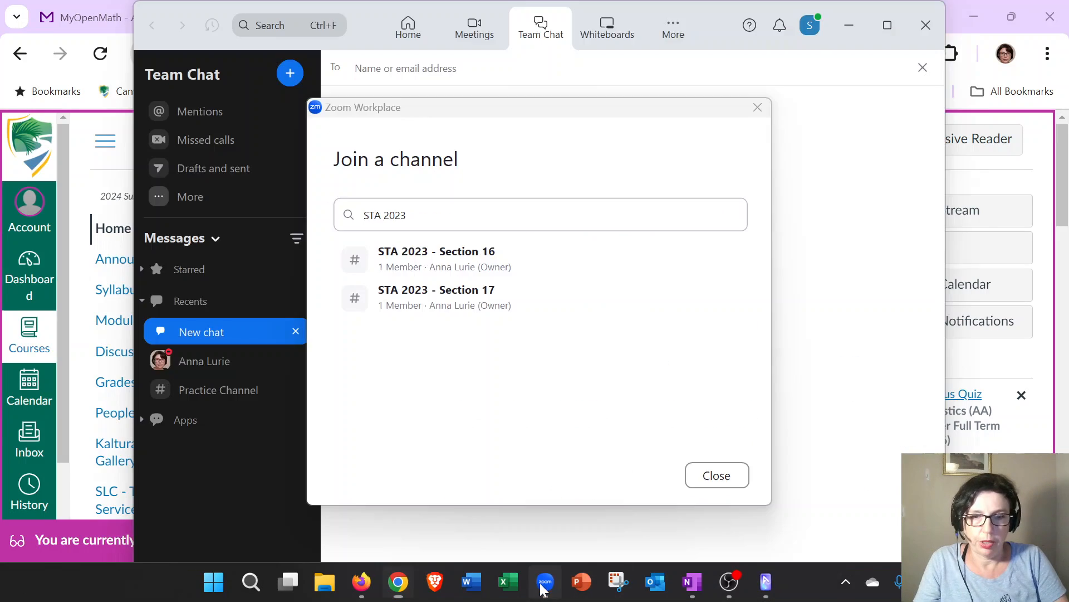
{"action": "mouse_move", "coordinate": [679, 278]}
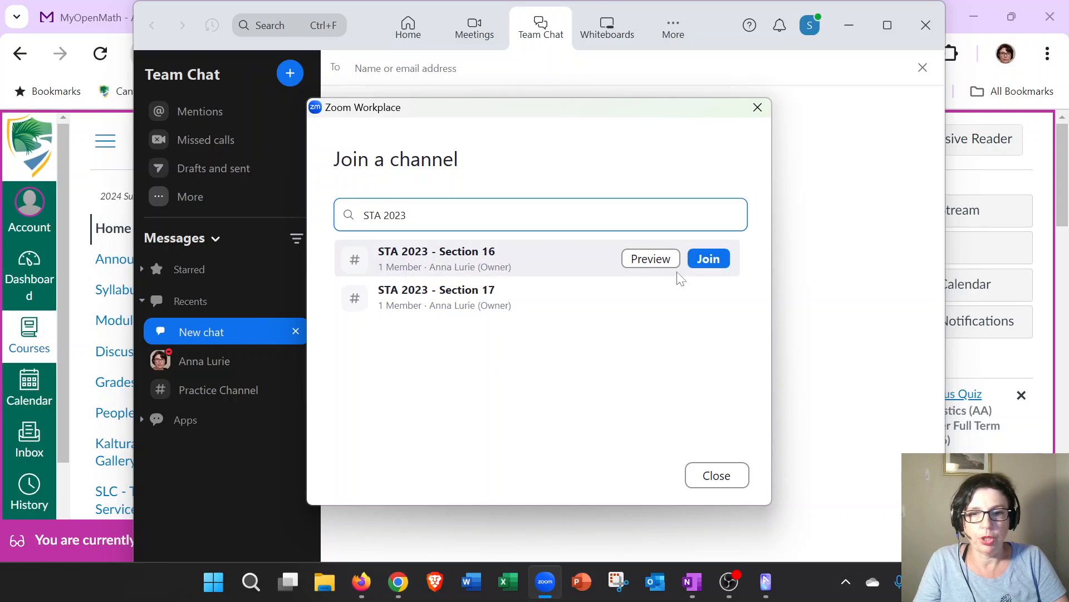
{"action": "mouse_move", "coordinate": [709, 258]}
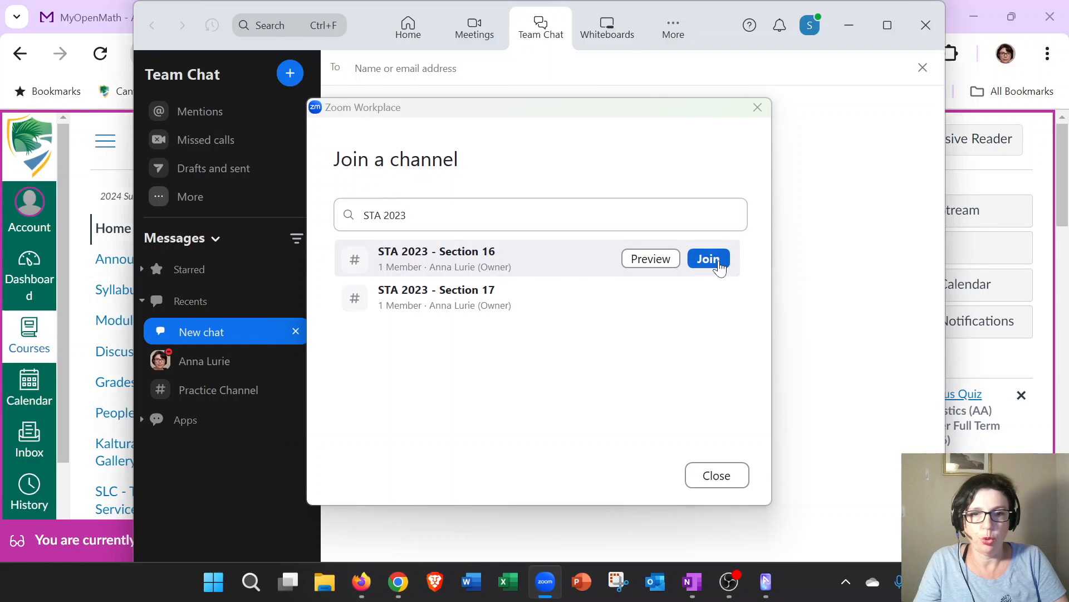
Join the STA 2023 - Section 16 channel.
{"action": "left_click", "coordinate": [708, 258]}
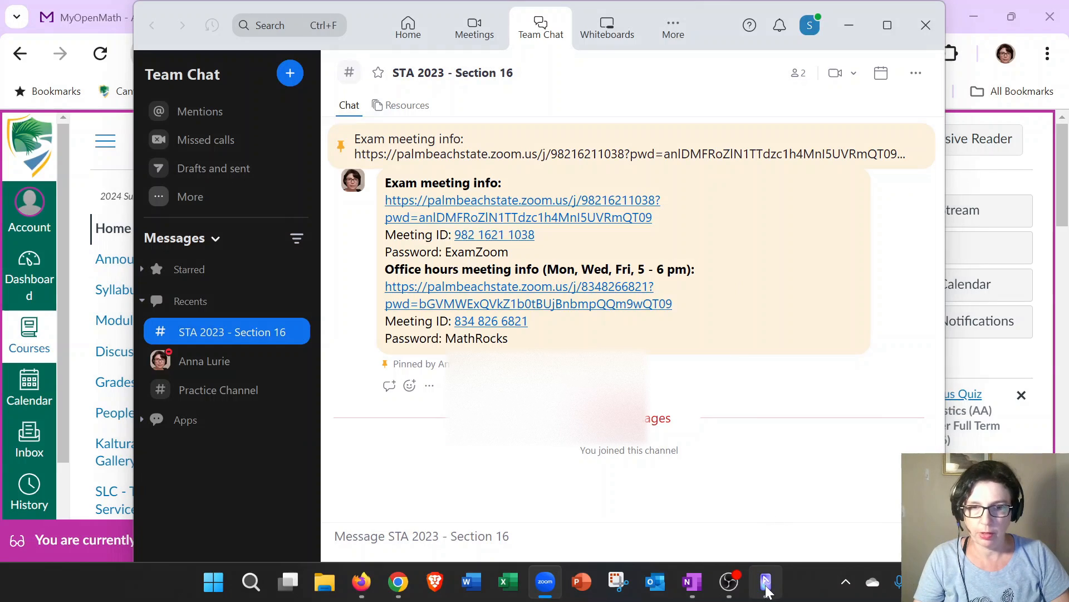
View the channel on the mirrored phone, then close the AnLink window.
{"action": "left_click", "coordinate": [765, 581]}
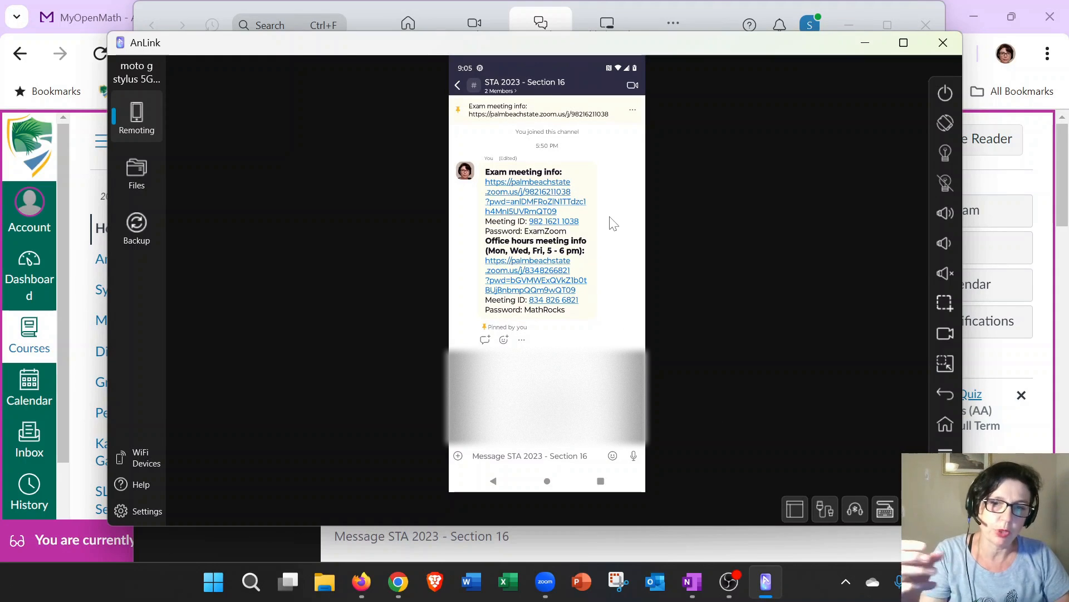
{"action": "mouse_move", "coordinate": [808, 47]}
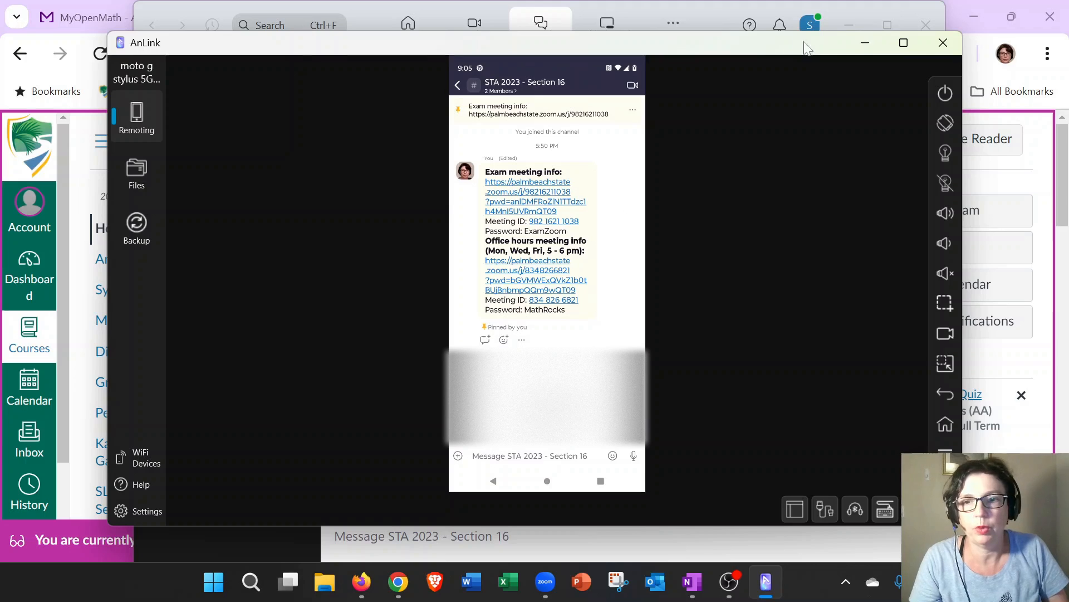
{"action": "left_click", "coordinate": [943, 43]}
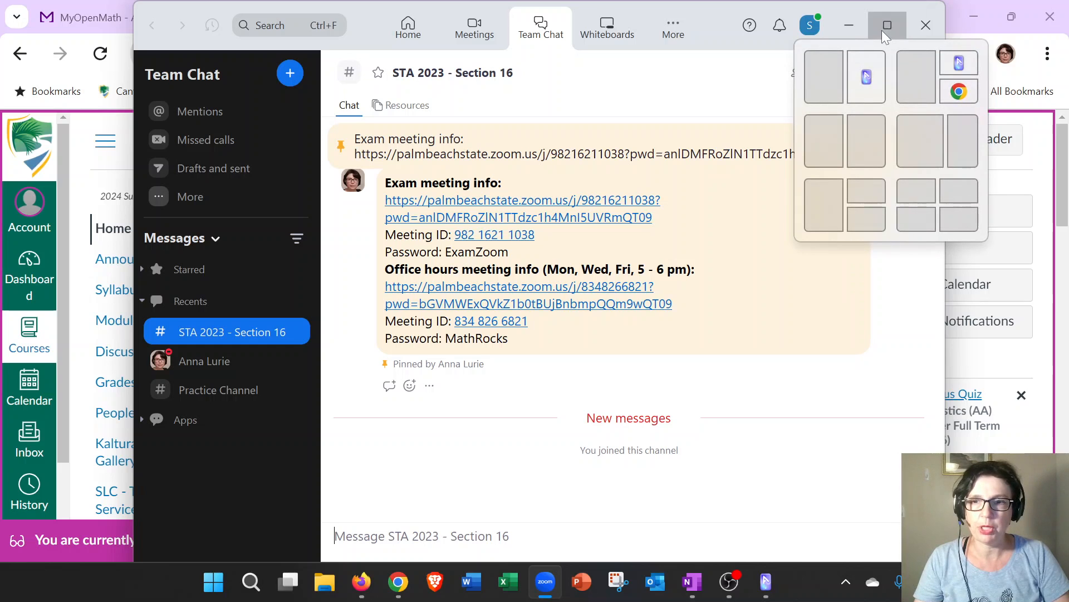
Maximize the Zoom window and place the cursor in the channel's message box.
{"action": "left_click", "coordinate": [888, 26]}
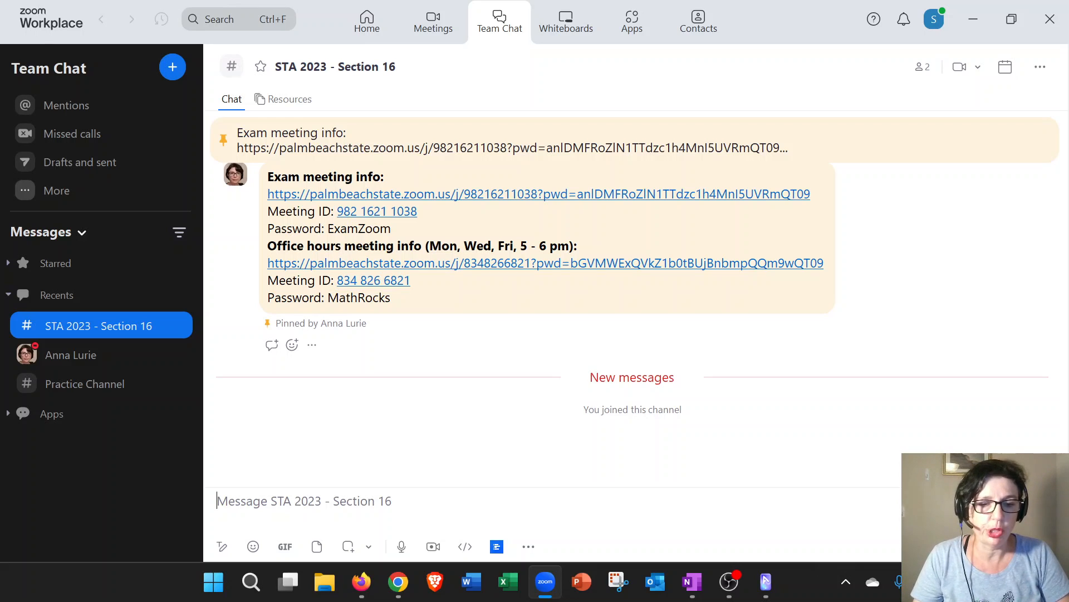
{"action": "left_click", "coordinate": [253, 546]}
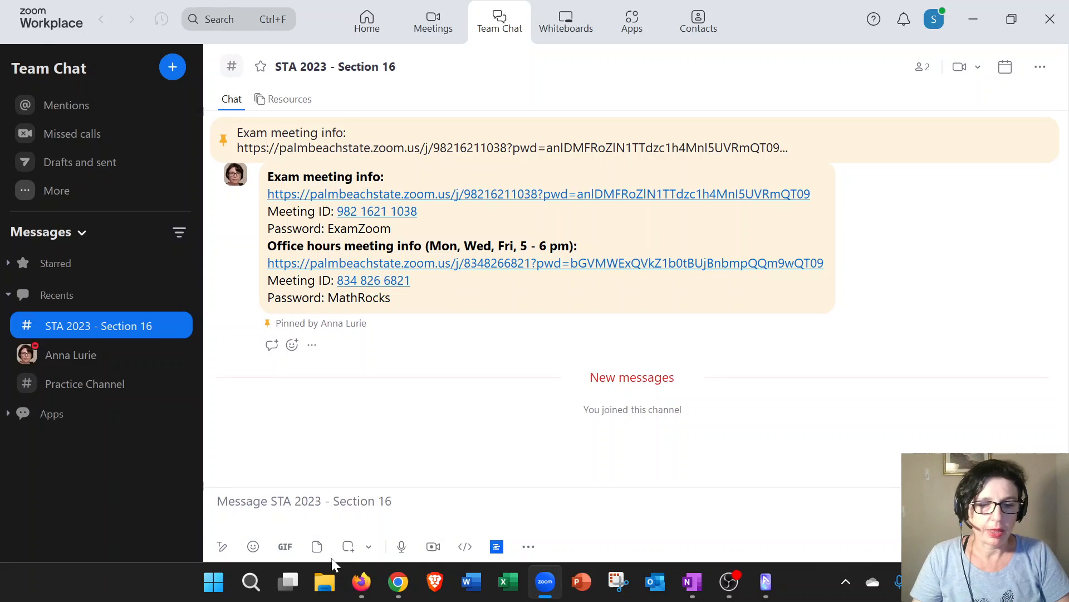
{"action": "mouse_move", "coordinate": [315, 546]}
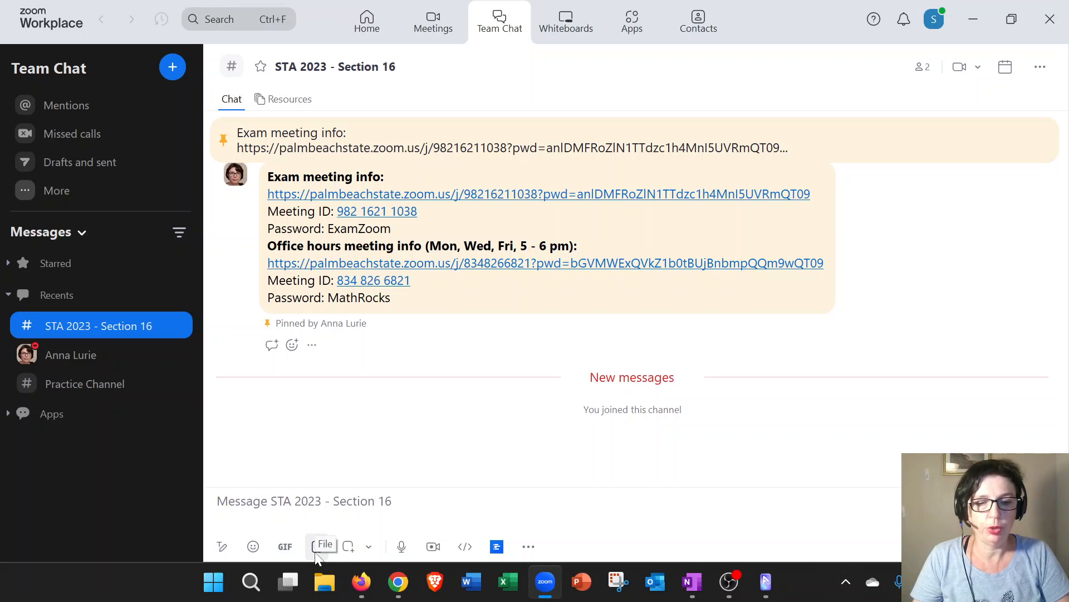
{"action": "left_click", "coordinate": [222, 546]}
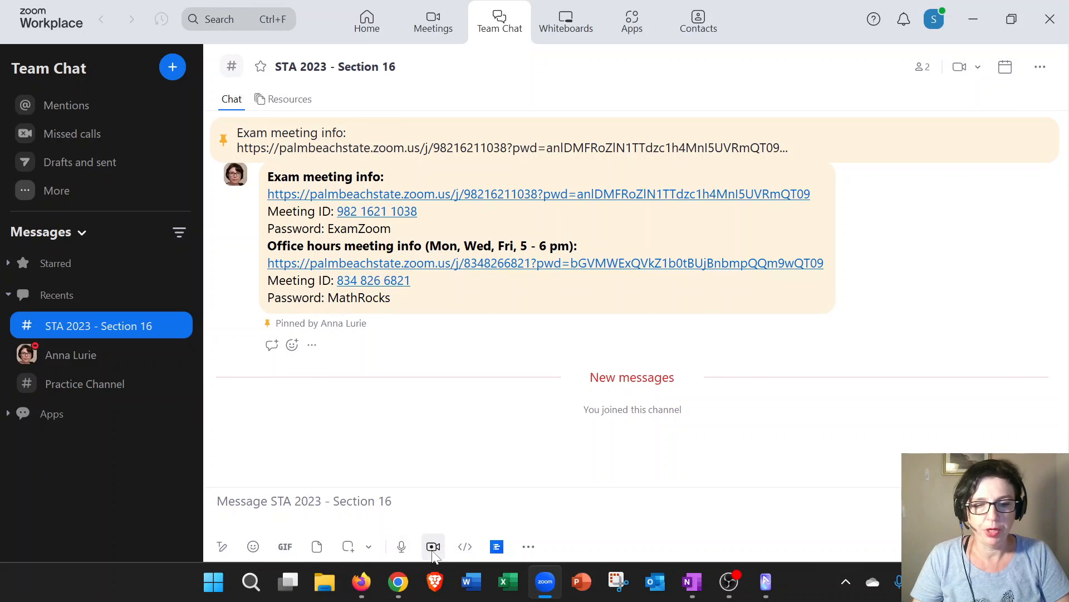
{"action": "mouse_move", "coordinate": [433, 545]}
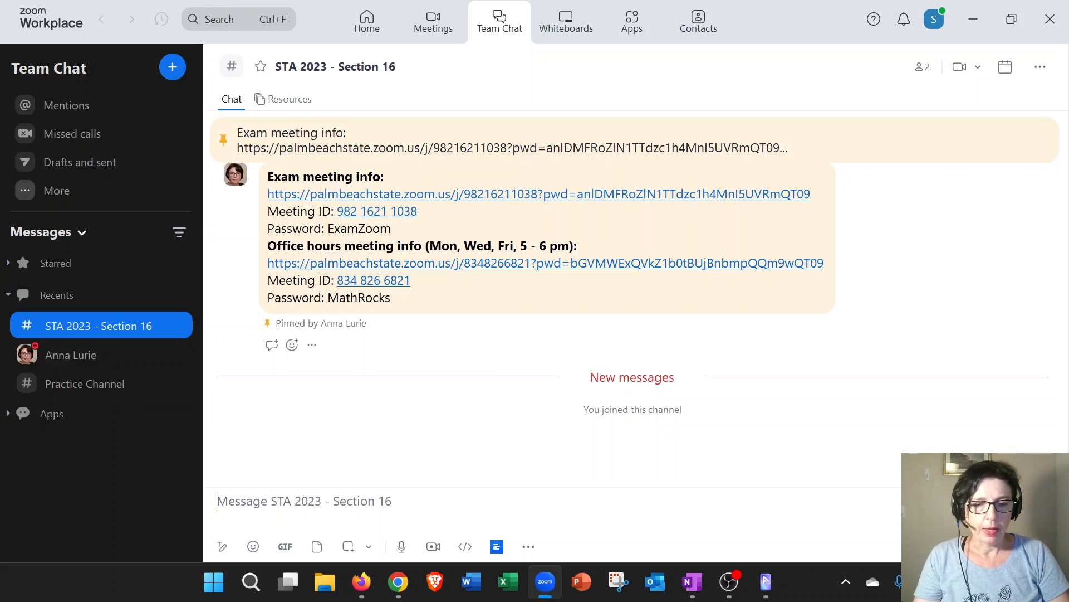
Draft 'Can I use my own calculator for exams?' in the Section 16 message box.
{"action": "type", "text": "Can I use ca"}
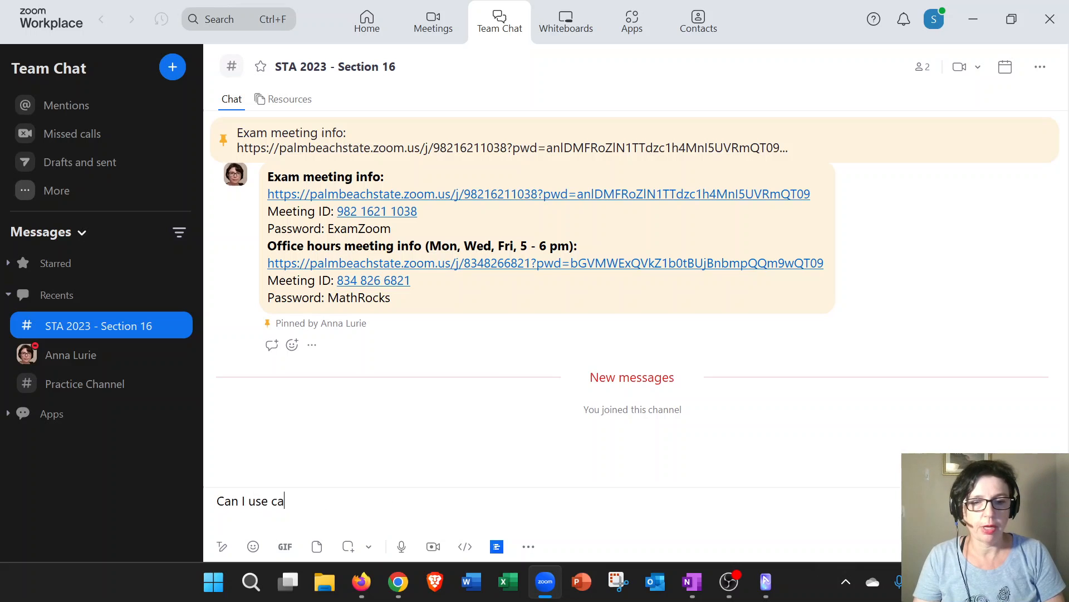
{"action": "type", "text": "my"}
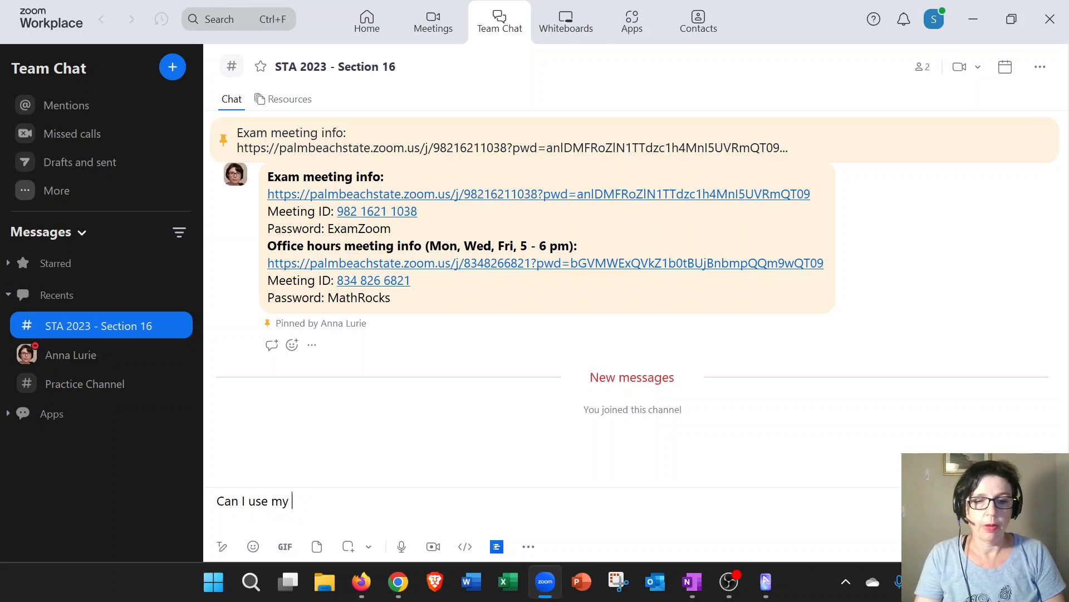
{"action": "type", "text": "own calculator"}
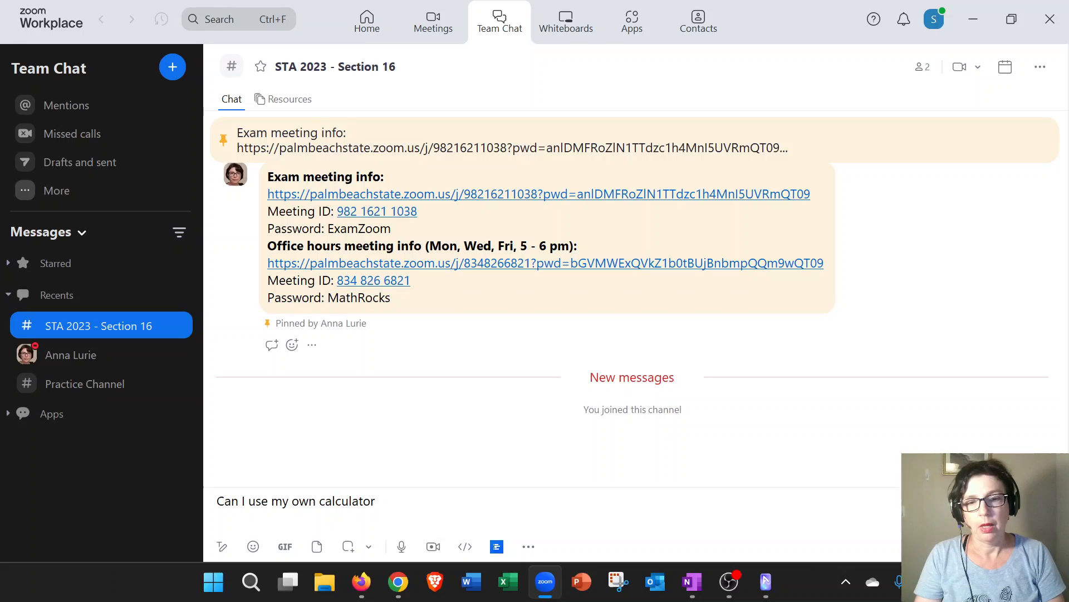
{"action": "type", "text": "for exams?"}
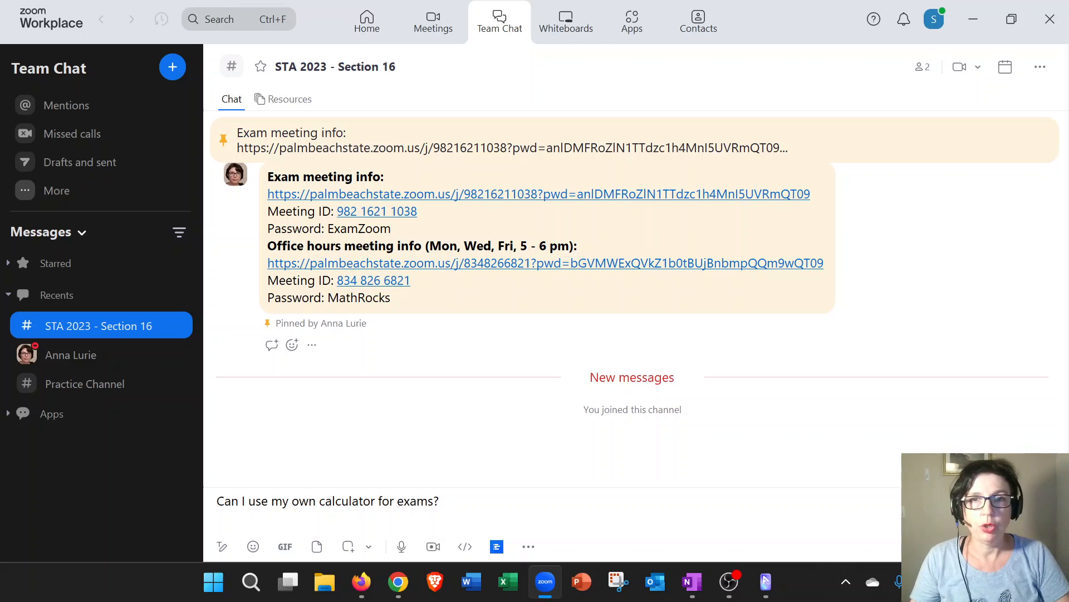
{"action": "mouse_move", "coordinate": [771, 478]}
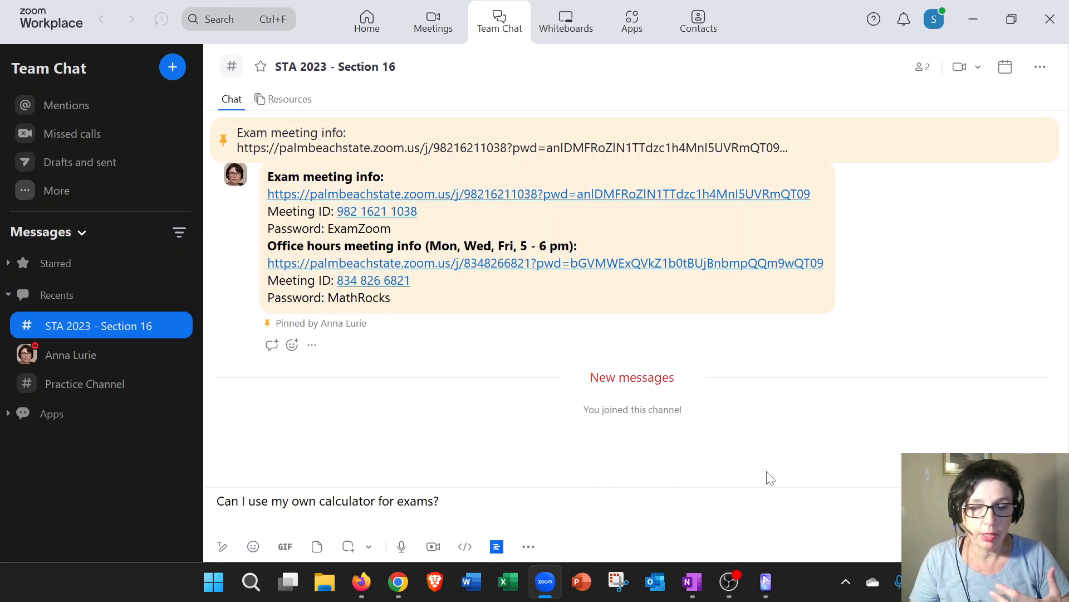
Dismiss the Schedule message dialog unused and send the calculator question to the channel.
{"action": "left_click", "coordinate": [327, 501]}
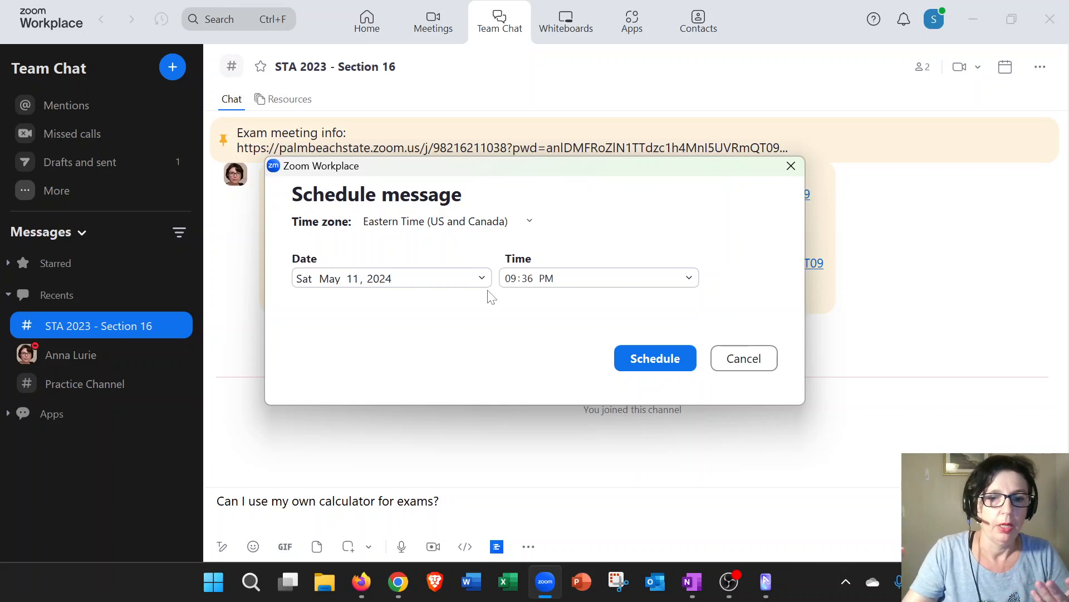
{"action": "mouse_move", "coordinate": [738, 170]}
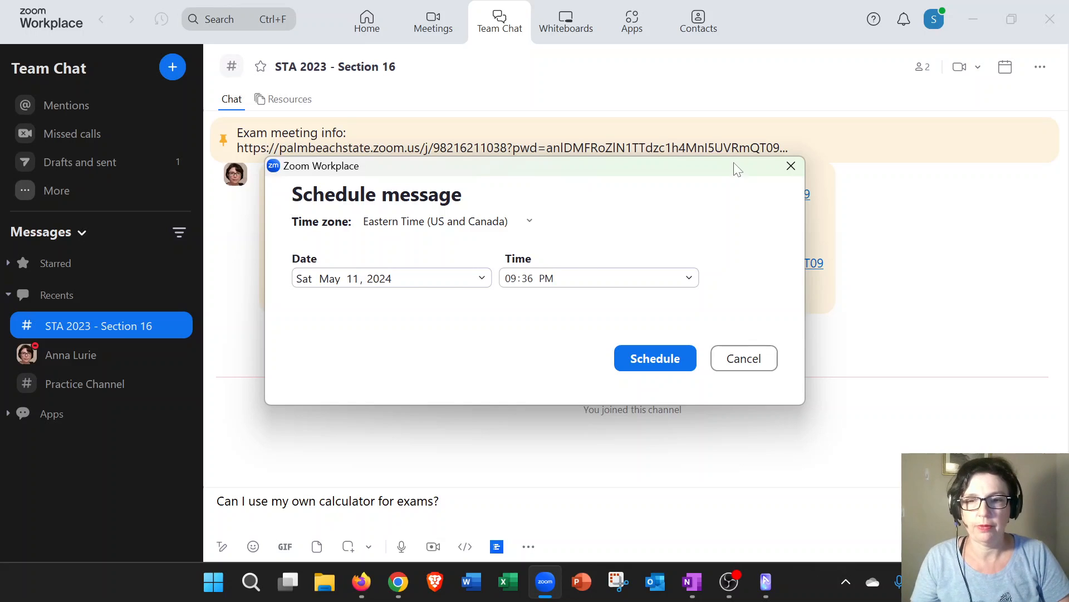
{"action": "left_click", "coordinate": [743, 358]}
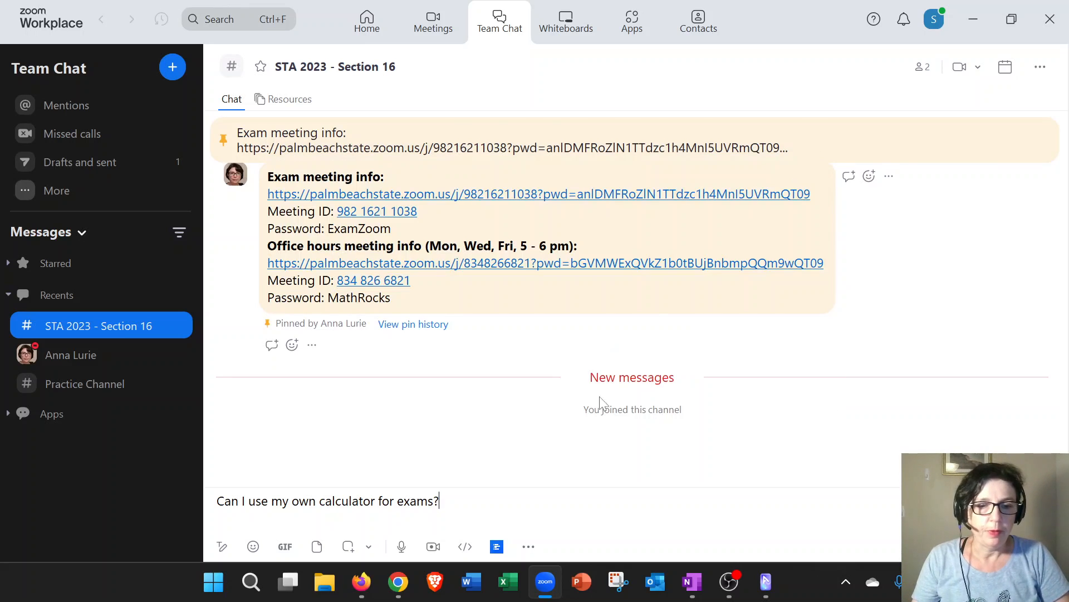
{"action": "mouse_move", "coordinate": [511, 488]}
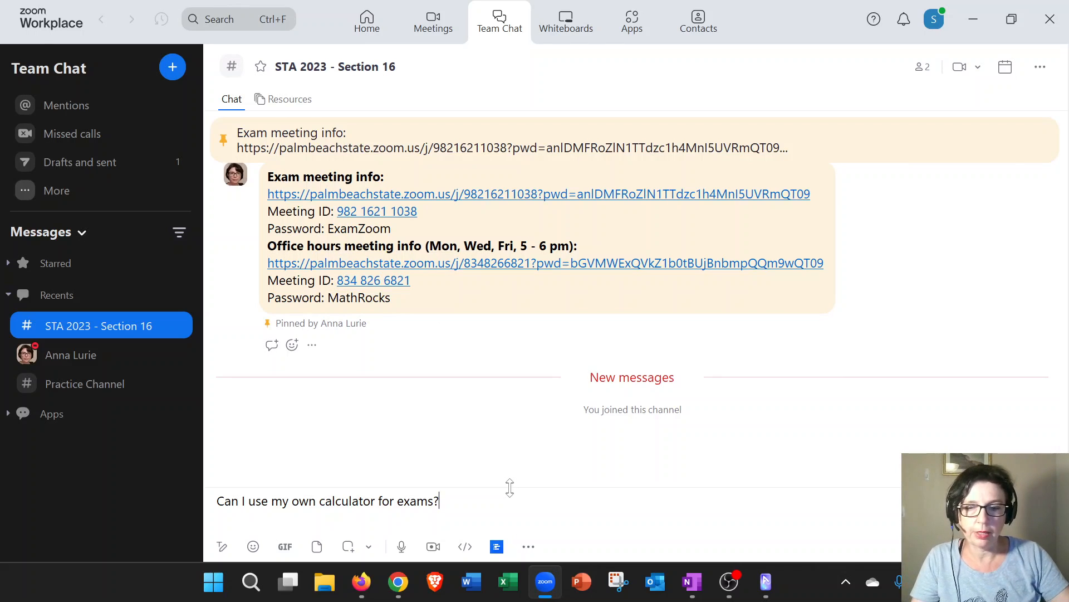
{"action": "key", "text": "Return"}
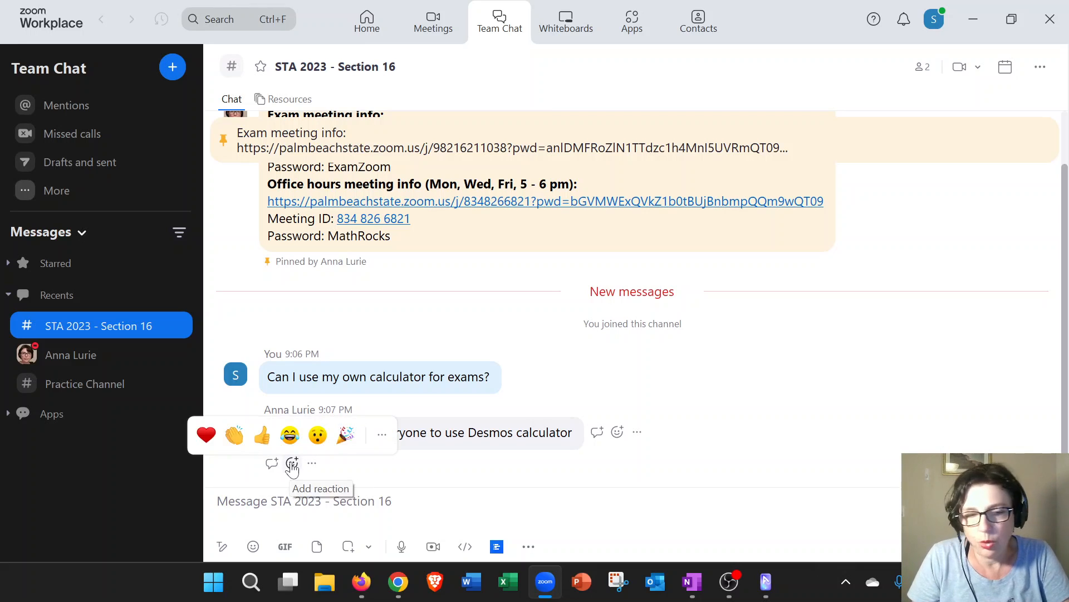
{"action": "mouse_move", "coordinate": [206, 435]}
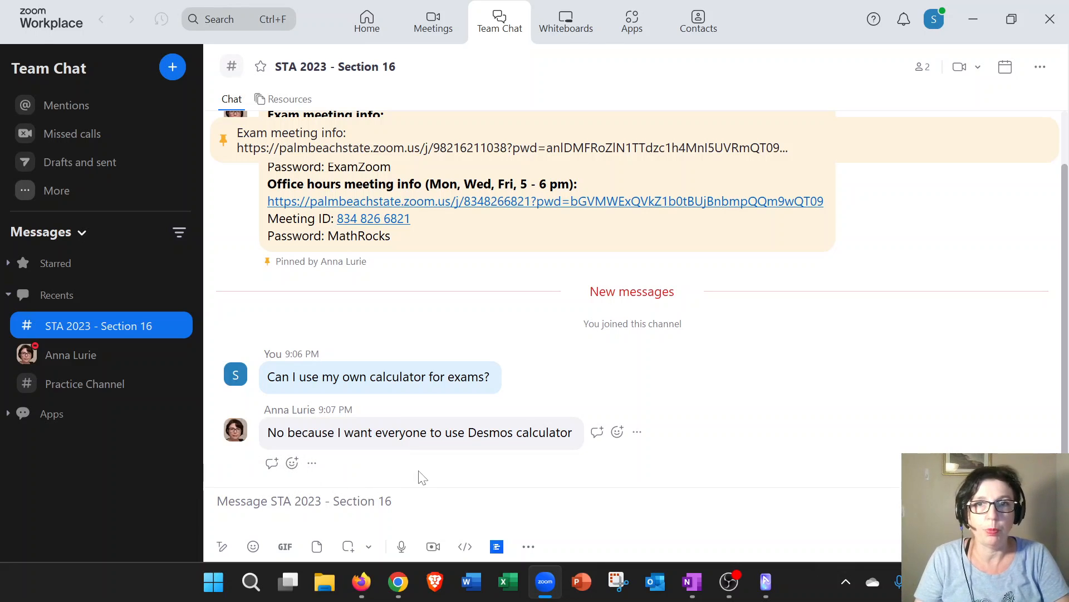
{"action": "mouse_move", "coordinate": [436, 466]}
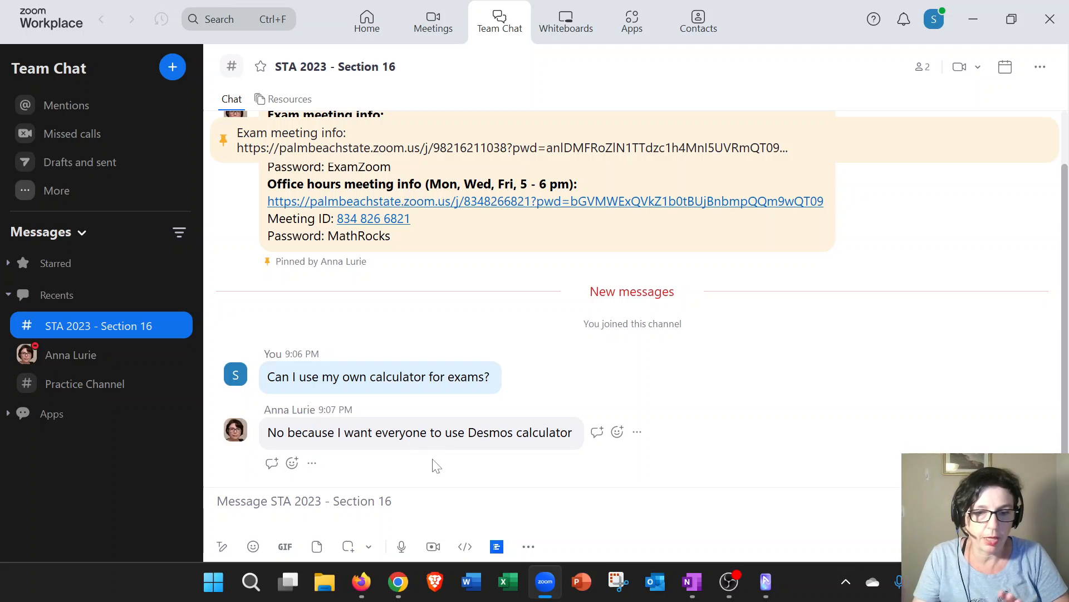
{"action": "mouse_move", "coordinate": [272, 463]}
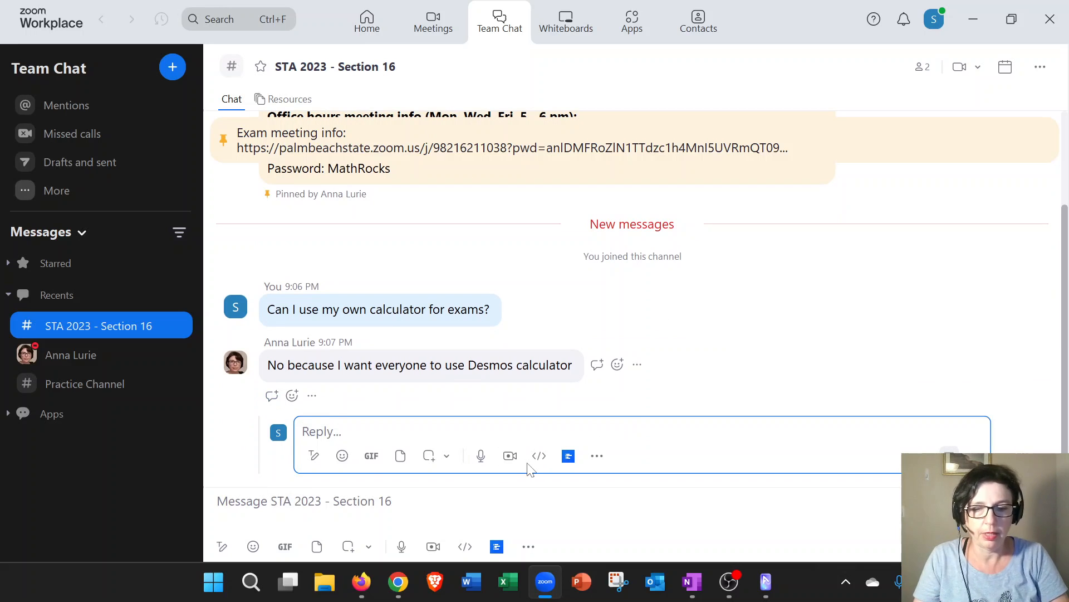
{"action": "type", "text": "w"}
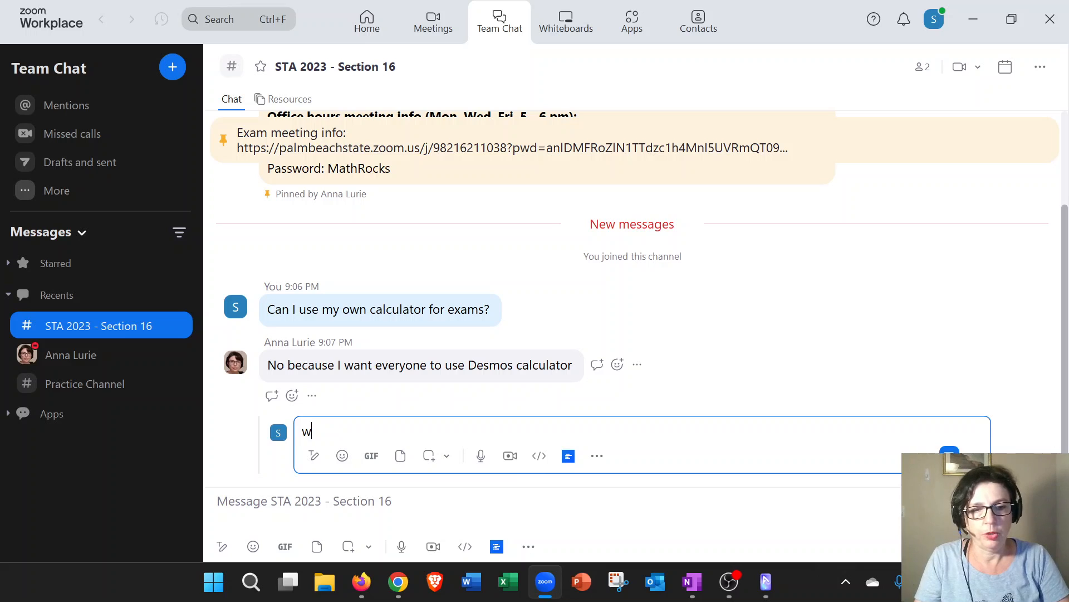
{"action": "type", "text": "ow I am"}
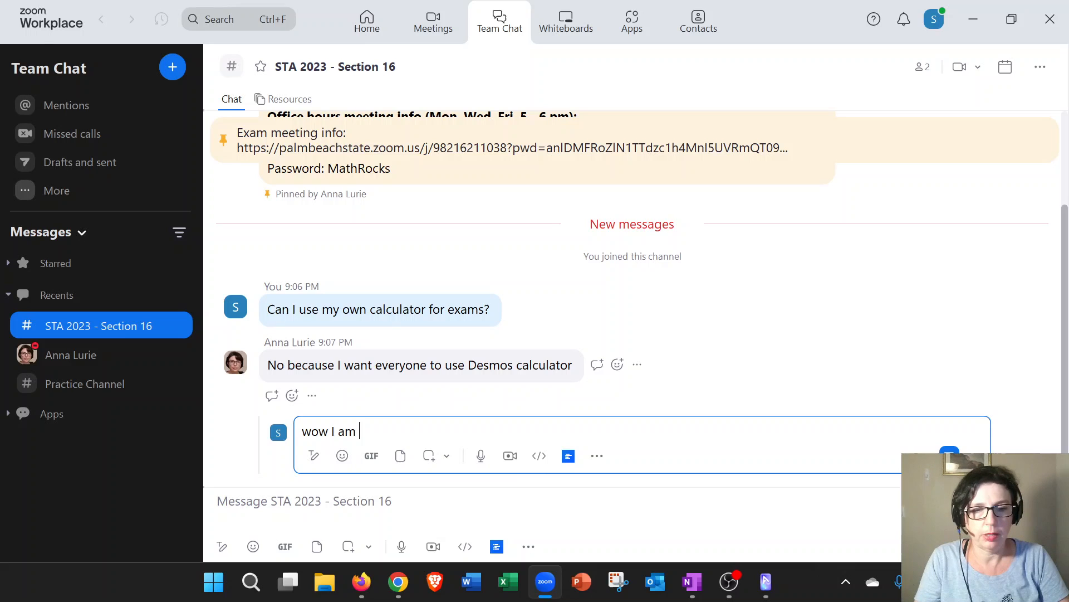
{"action": "type", "text": "kind of"}
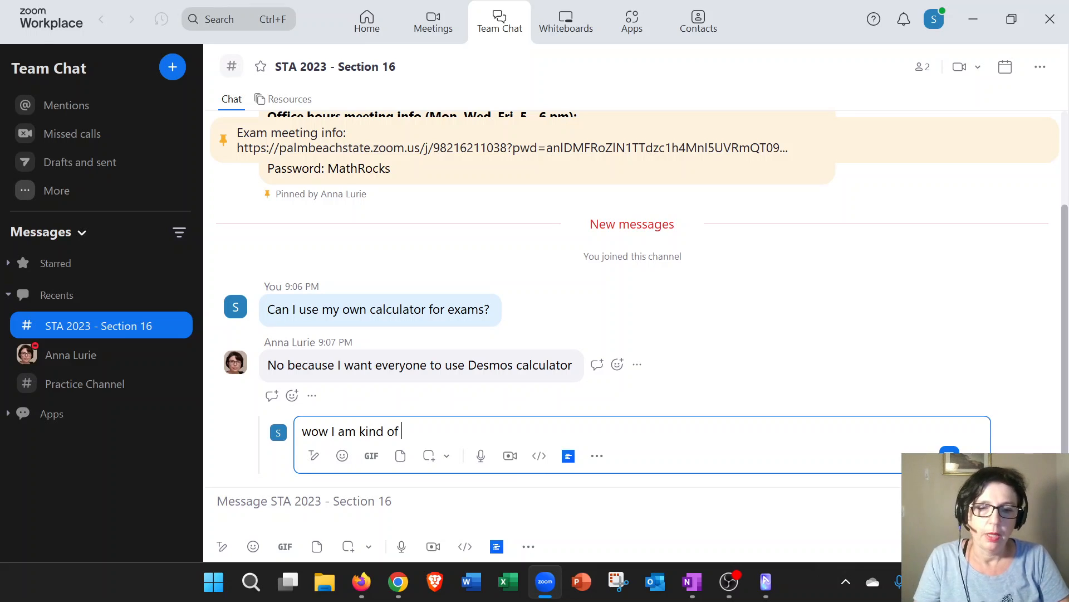
{"action": "key", "text": "Return"}
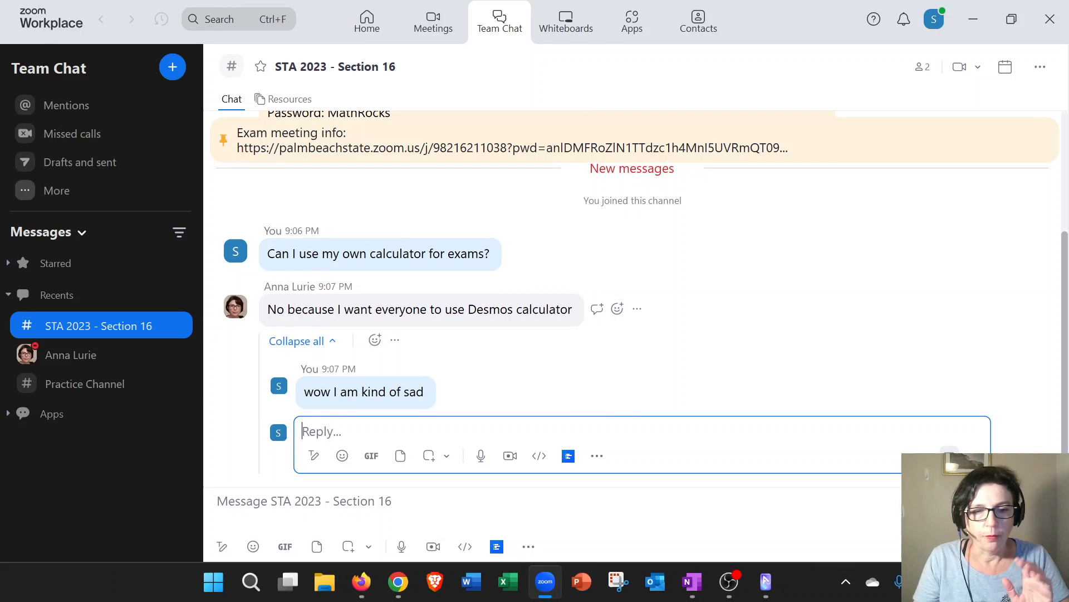
{"action": "mouse_move", "coordinate": [521, 379]}
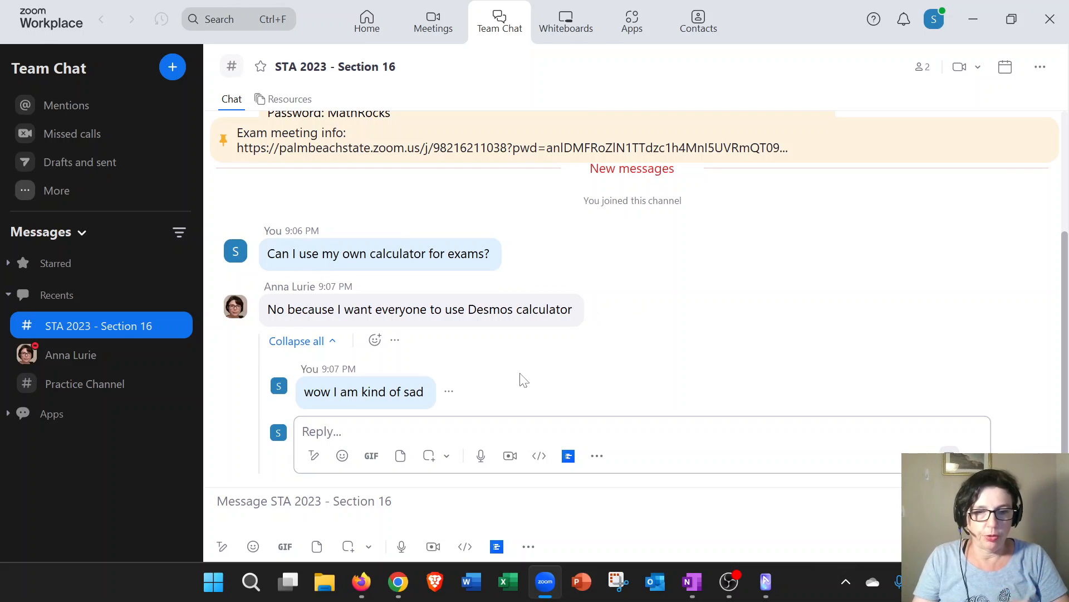
{"action": "mouse_move", "coordinate": [421, 308]}
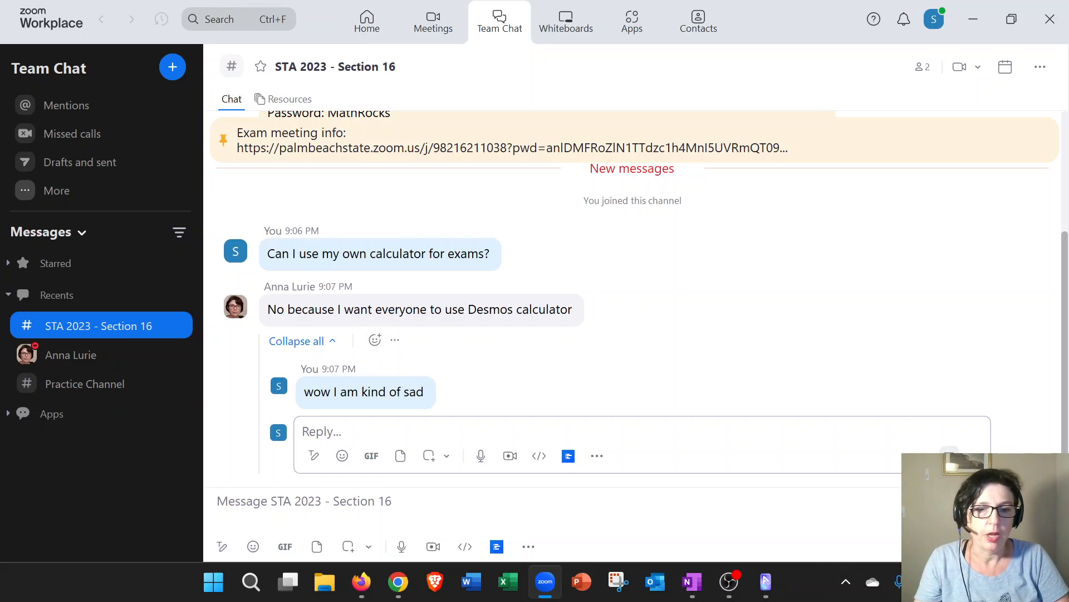
{"action": "mouse_move", "coordinate": [766, 339]}
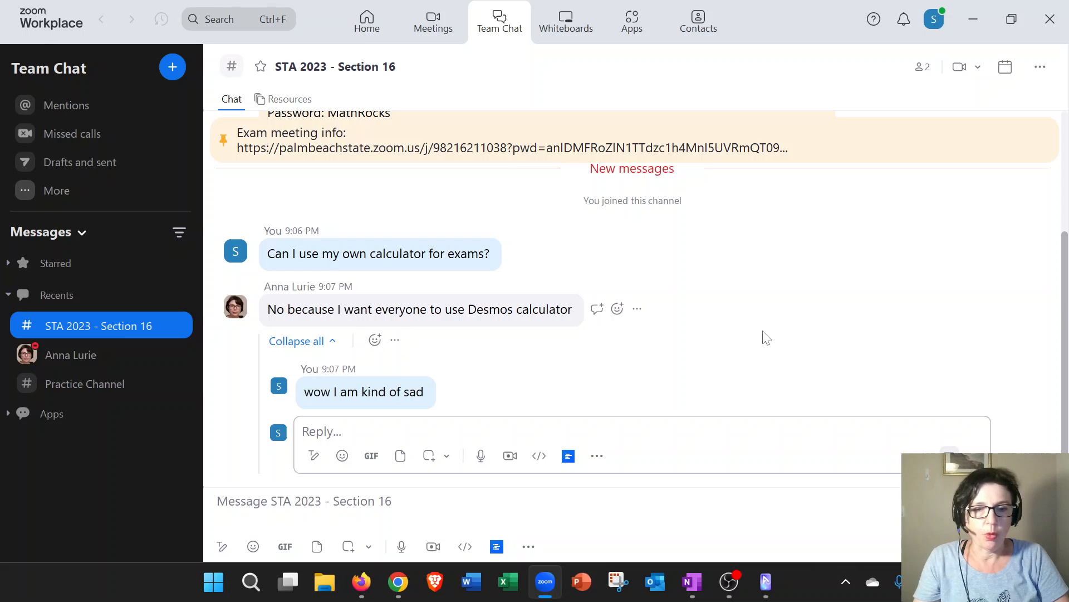
{"action": "mouse_move", "coordinate": [974, 19]}
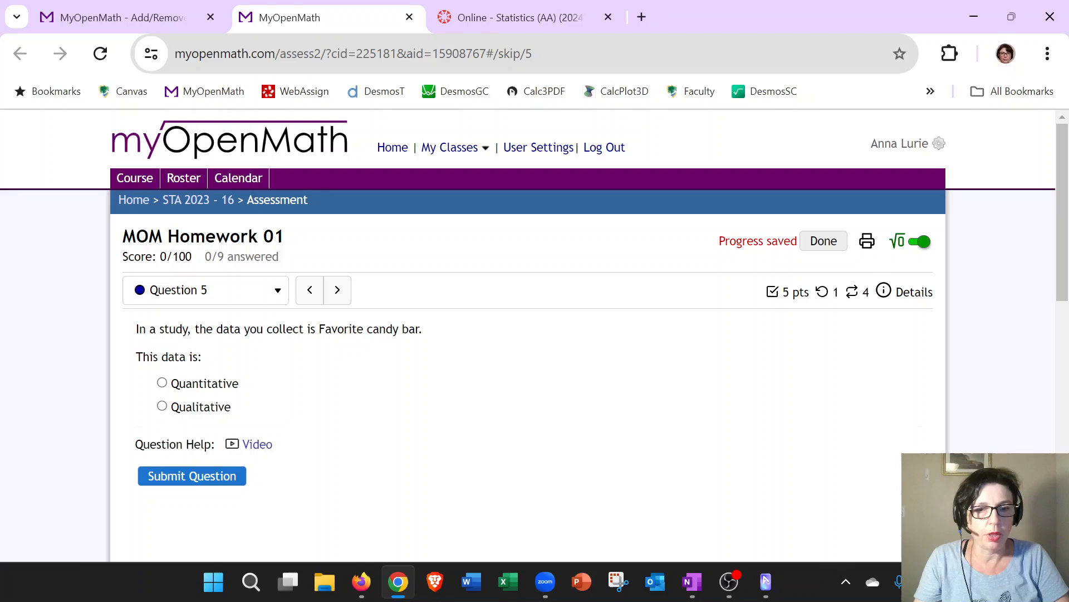
{"action": "mouse_move", "coordinate": [285, 436]}
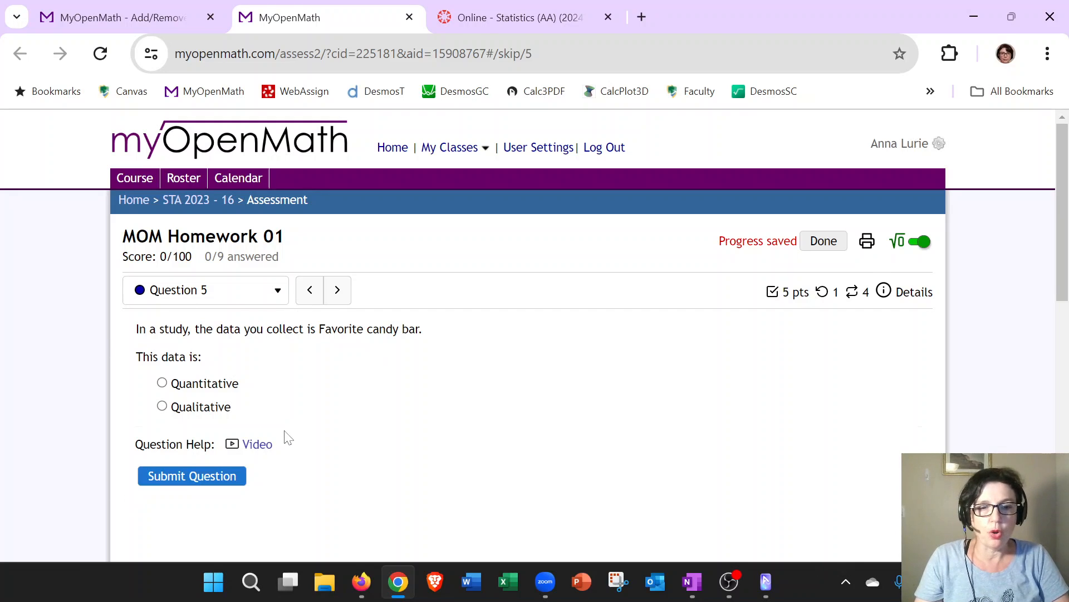
{"action": "mouse_move", "coordinate": [230, 395]}
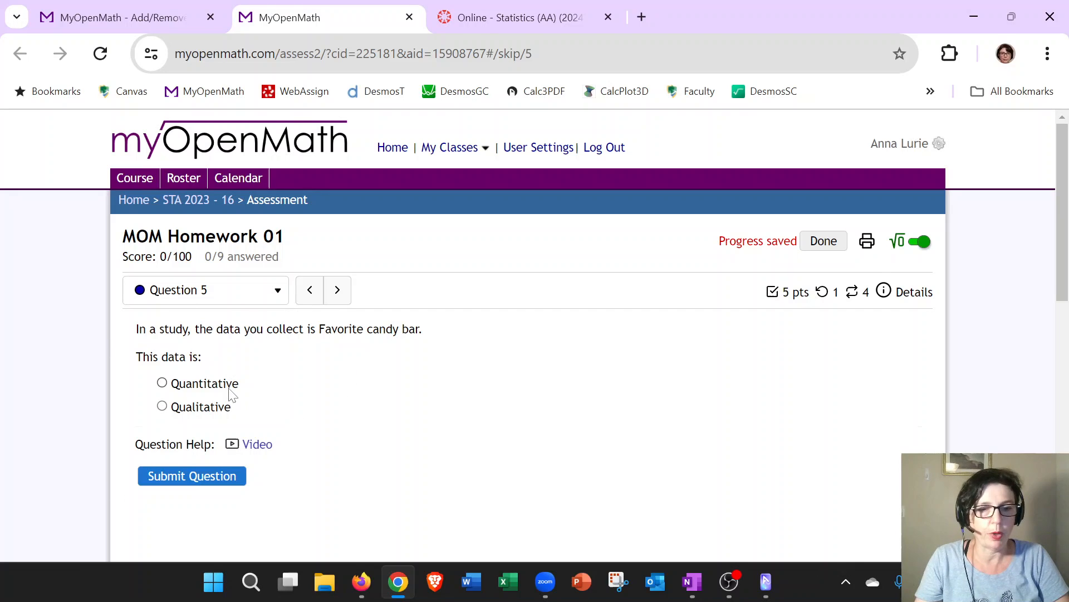
{"action": "mouse_move", "coordinate": [329, 441]}
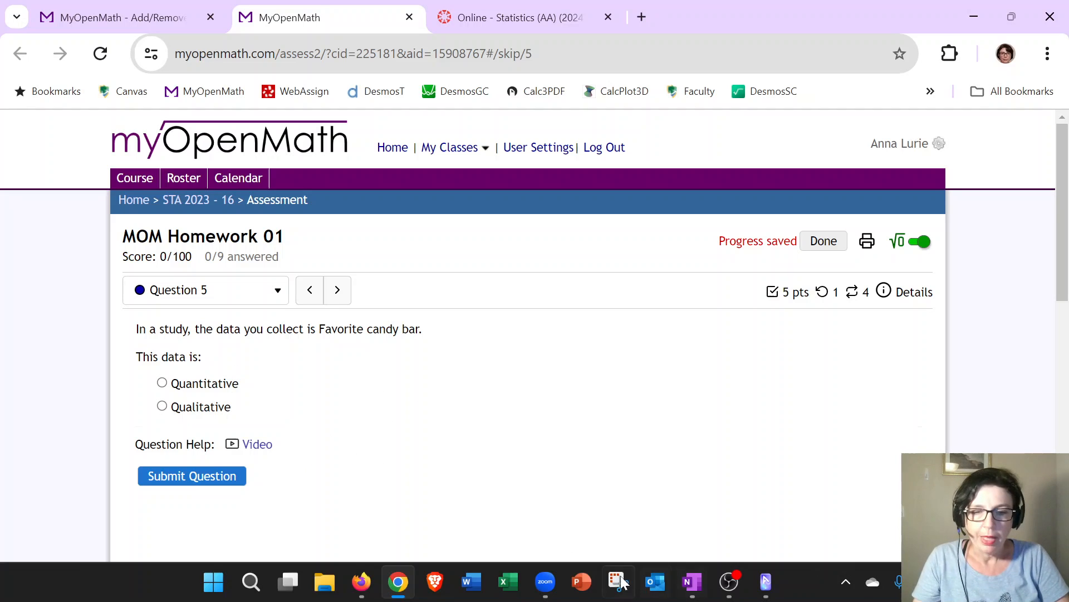
{"action": "left_click", "coordinate": [545, 581]}
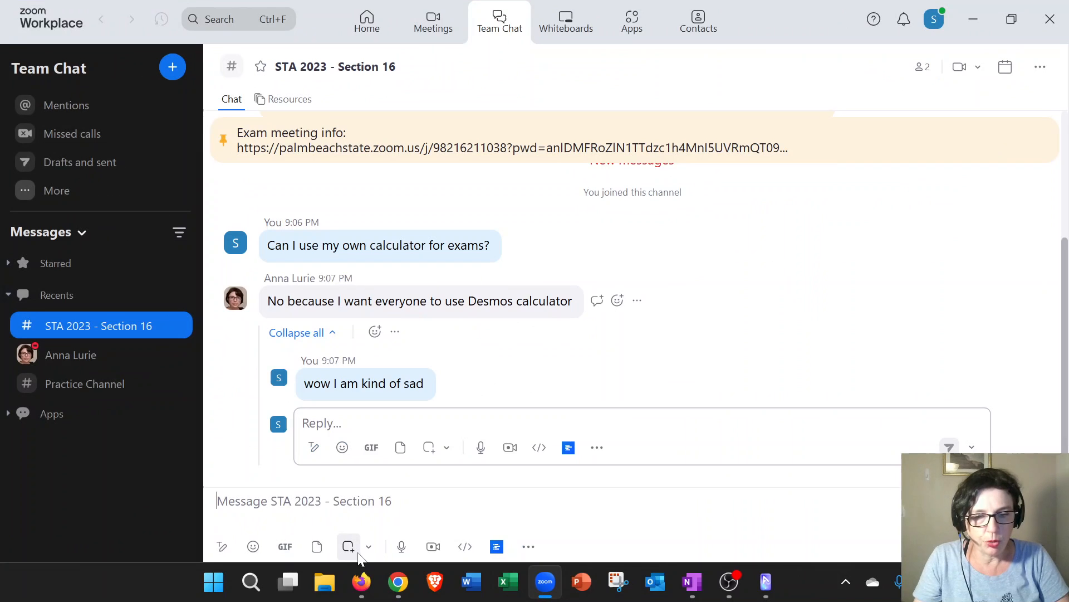
{"action": "mouse_move", "coordinate": [347, 546]}
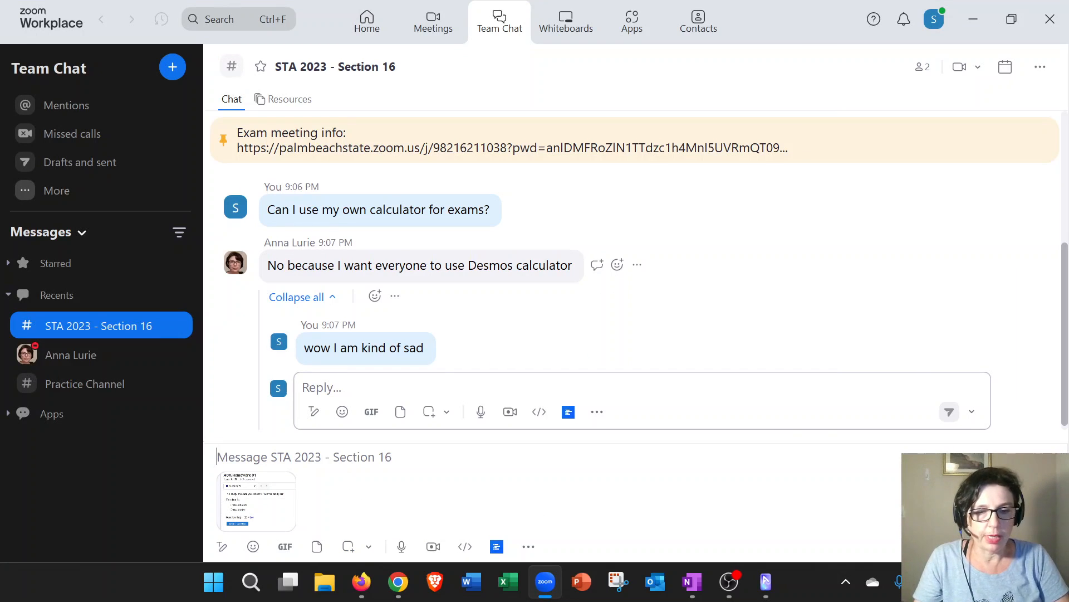
Write 'Can someone help me with this question?' to accompany the Question 5 screenshot.
{"action": "type", "text": "Can som"}
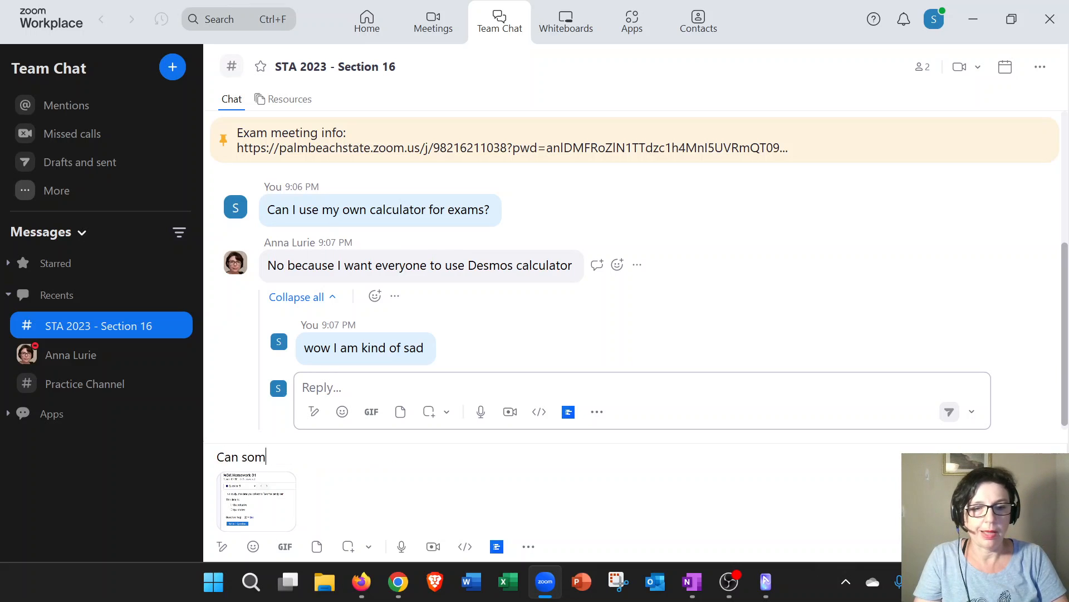
{"action": "type", "text": "eone help me with"}
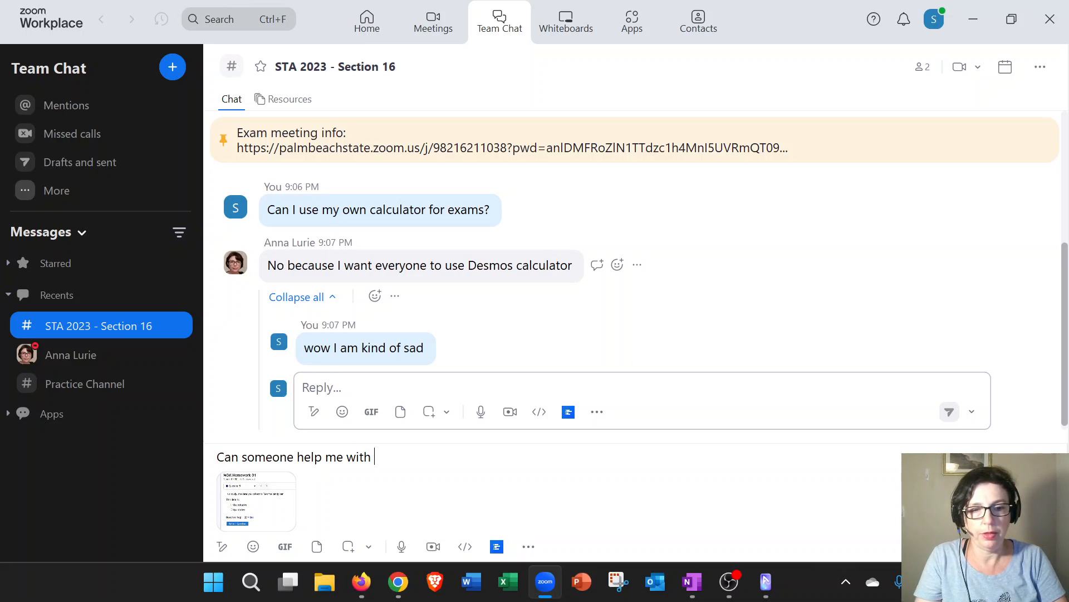
{"action": "type", "text": "this question?"}
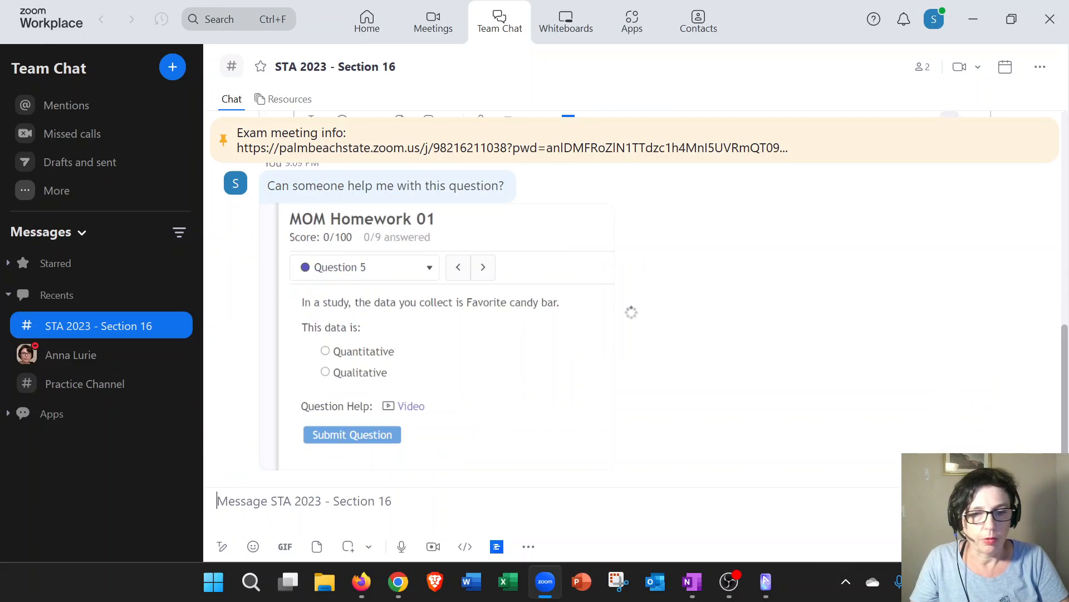
{"action": "scroll", "scroll_direction": "up", "scroll_amount": 3}
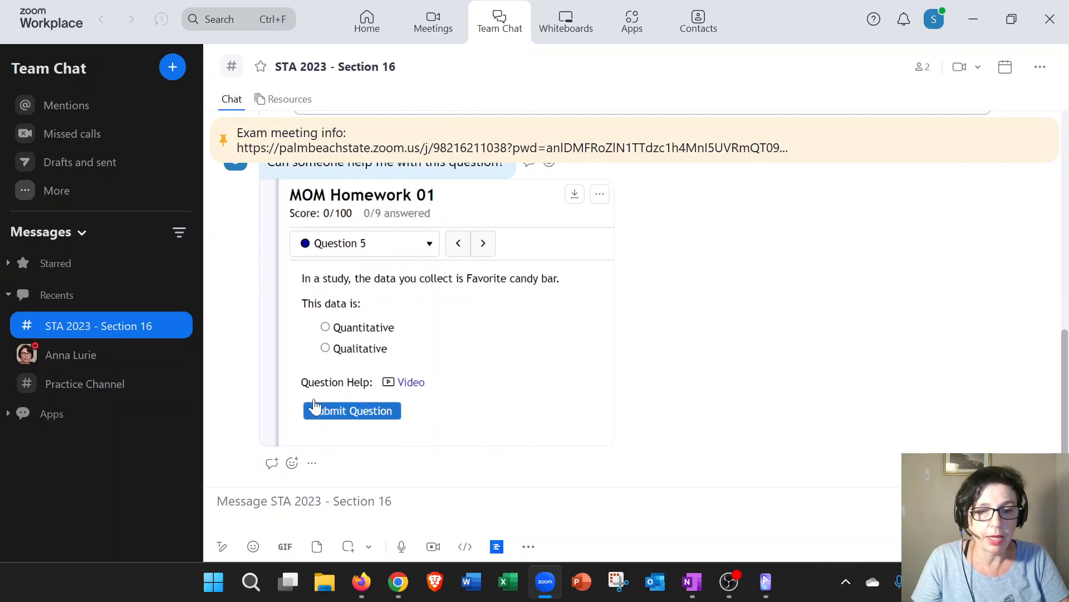
{"action": "mouse_move", "coordinate": [272, 467]}
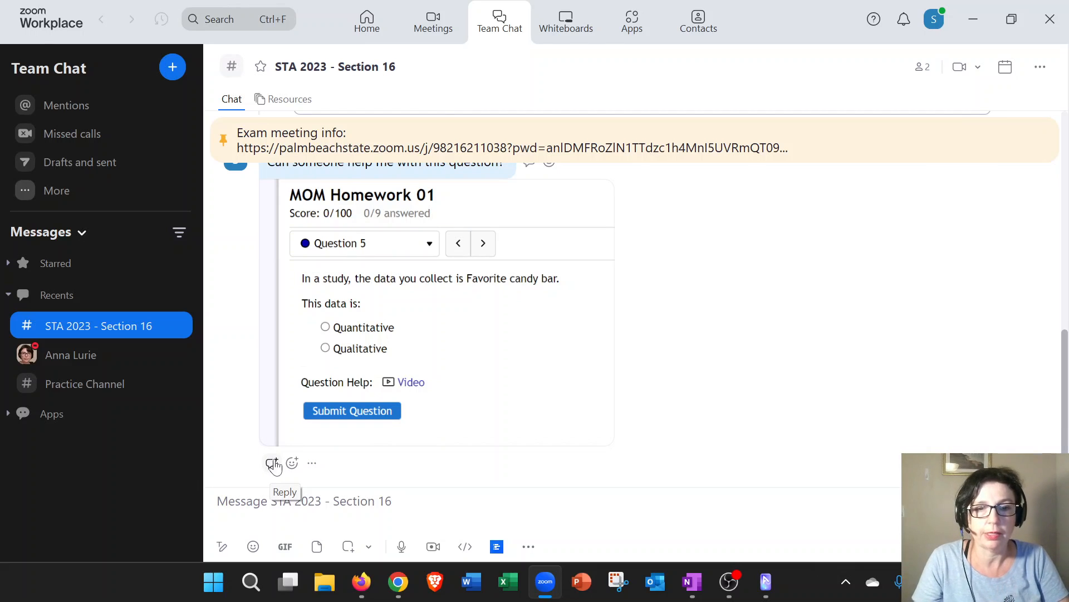
{"action": "scroll", "scroll_direction": "up", "scroll_amount": 3}
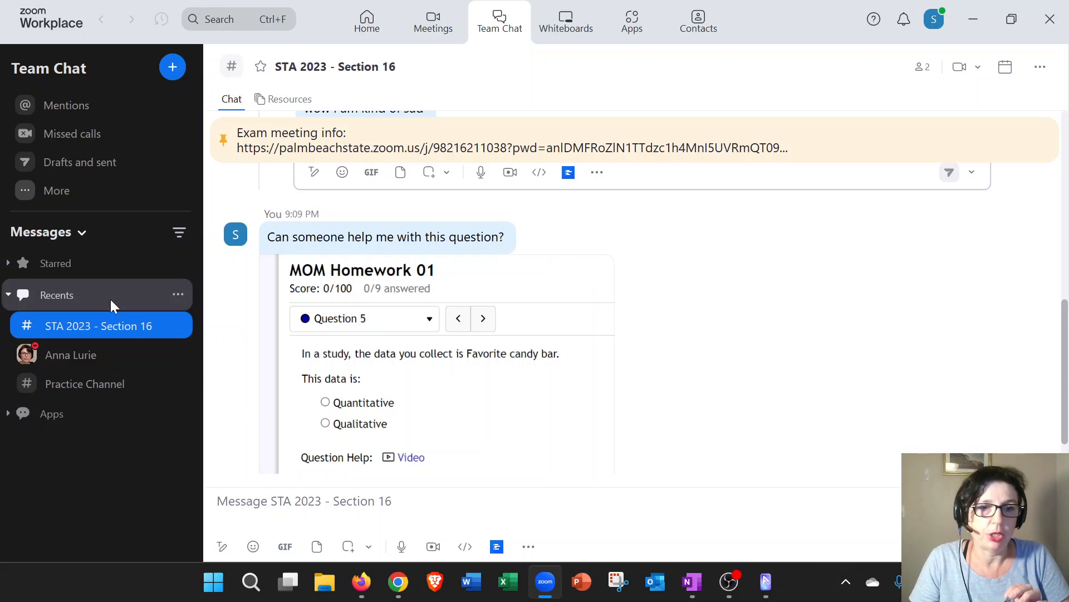
{"action": "left_click", "coordinate": [172, 67]}
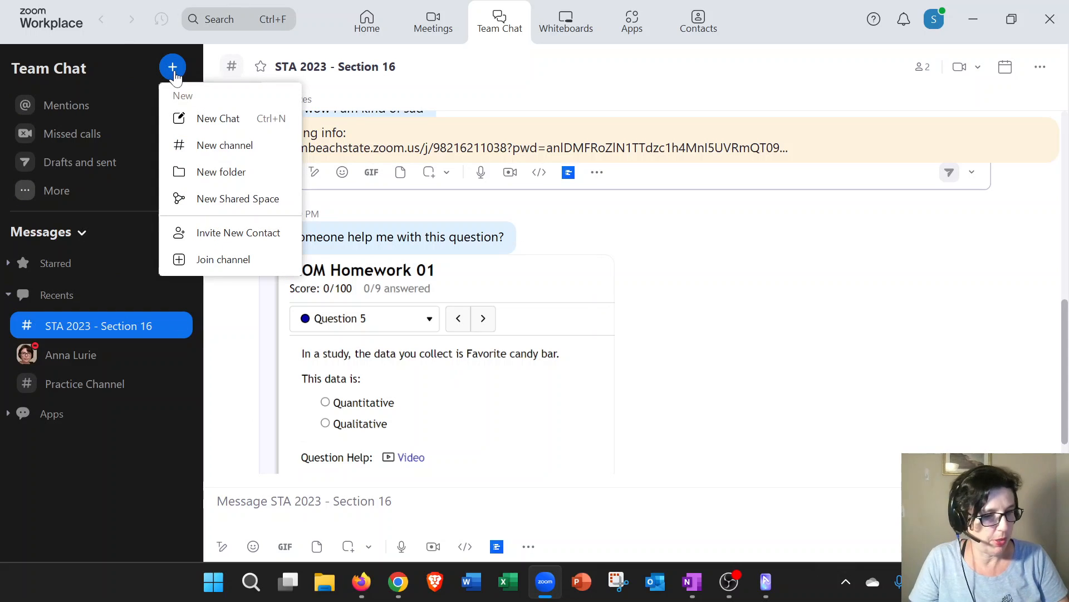
{"action": "mouse_move", "coordinate": [218, 118]}
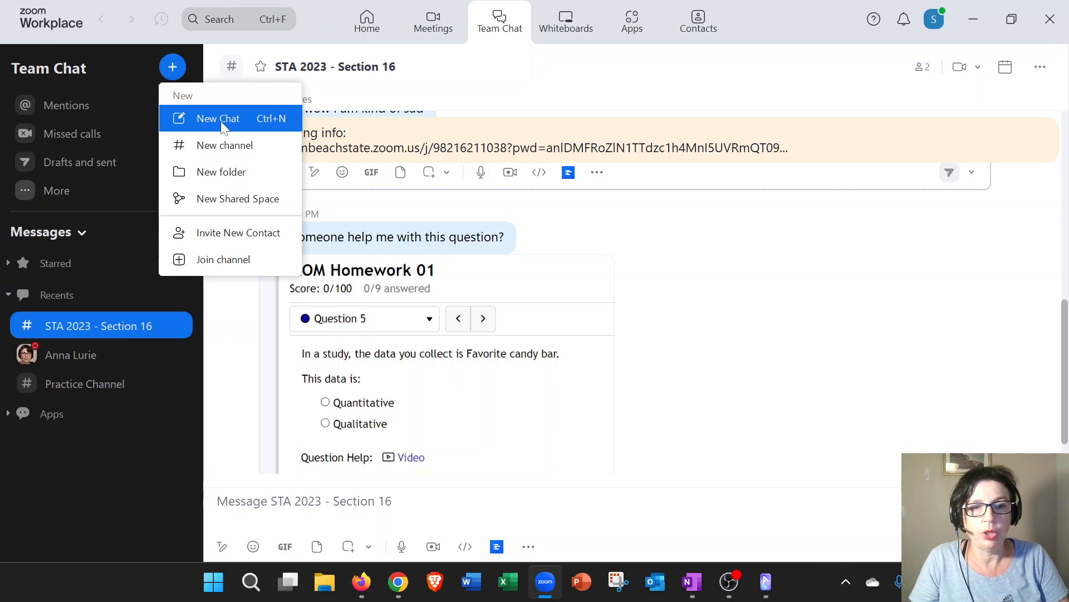
{"action": "left_click", "coordinate": [219, 118]}
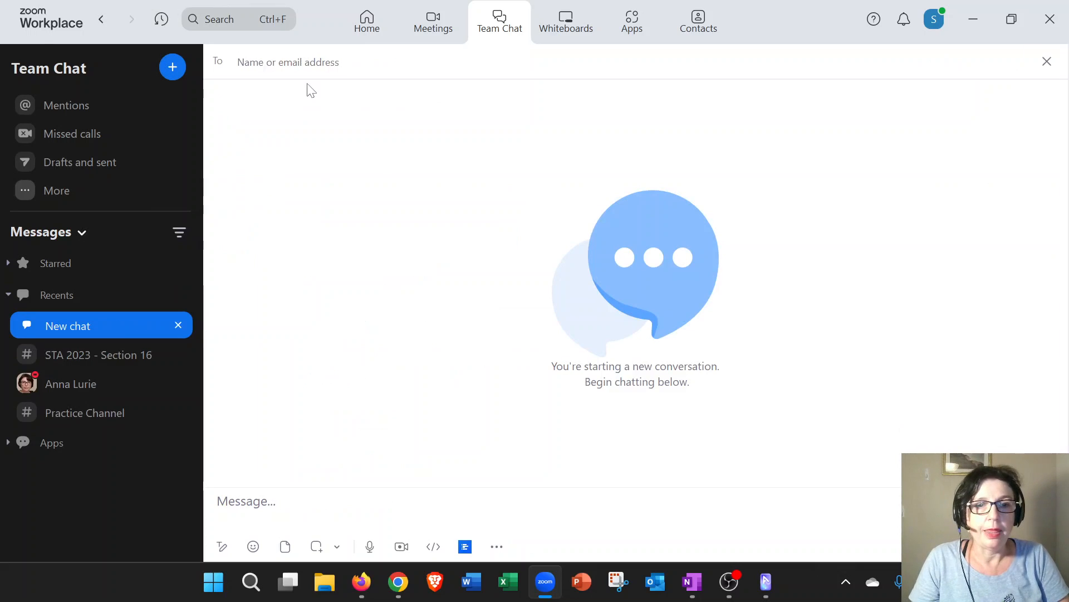
{"action": "mouse_move", "coordinate": [312, 50]}
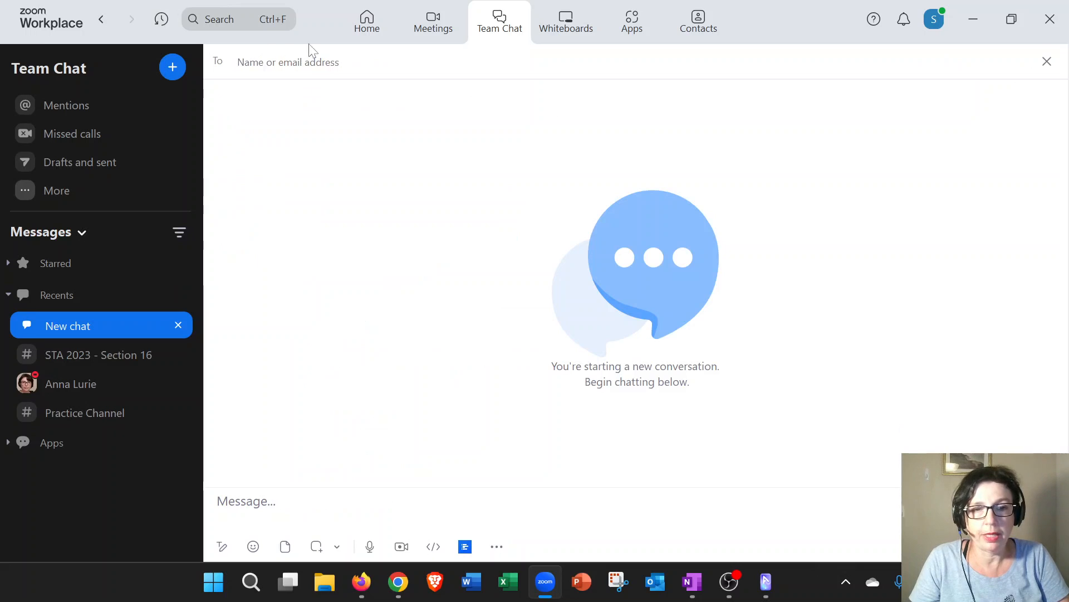
{"action": "left_click", "coordinate": [288, 61]}
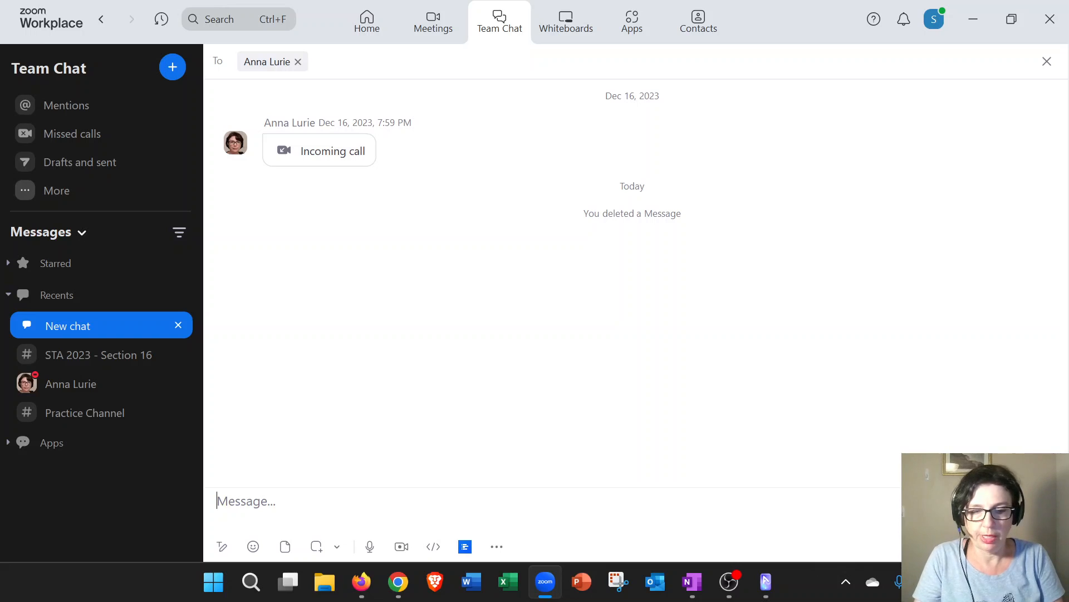
Draft 'I am sorry I won't be able to make an exam appointment tomorrow because I am very sick.'.
{"action": "type", "text": "I am"}
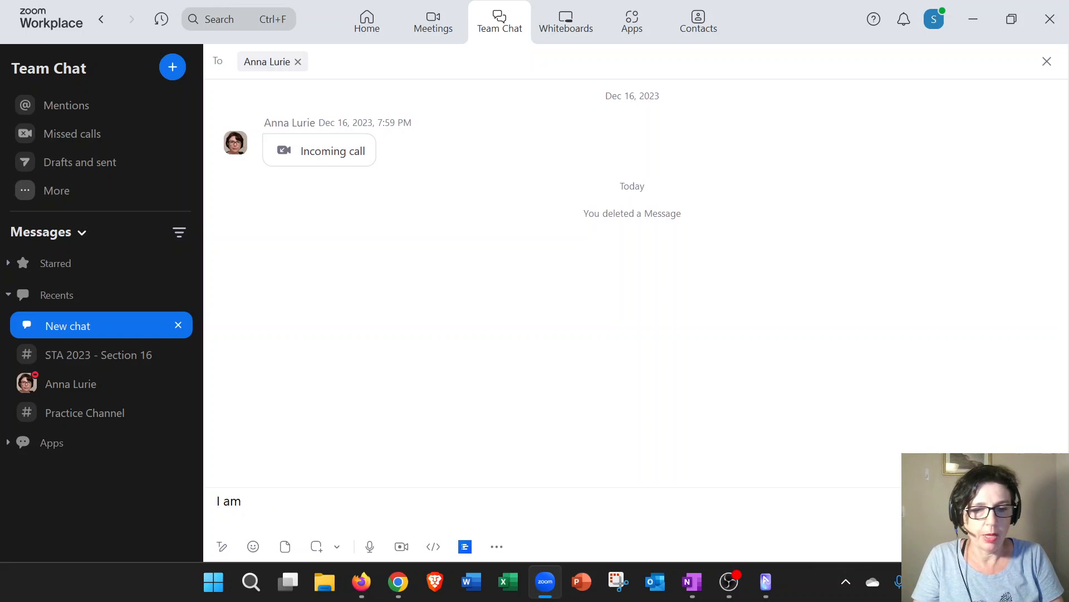
{"action": "type", "text": "sorry I won't be a"}
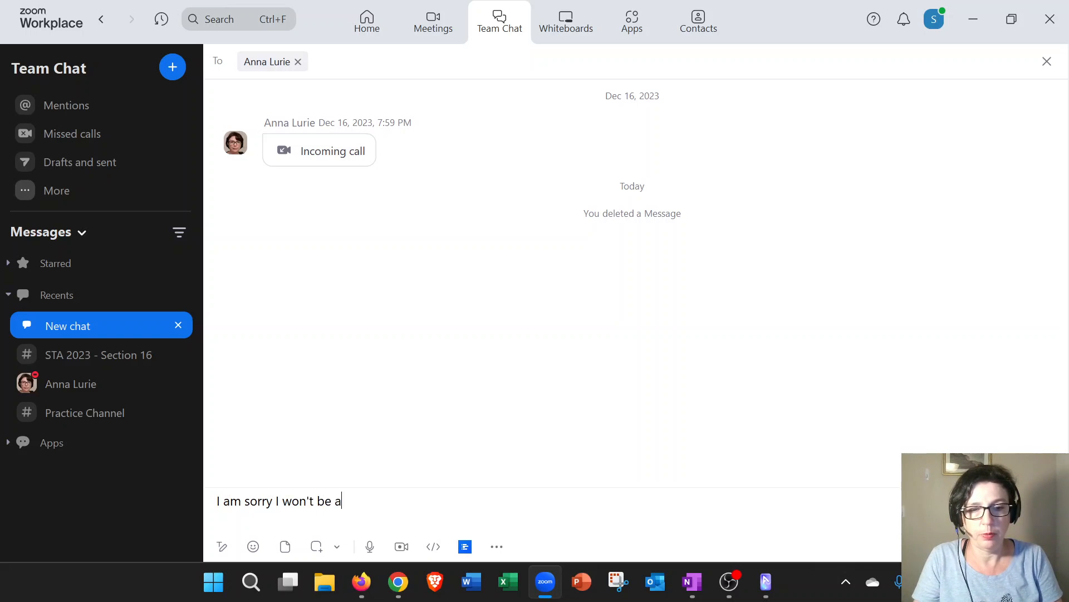
{"action": "type", "text": "ble to make an"}
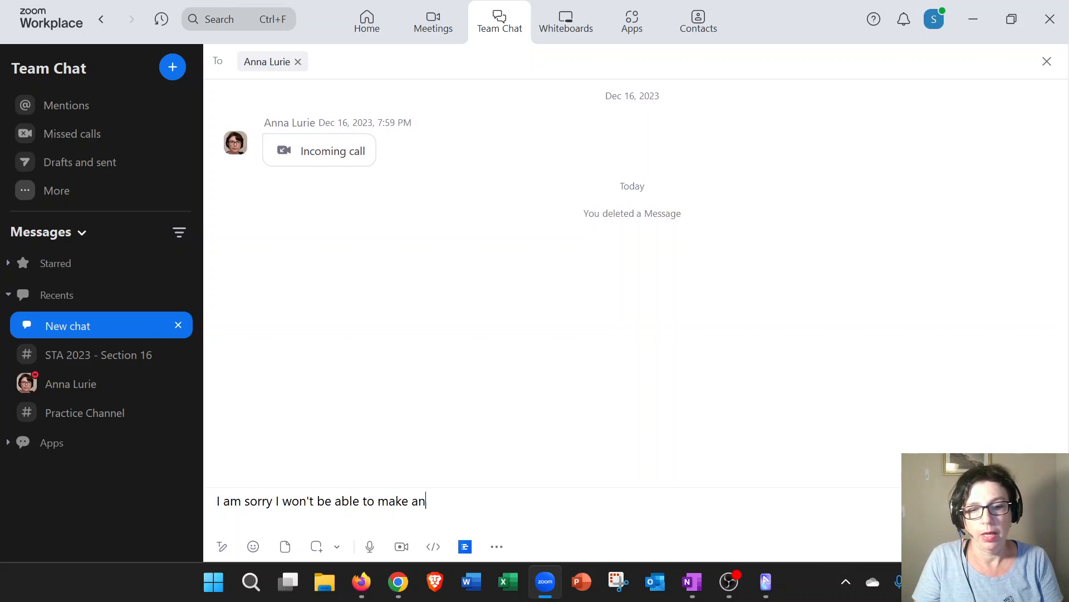
{"action": "type", "text": "exam appointment"}
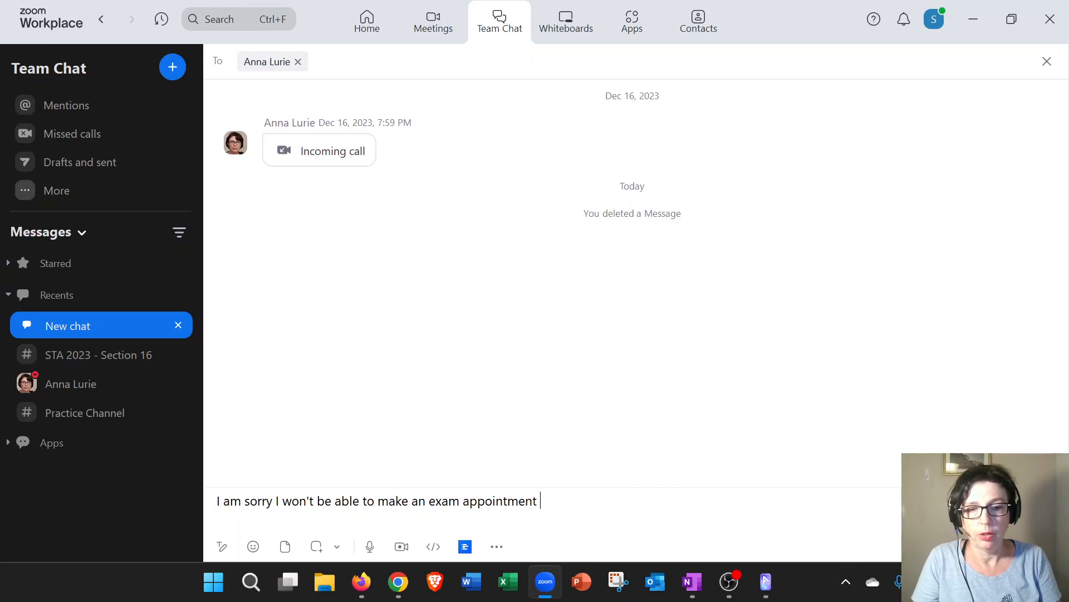
{"action": "type", "text": "tomorrow because I"}
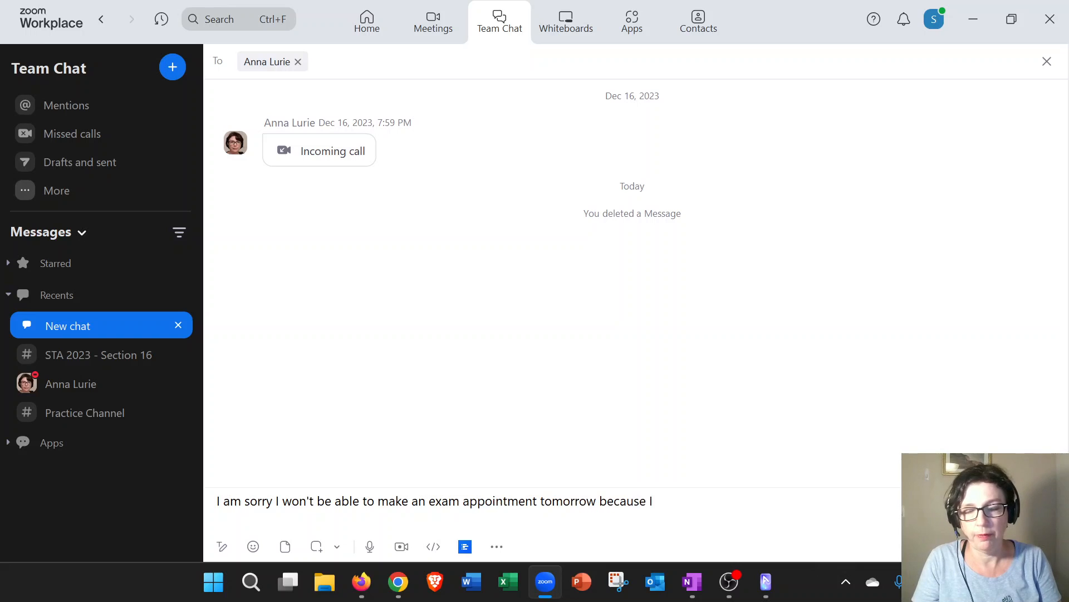
{"action": "type", "text": "am very sick"}
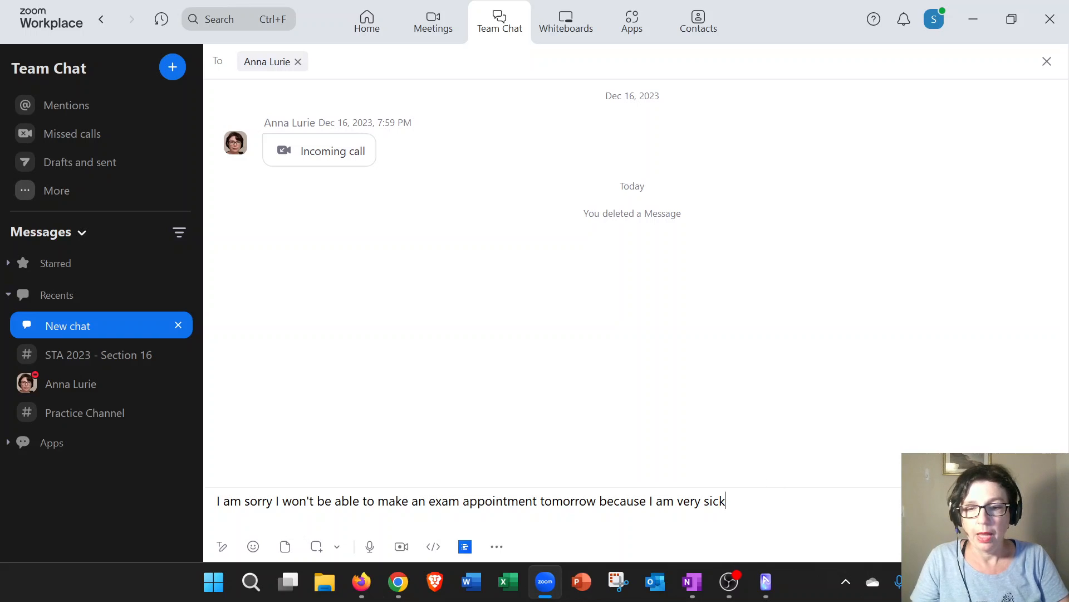
{"action": "type", "text": "."}
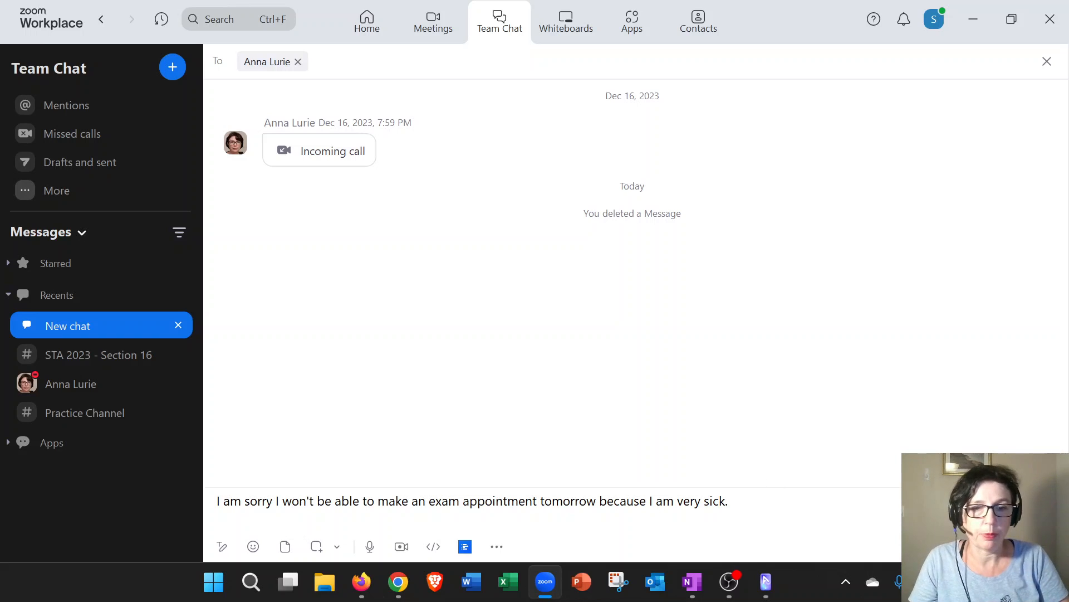